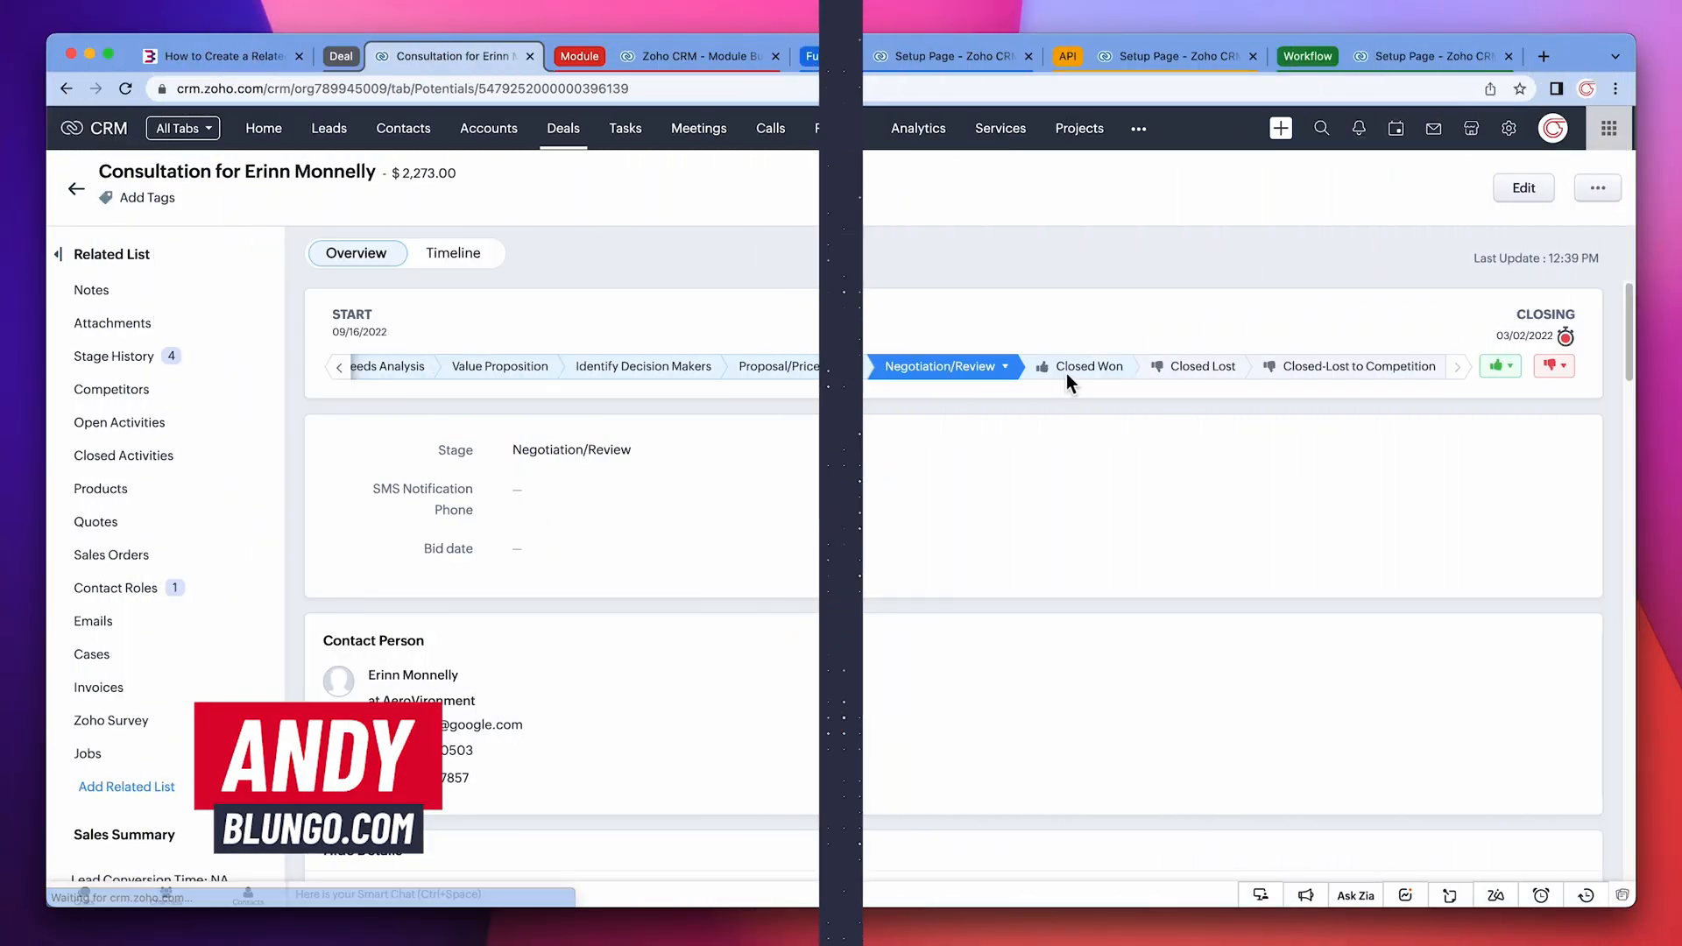
- Mark the test deal as Closed Won and confirm it, reviewing the deal record
click(1083, 367)
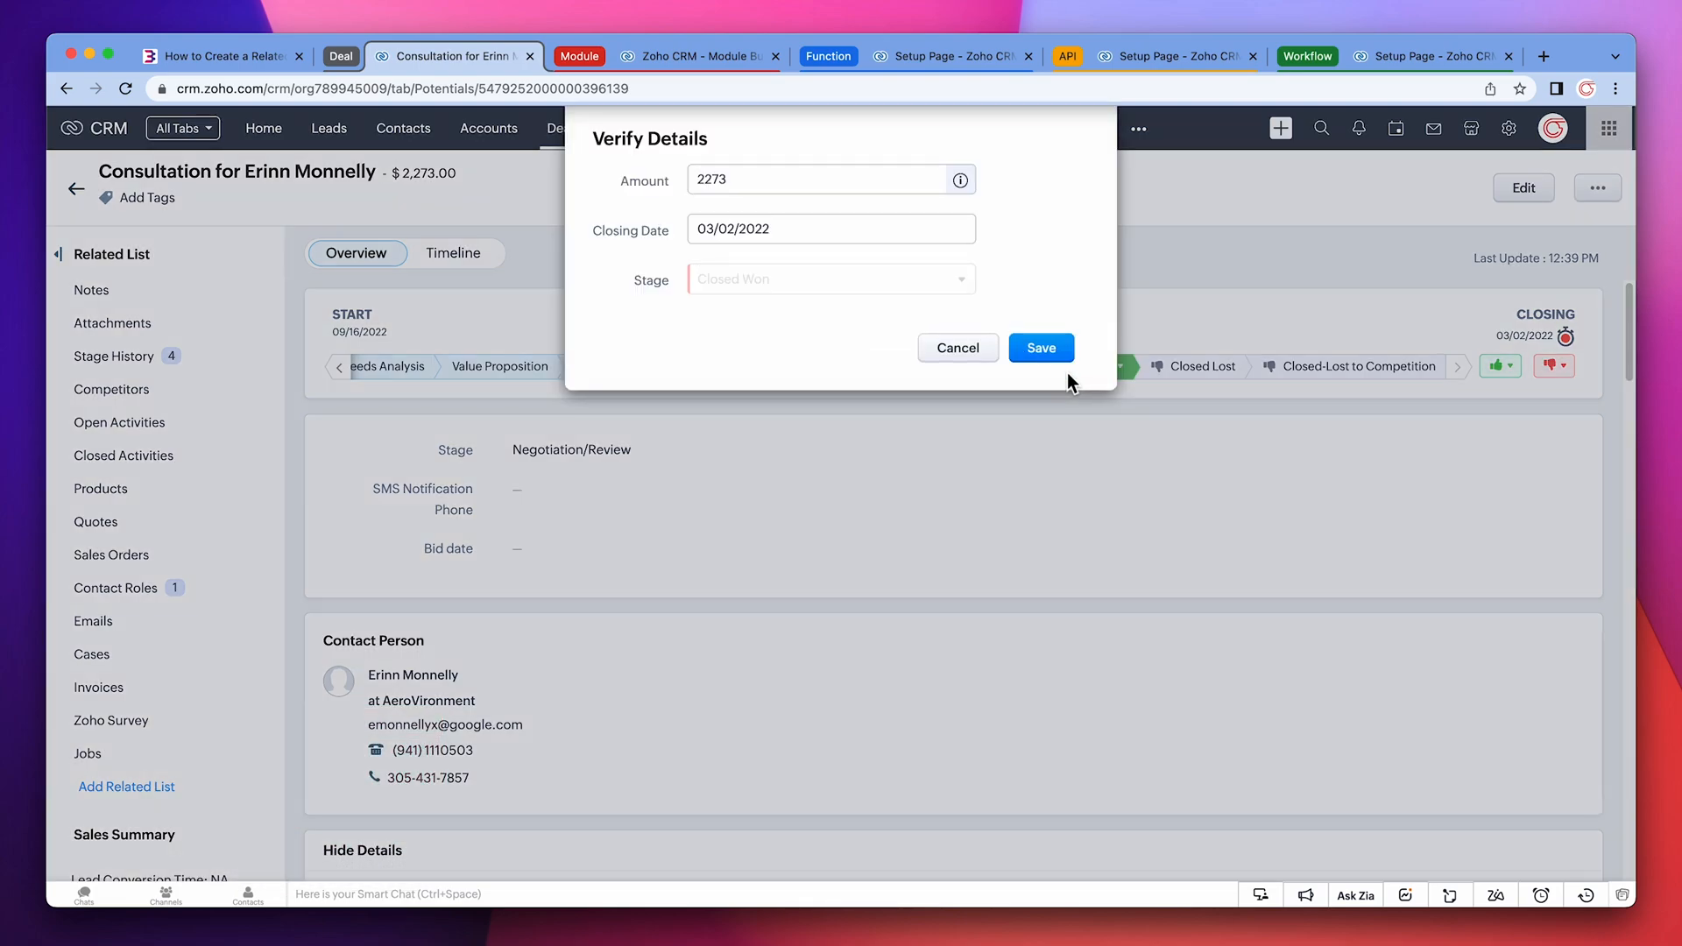
click(1039, 347)
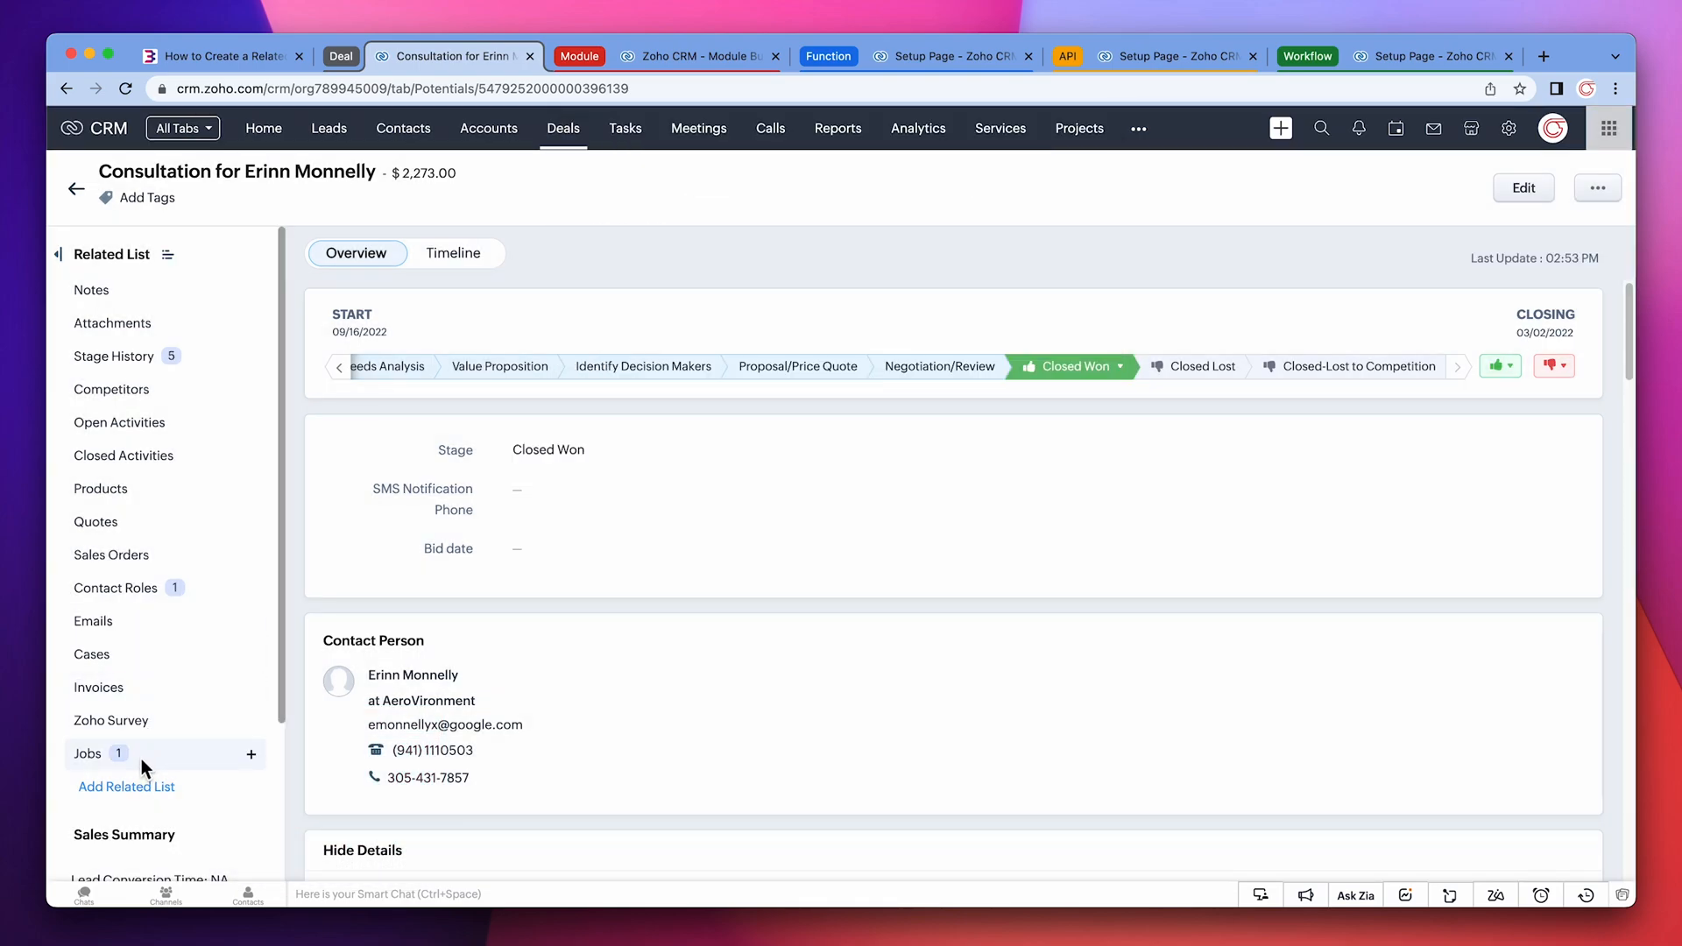
scroll(down, 3)
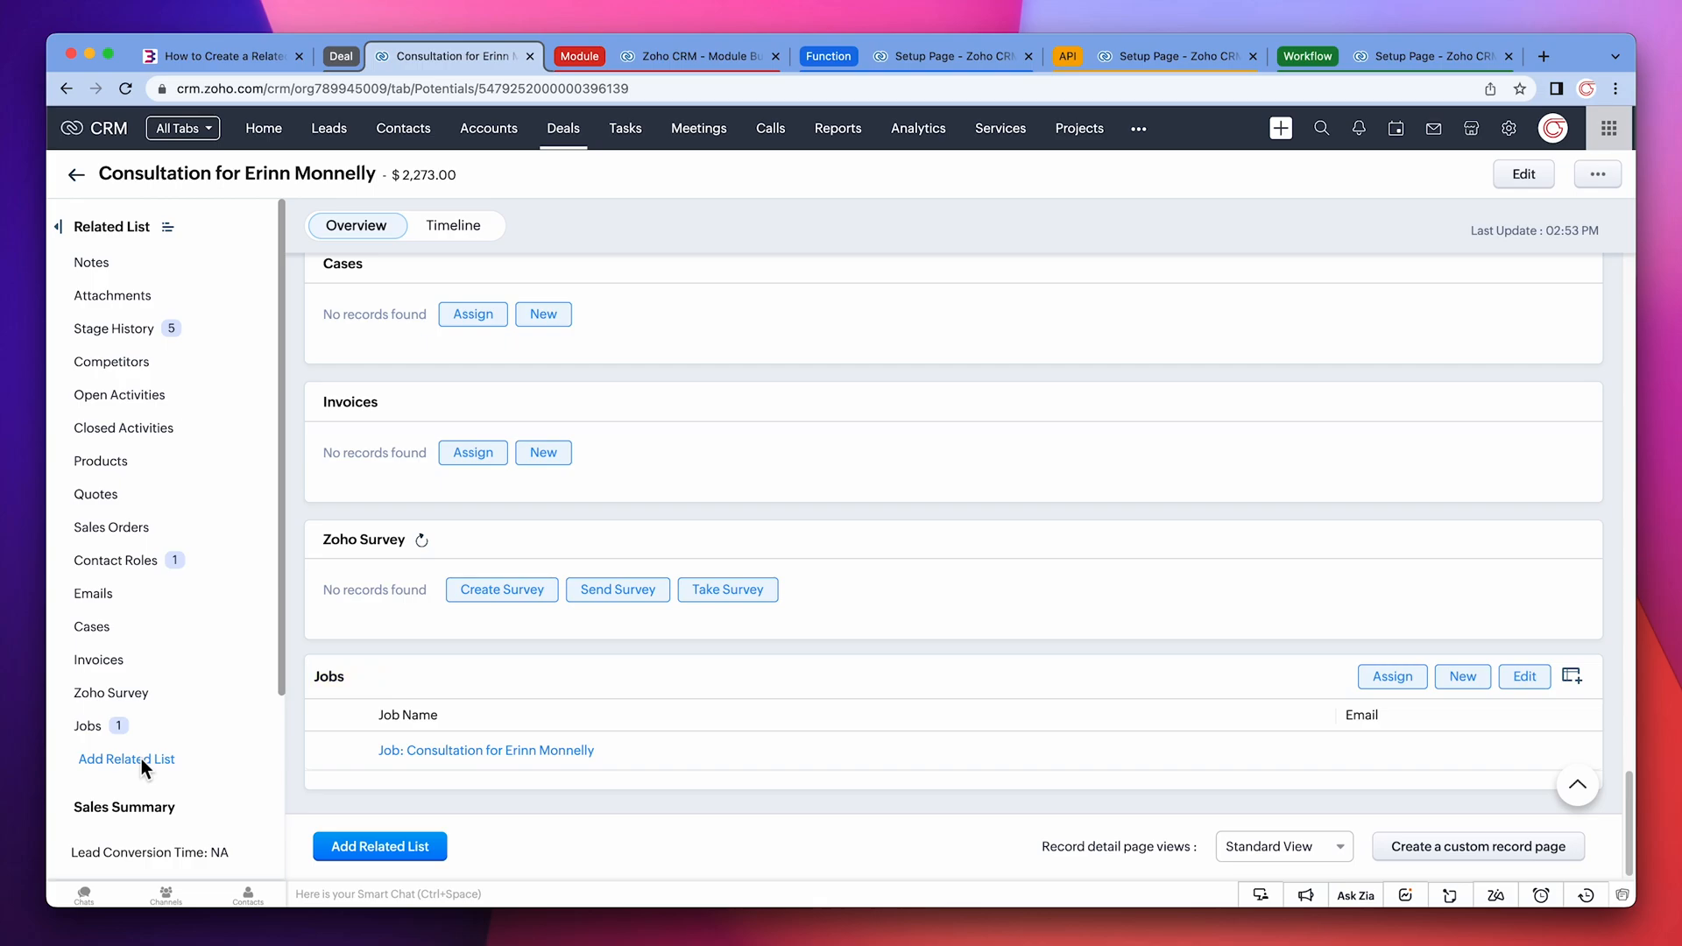
scroll(up, 3)
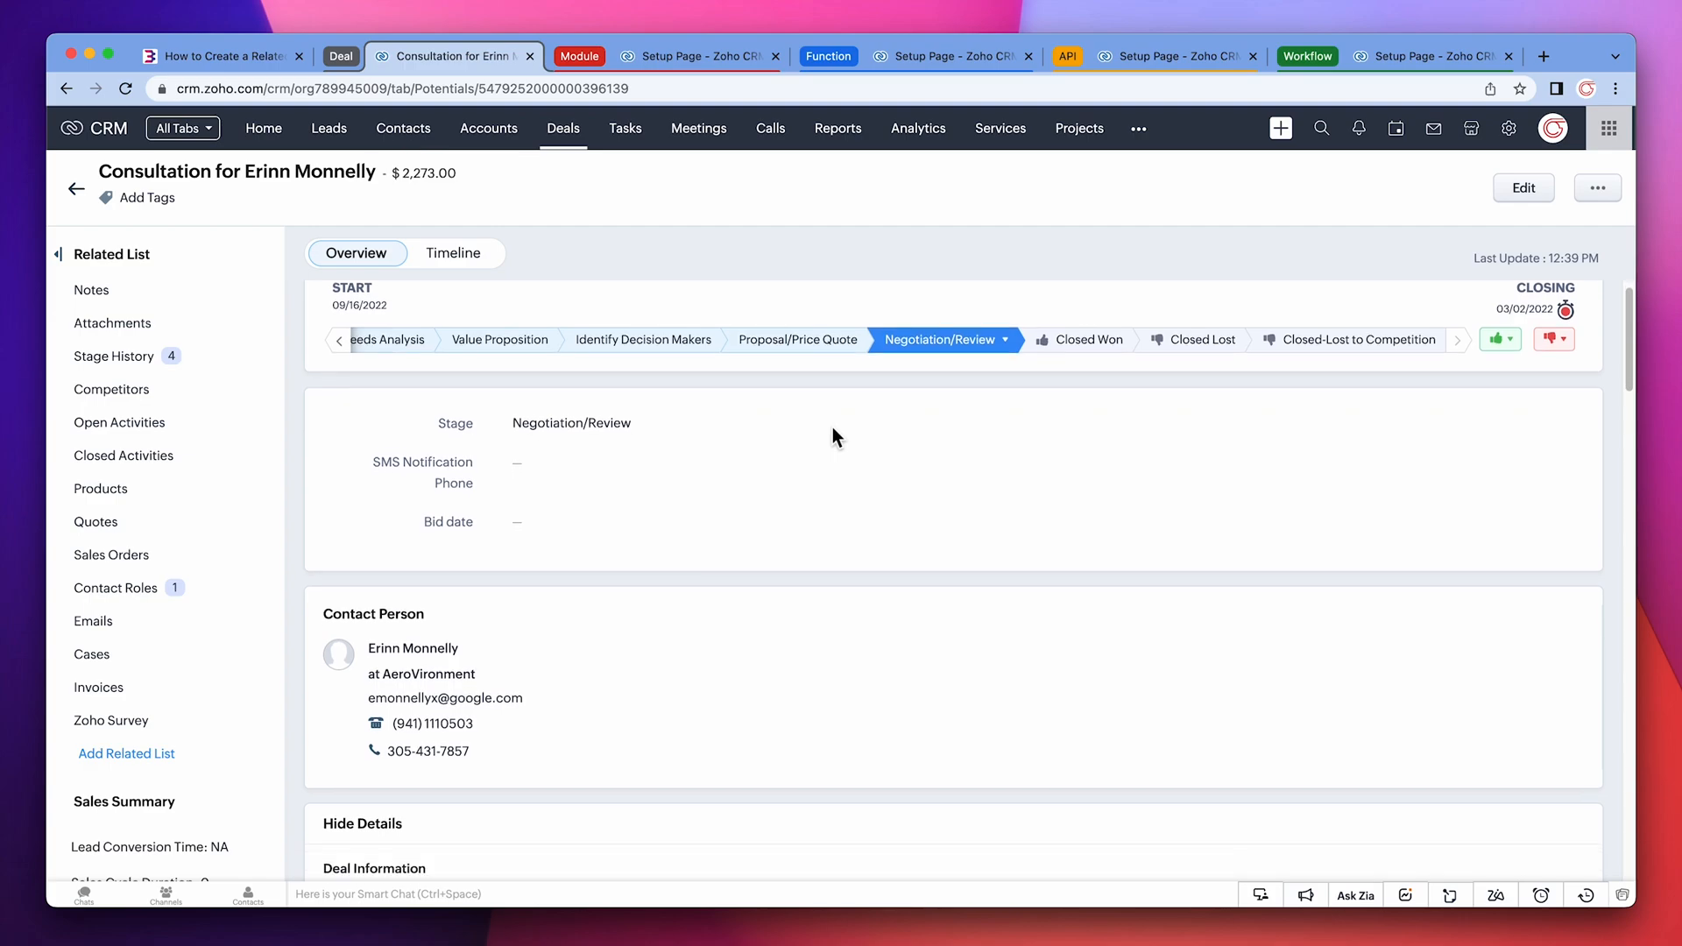
scroll(down, 3)
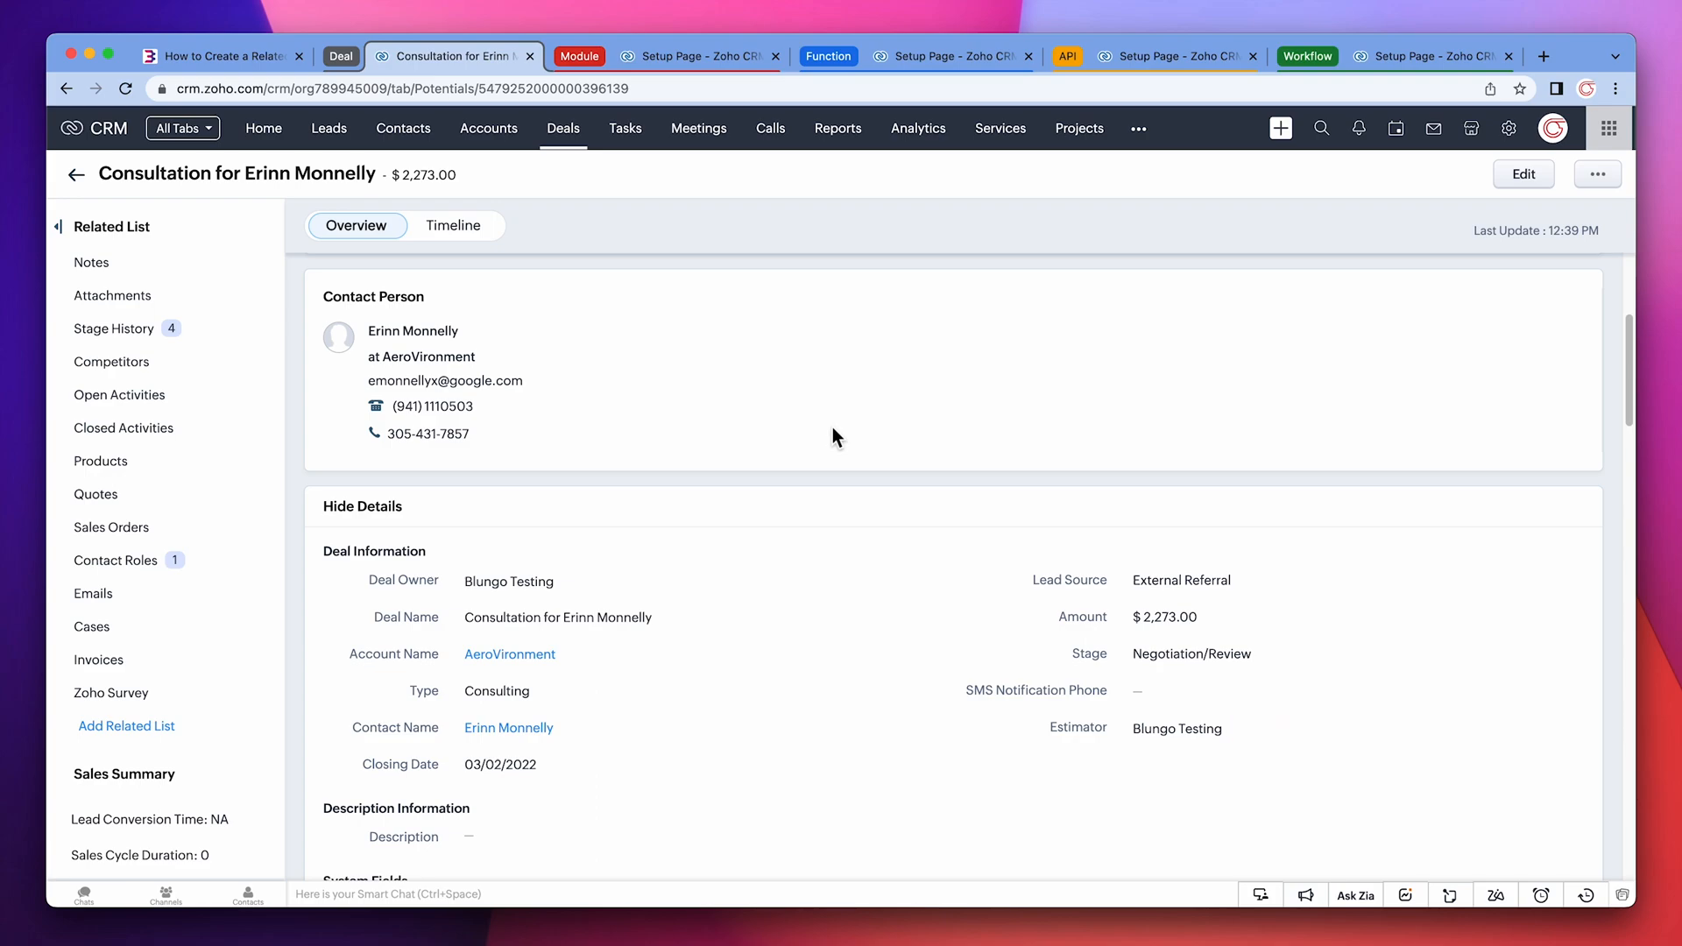
mouse_move(703, 56)
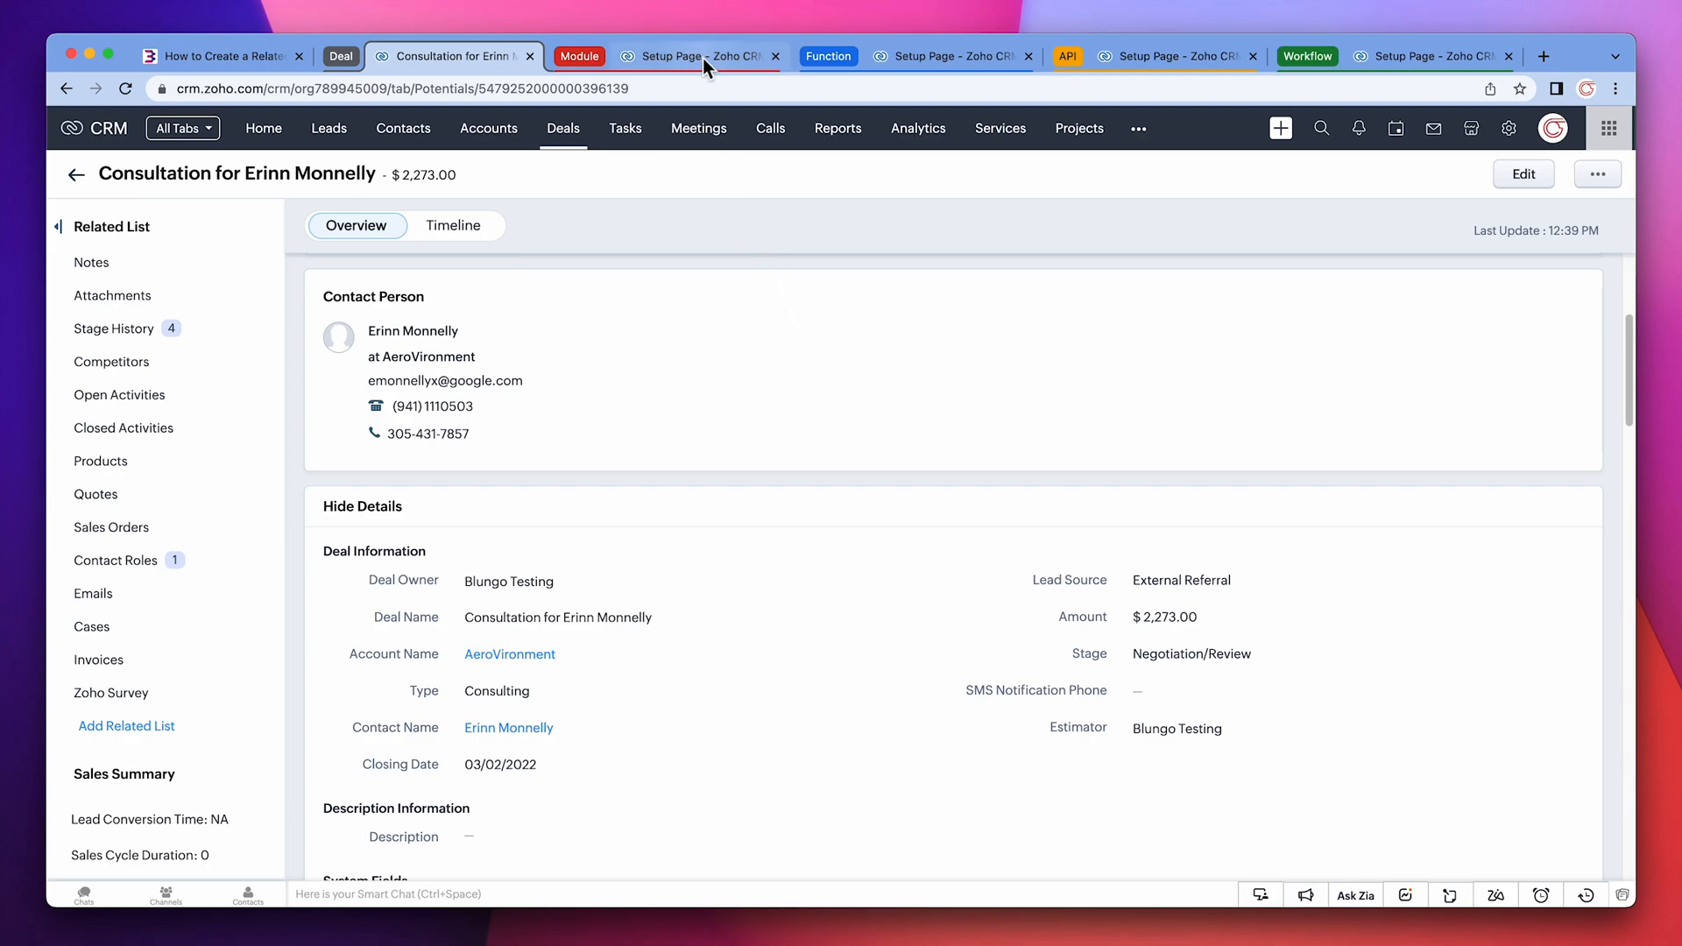
- Go to Setup > Modules and edit the Jobs module's Standard layout
click(698, 56)
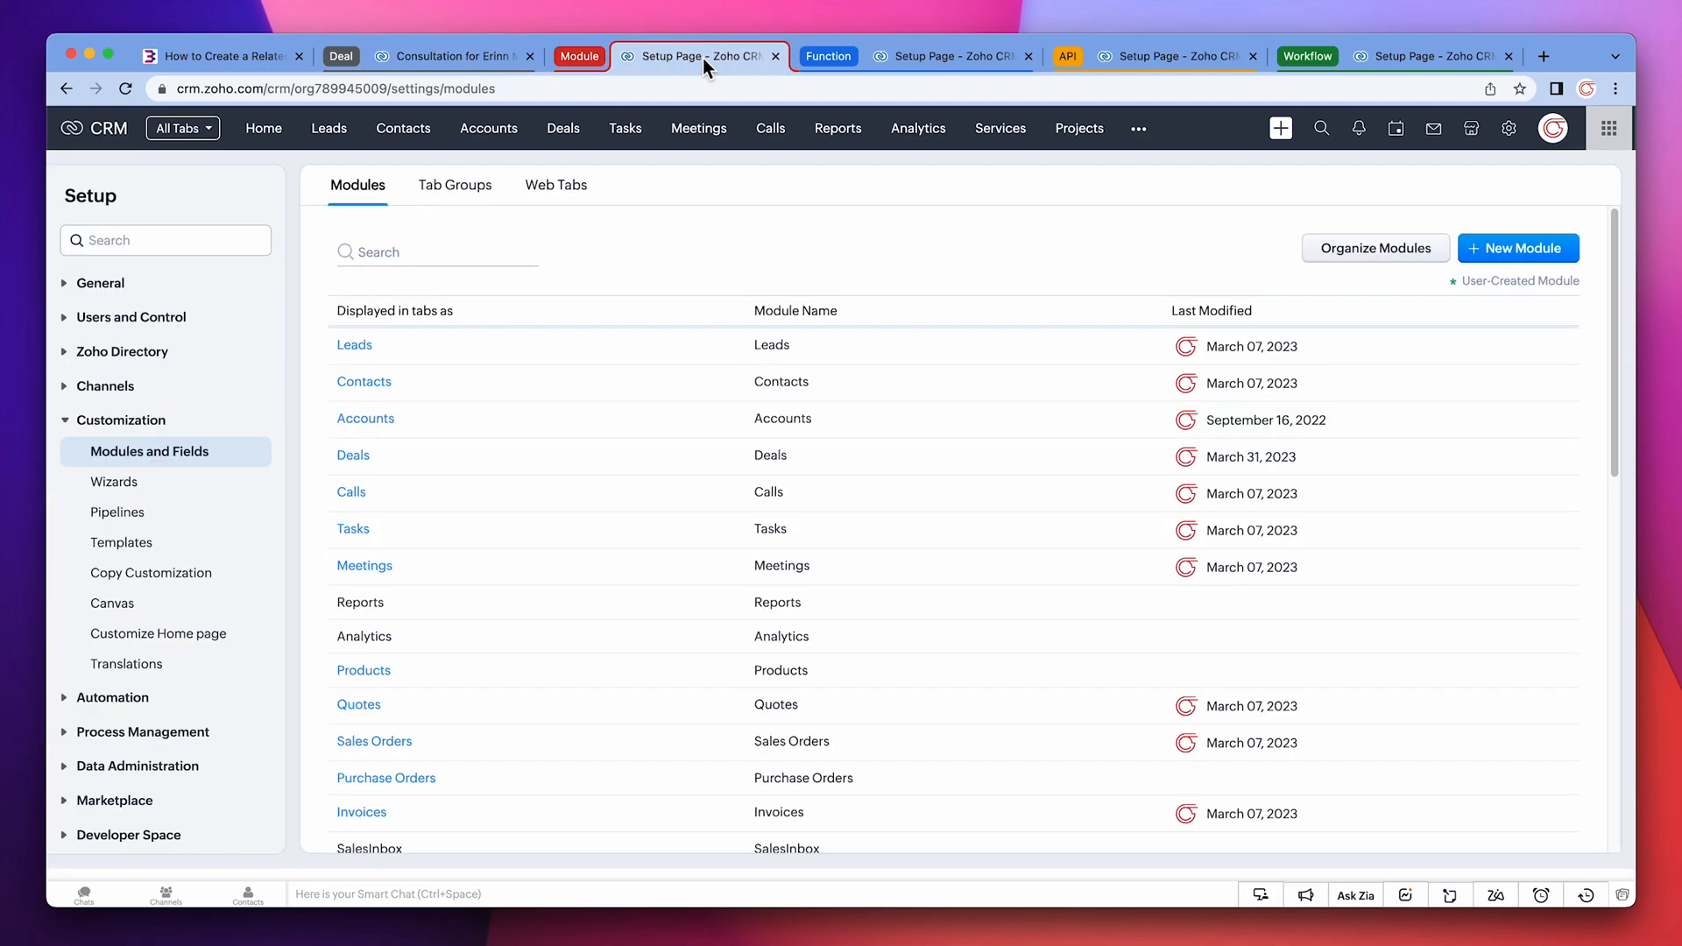
mouse_move(714, 232)
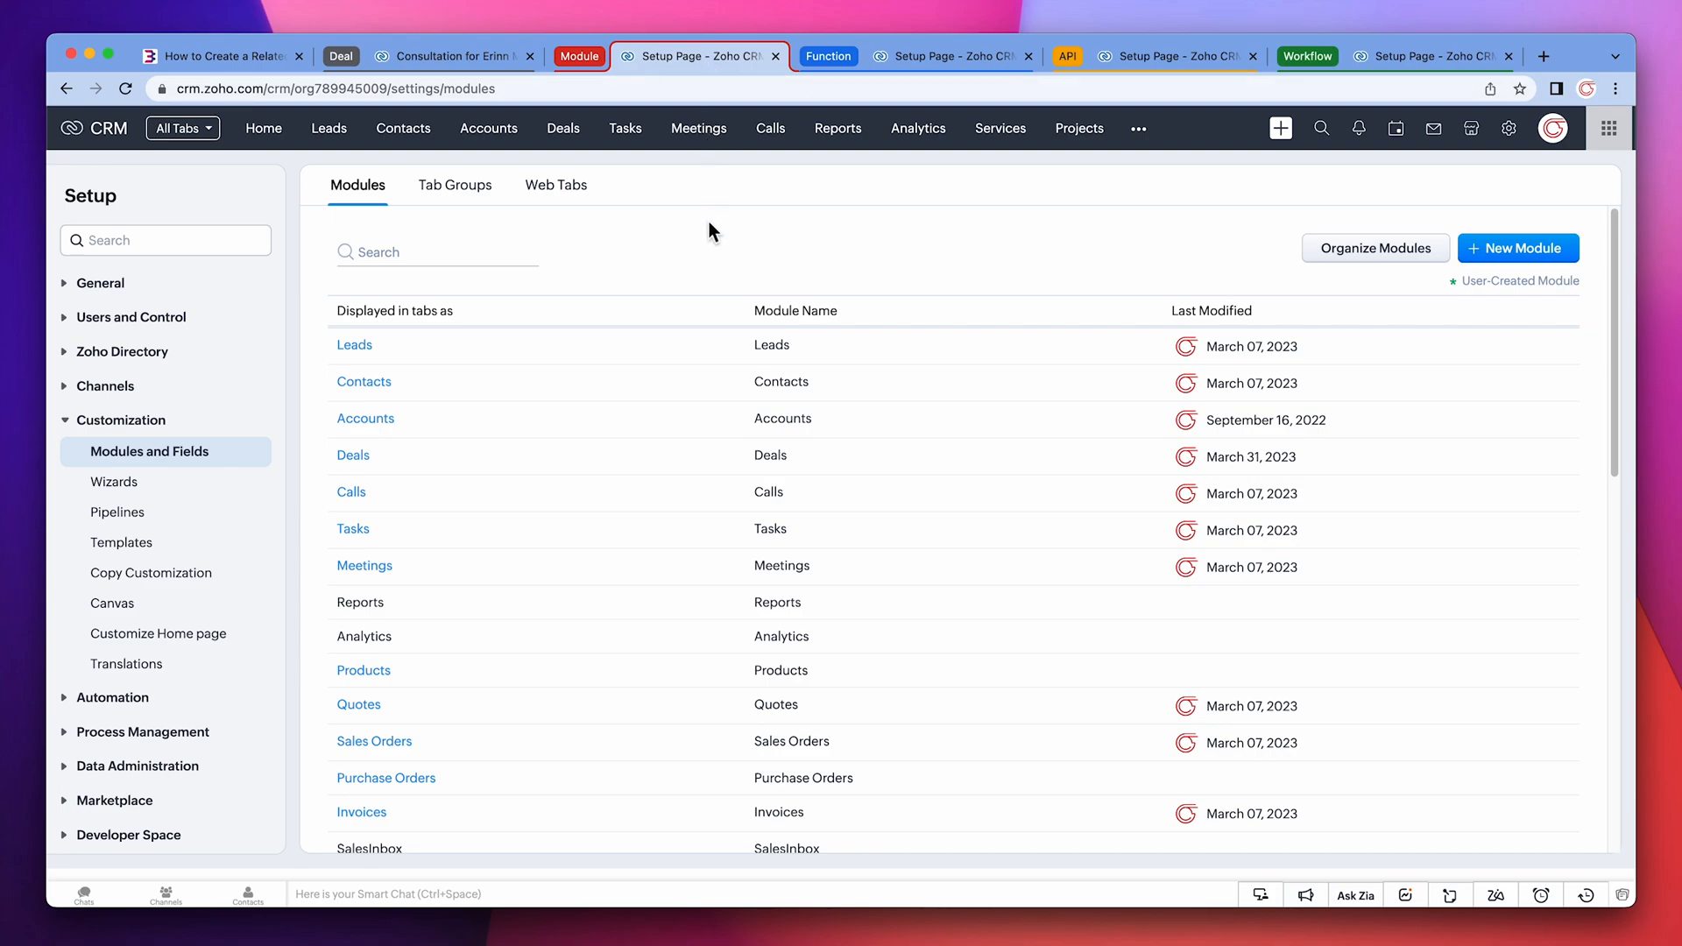
scroll(down, 3)
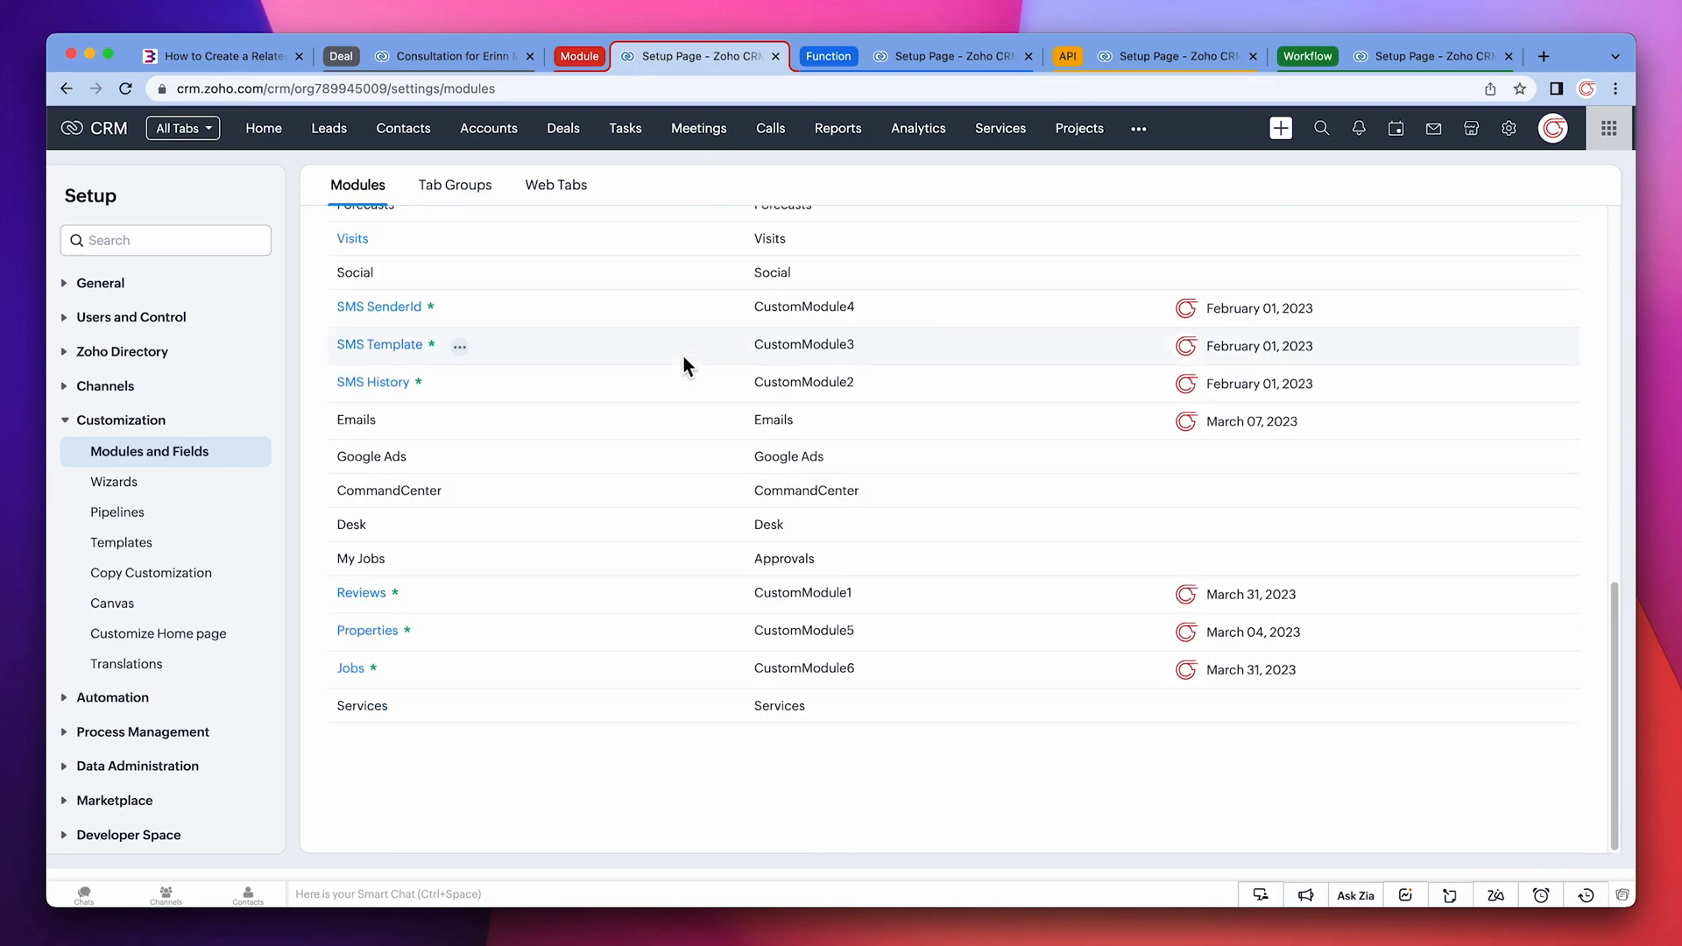
mouse_move(351, 668)
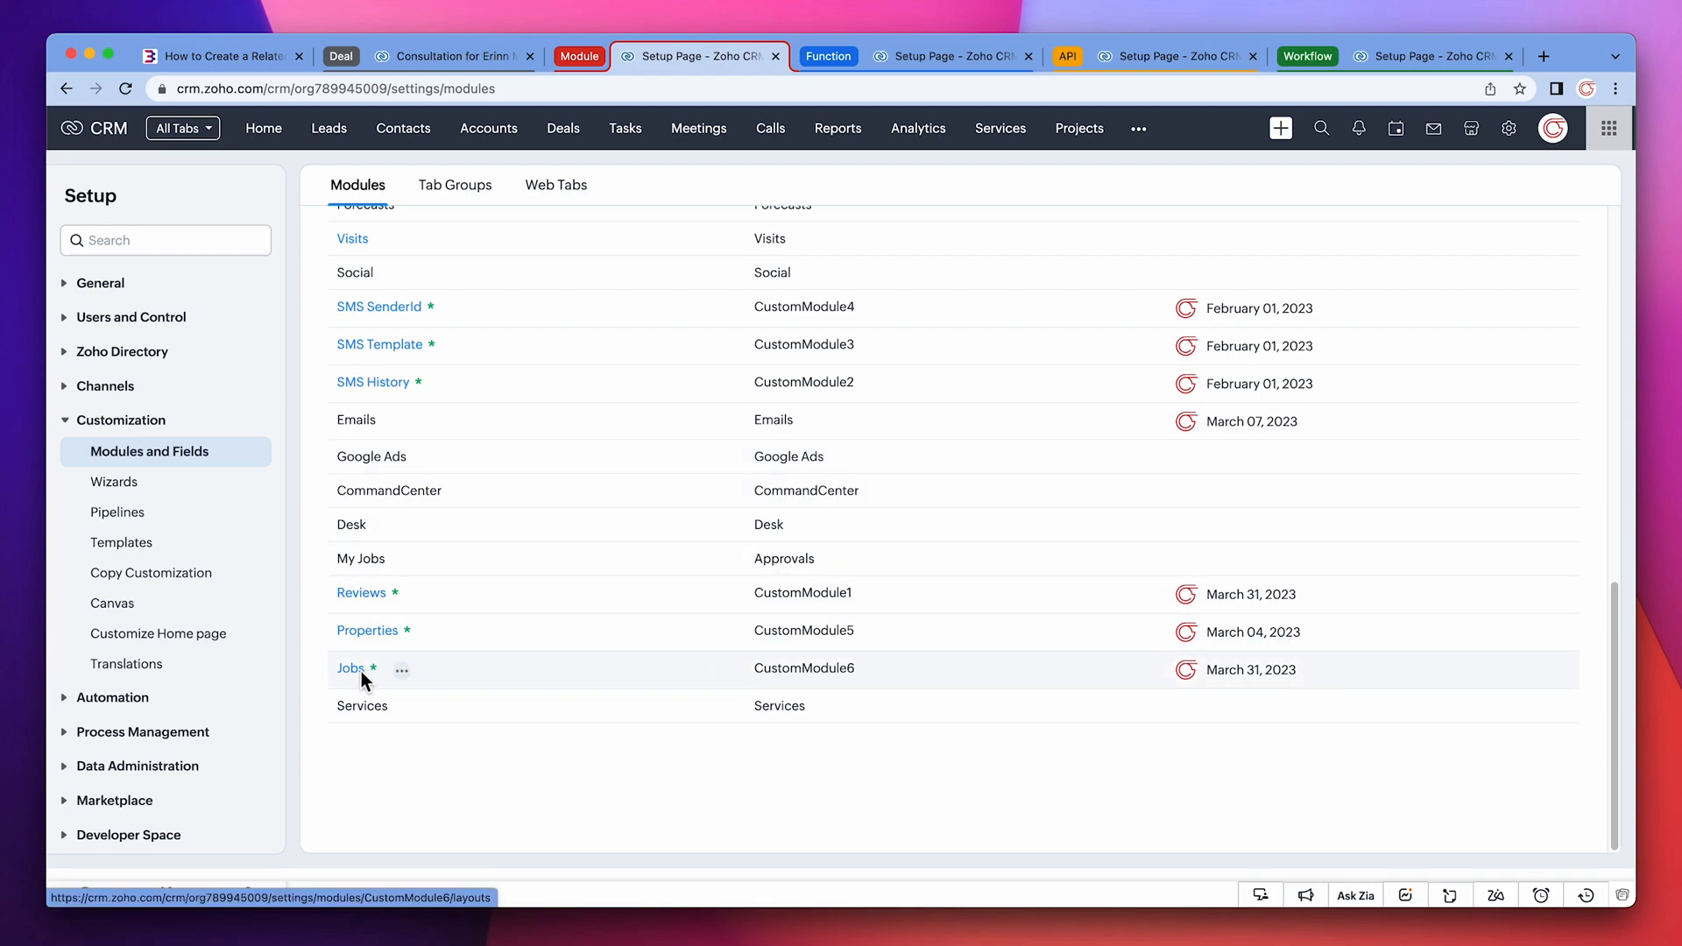
click(350, 668)
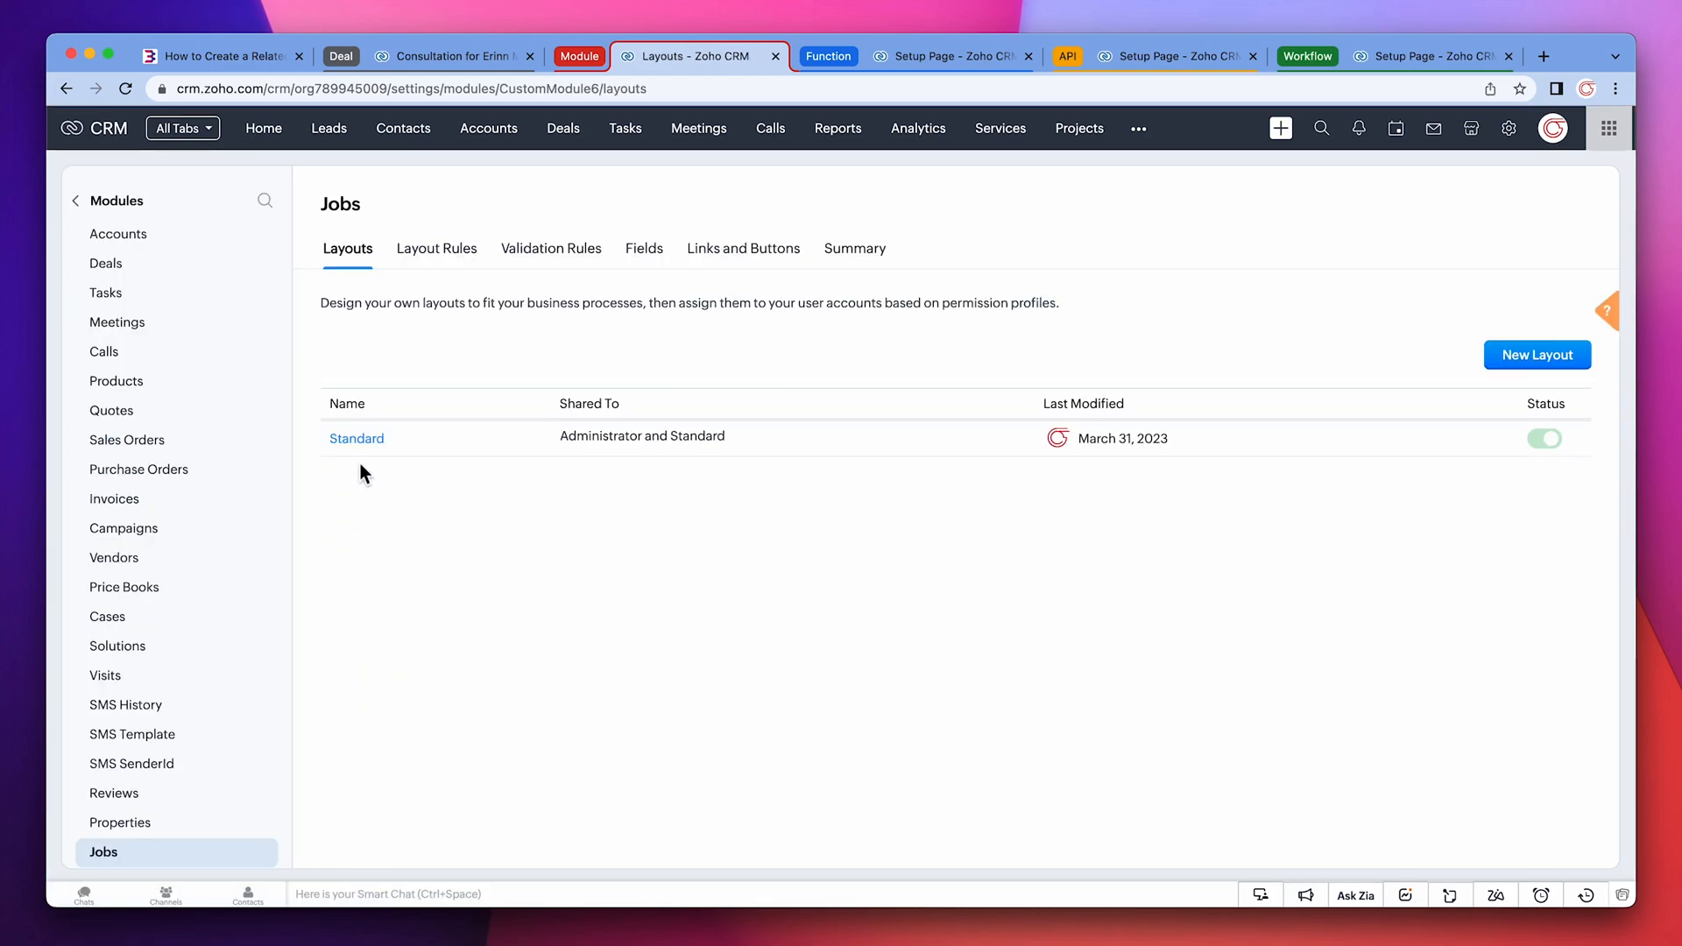
click(355, 438)
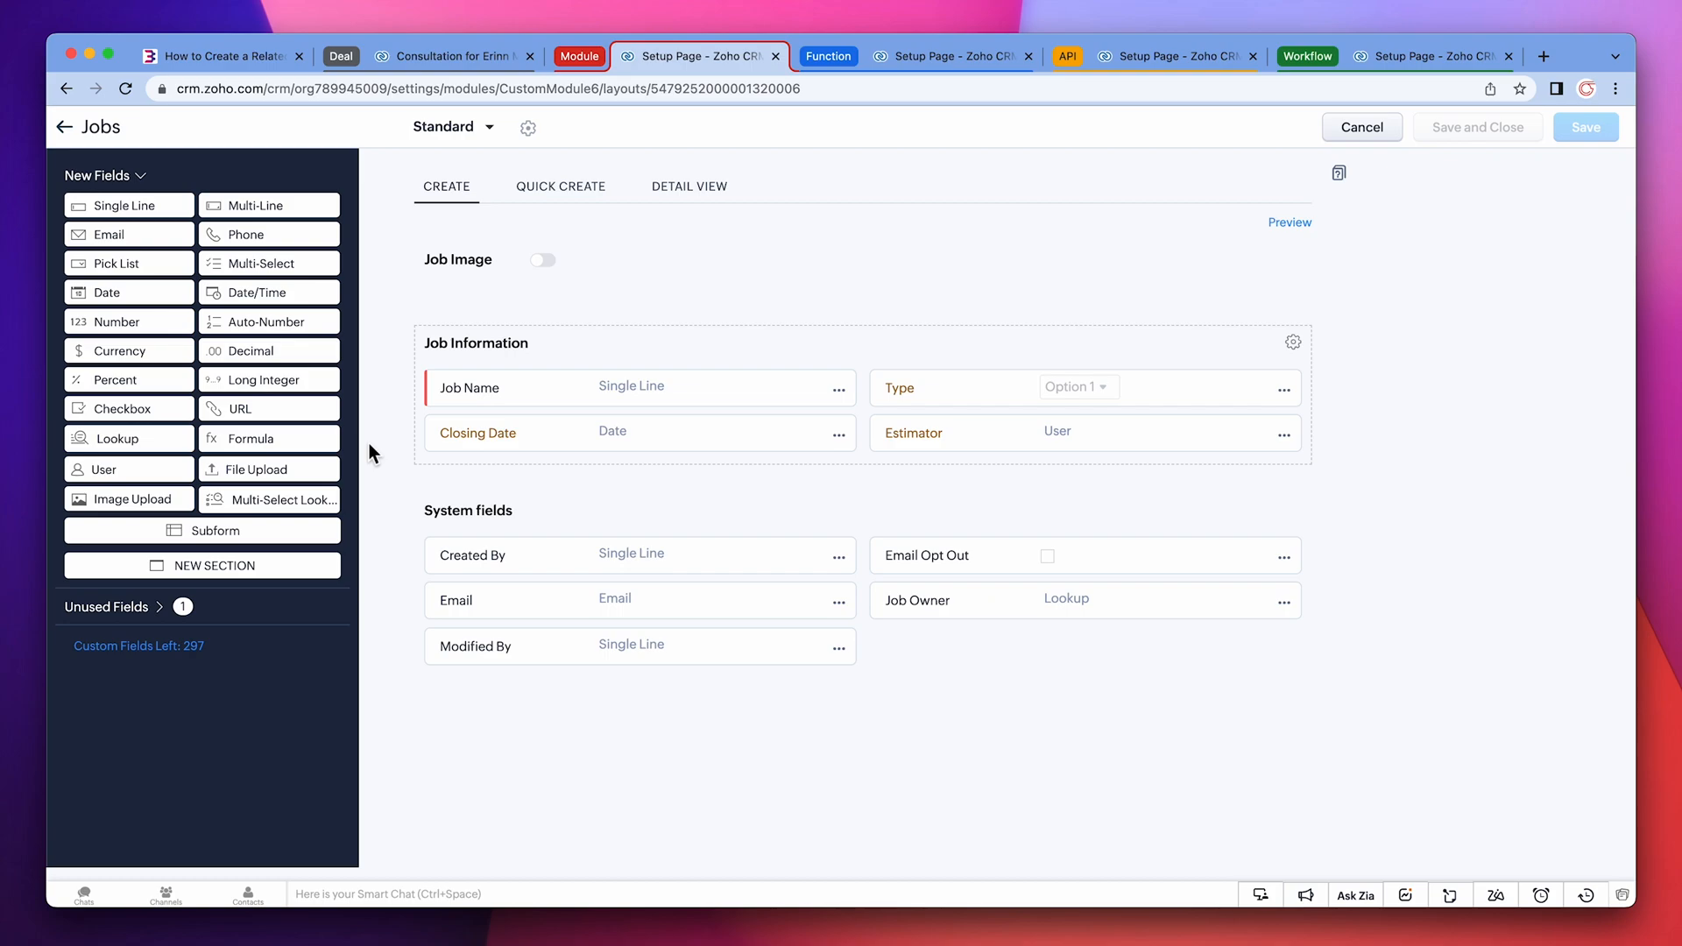
mouse_move(198, 444)
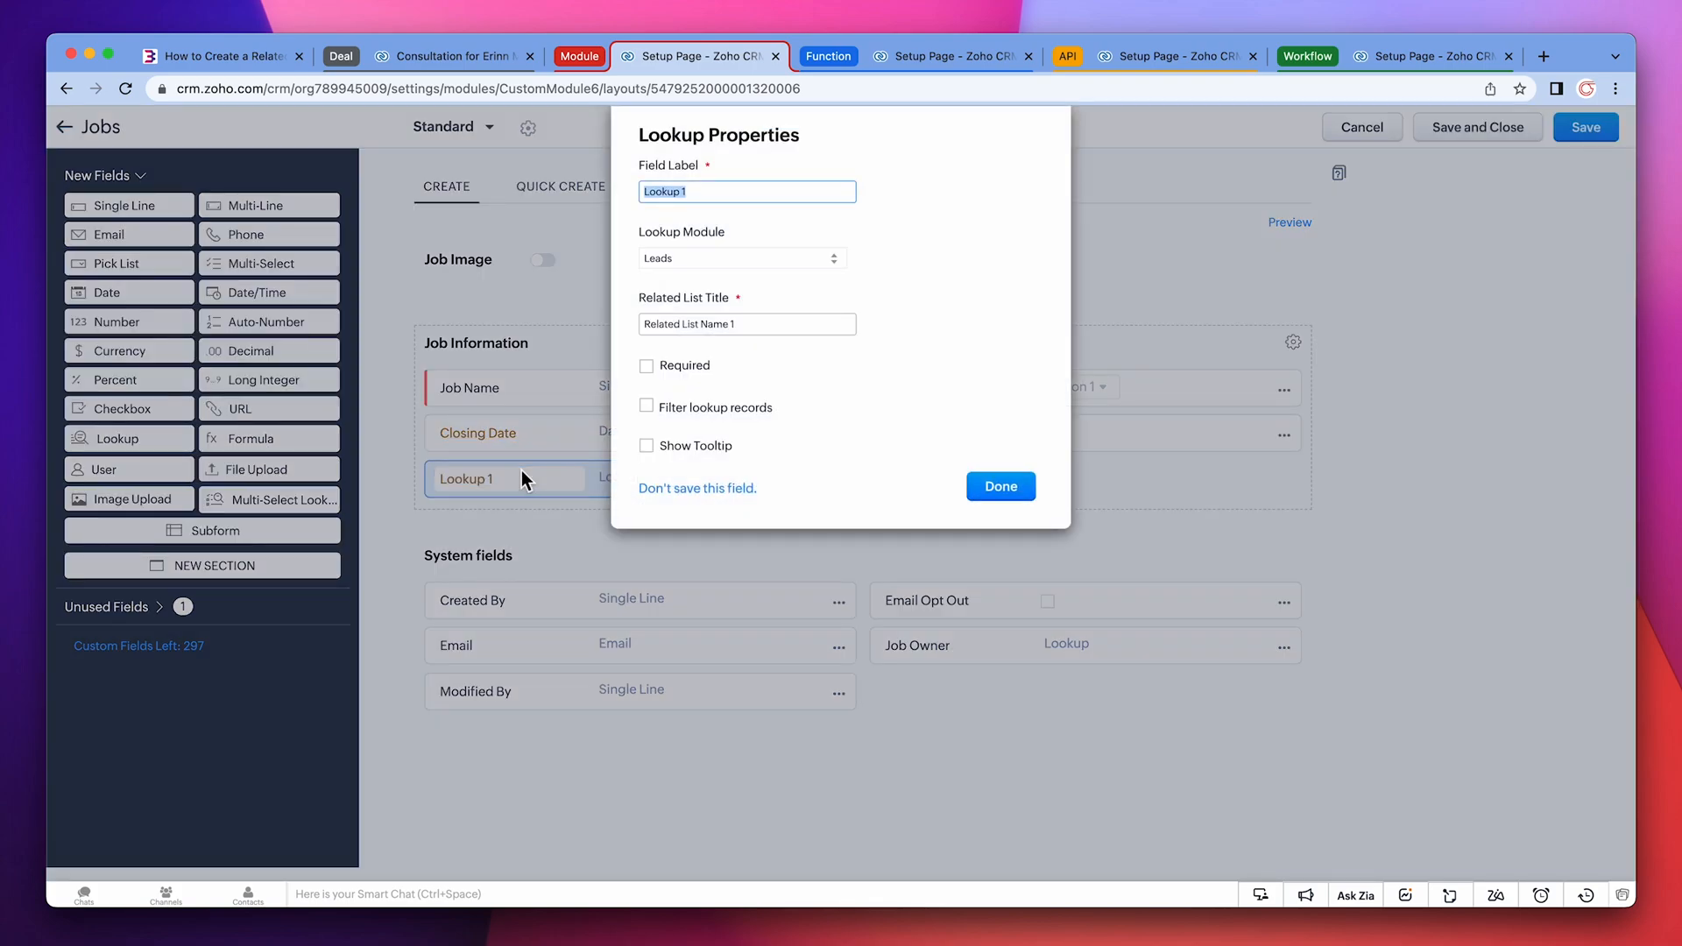
- Add a 'Deal Related' lookup to Deals with related list 'Jobs' and save the layout
text(Deal Related)
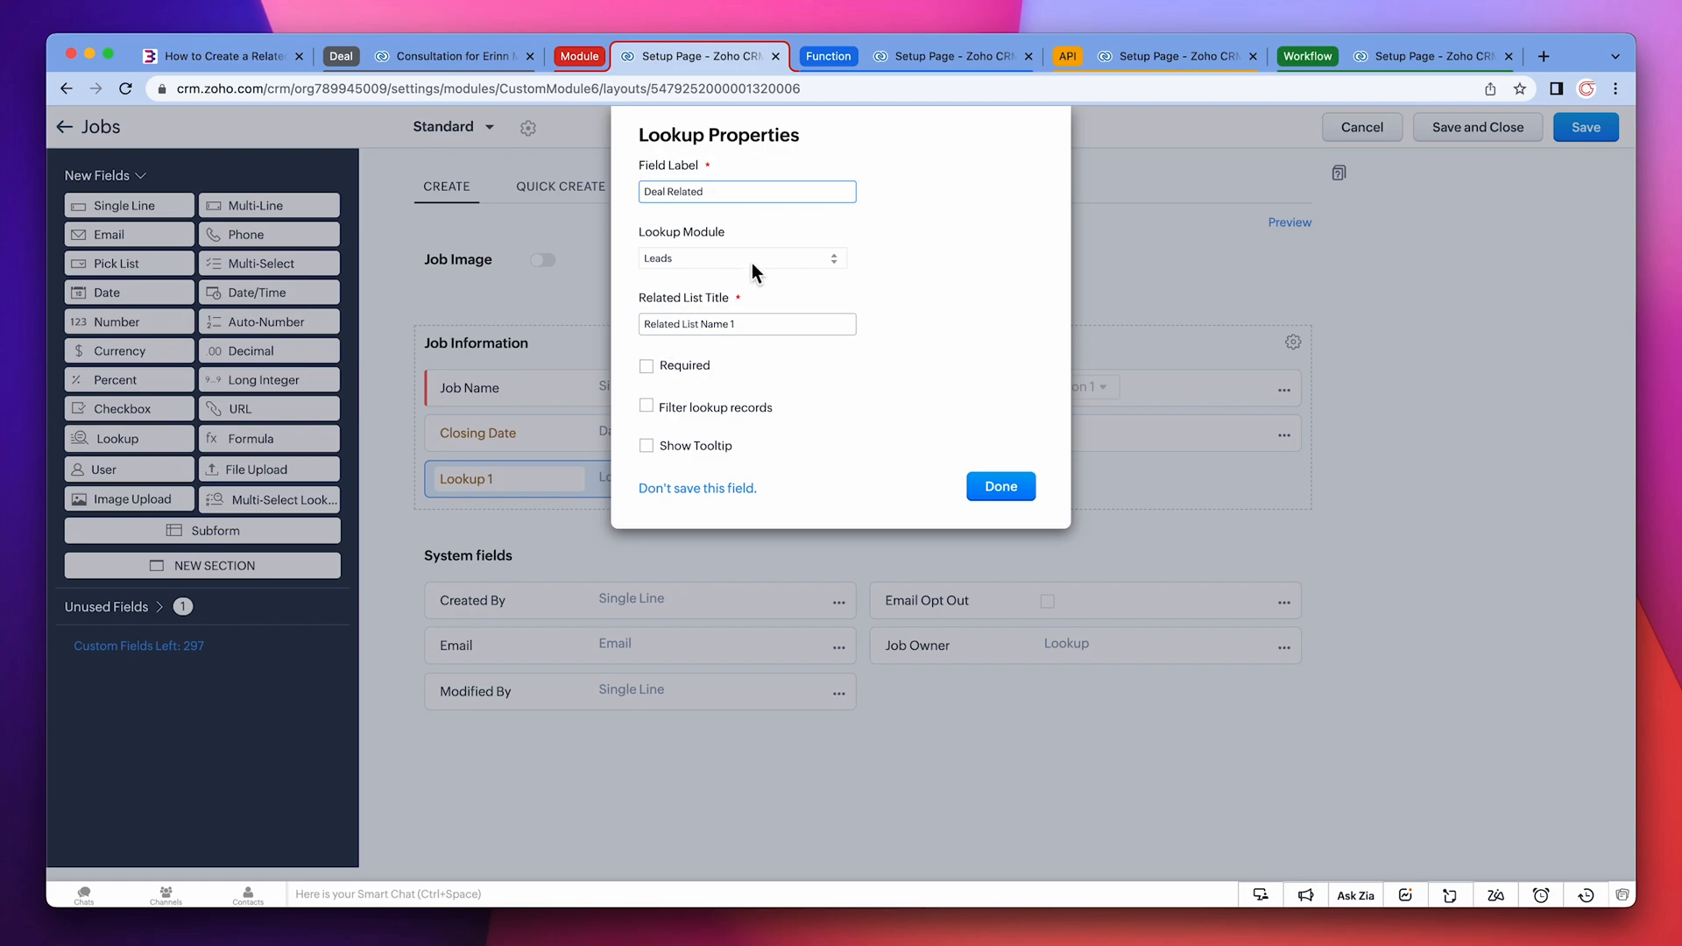
click(740, 257)
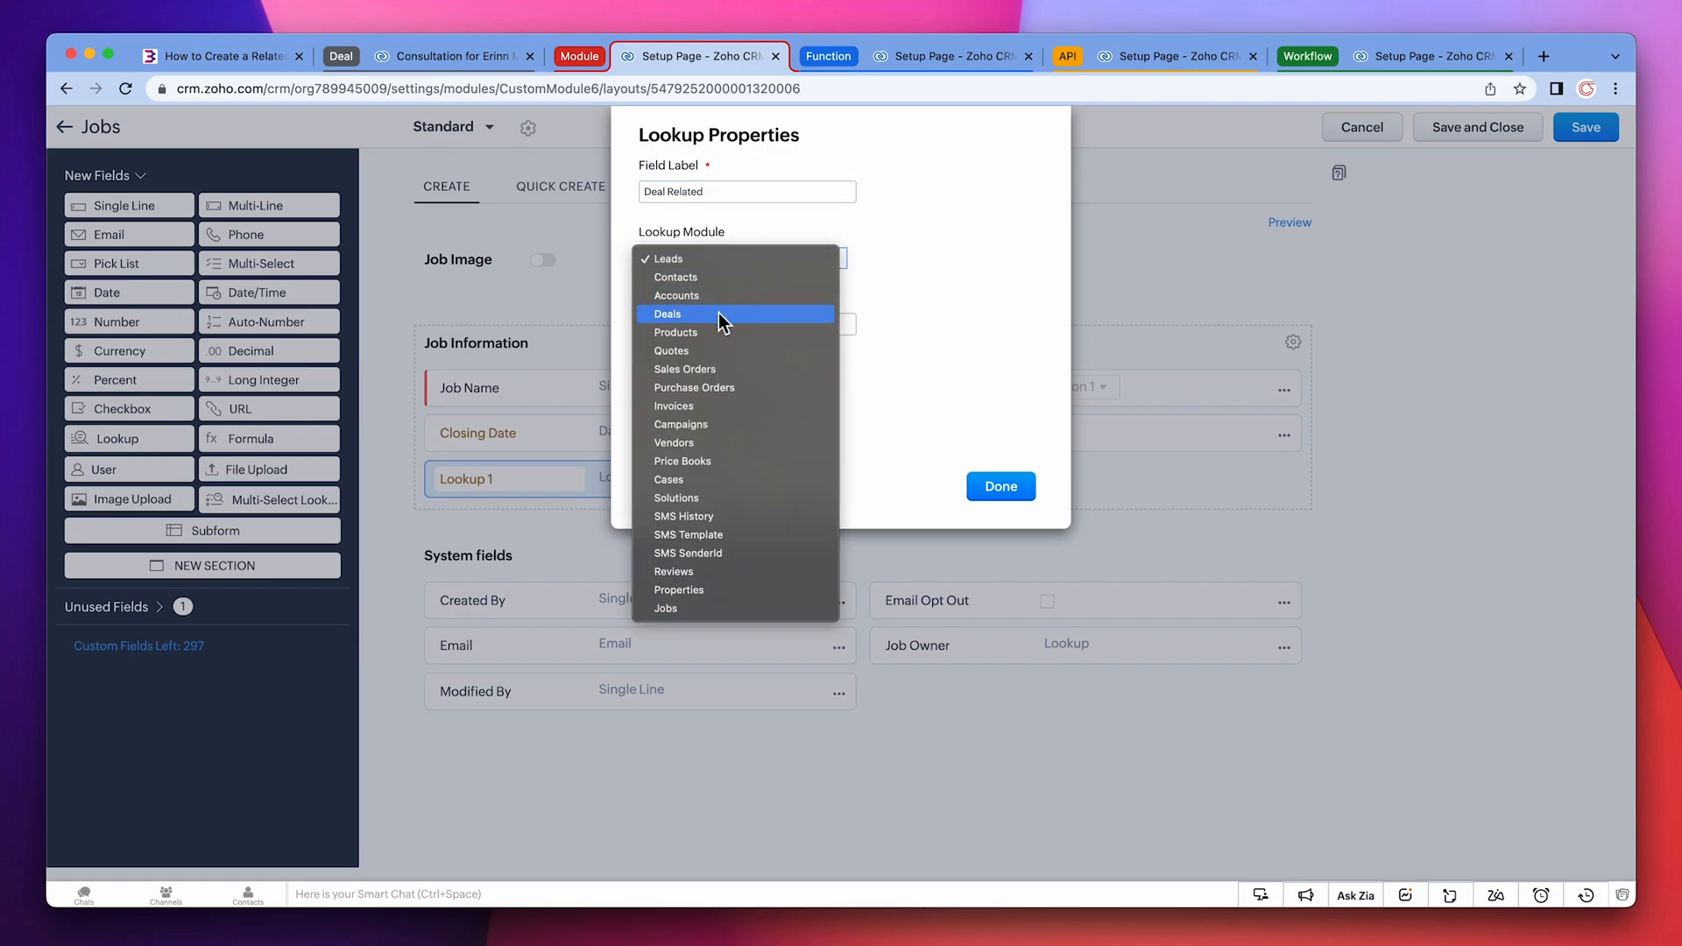
click(668, 313)
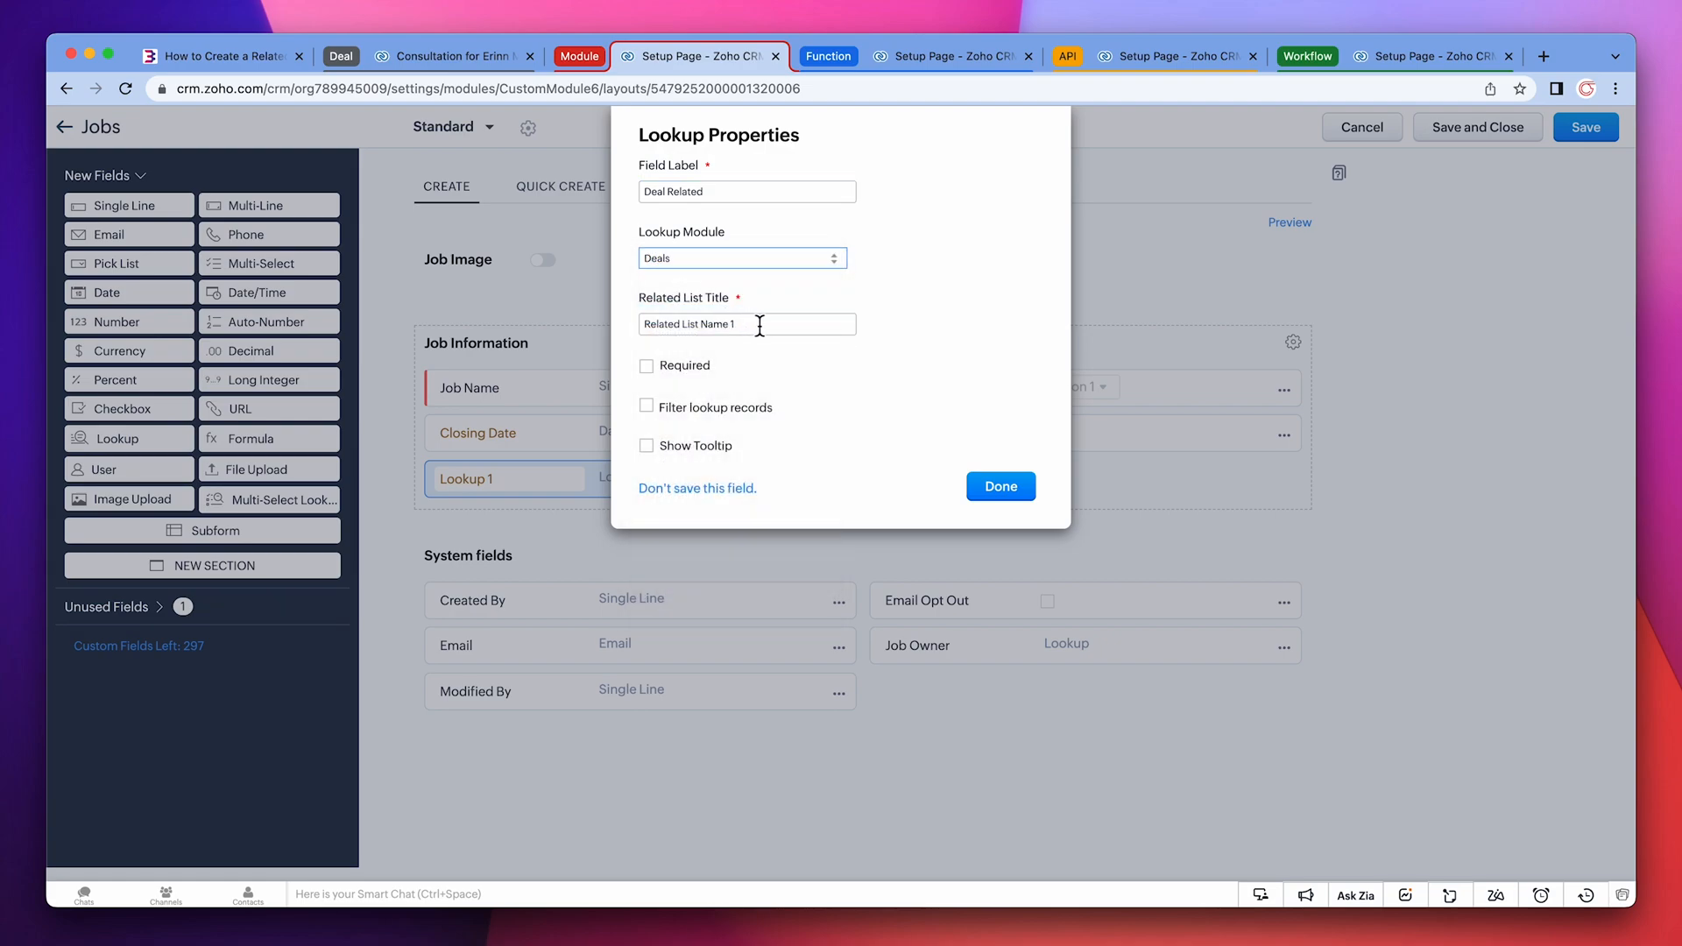
text(Jobs)
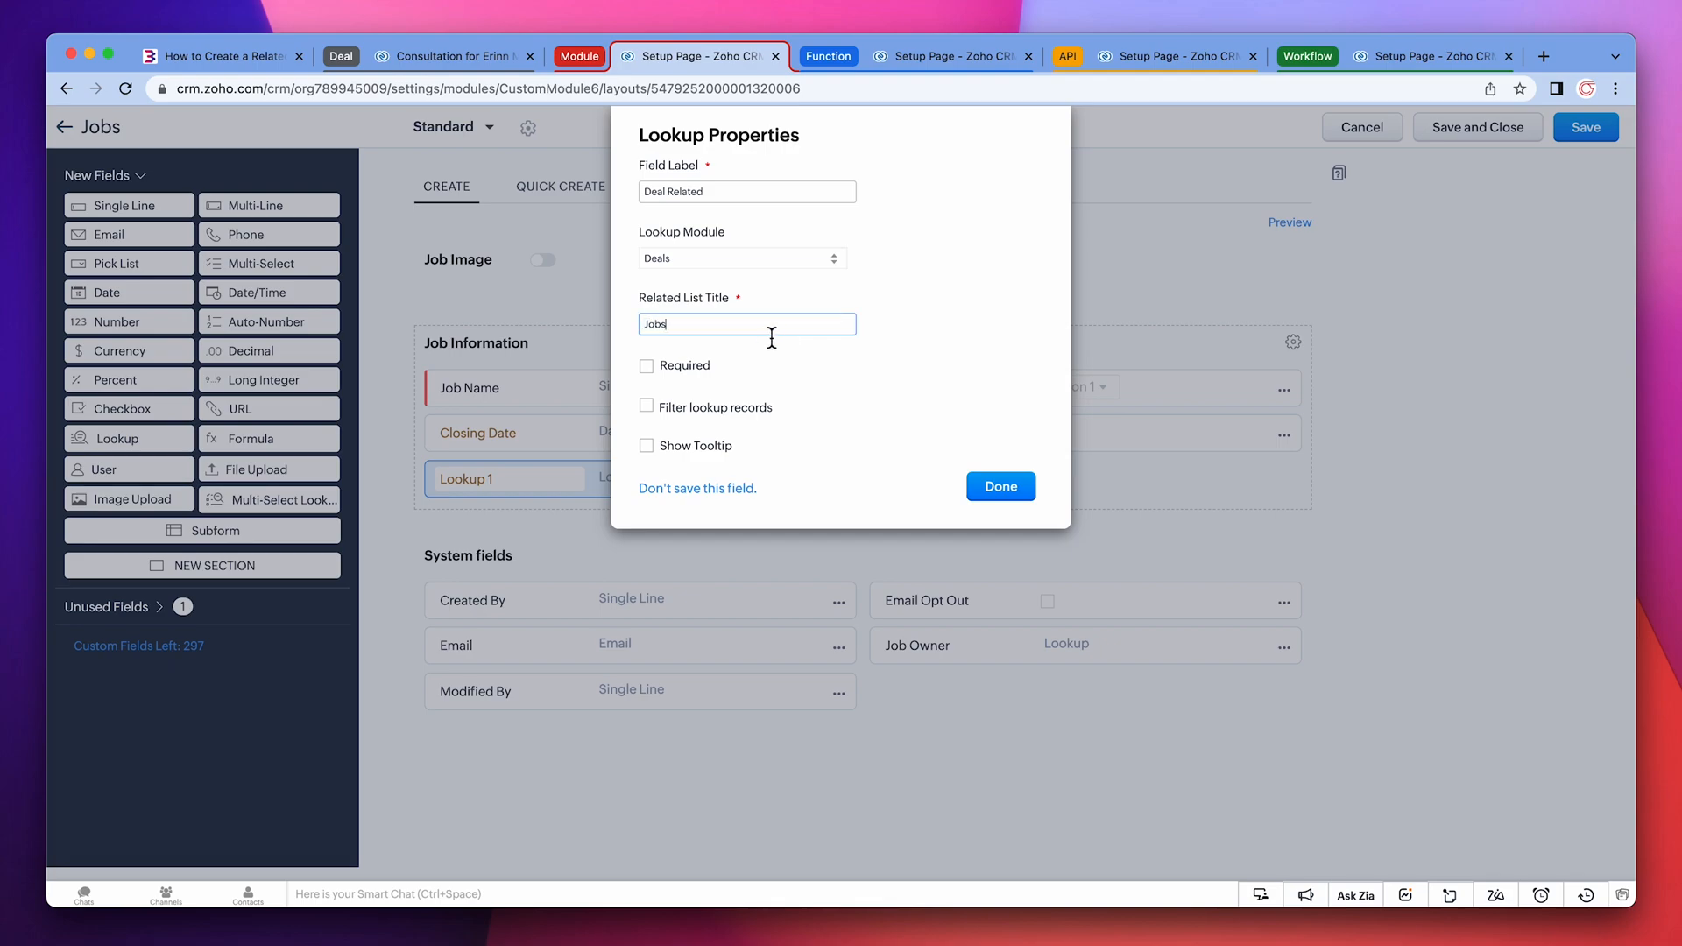
click(999, 485)
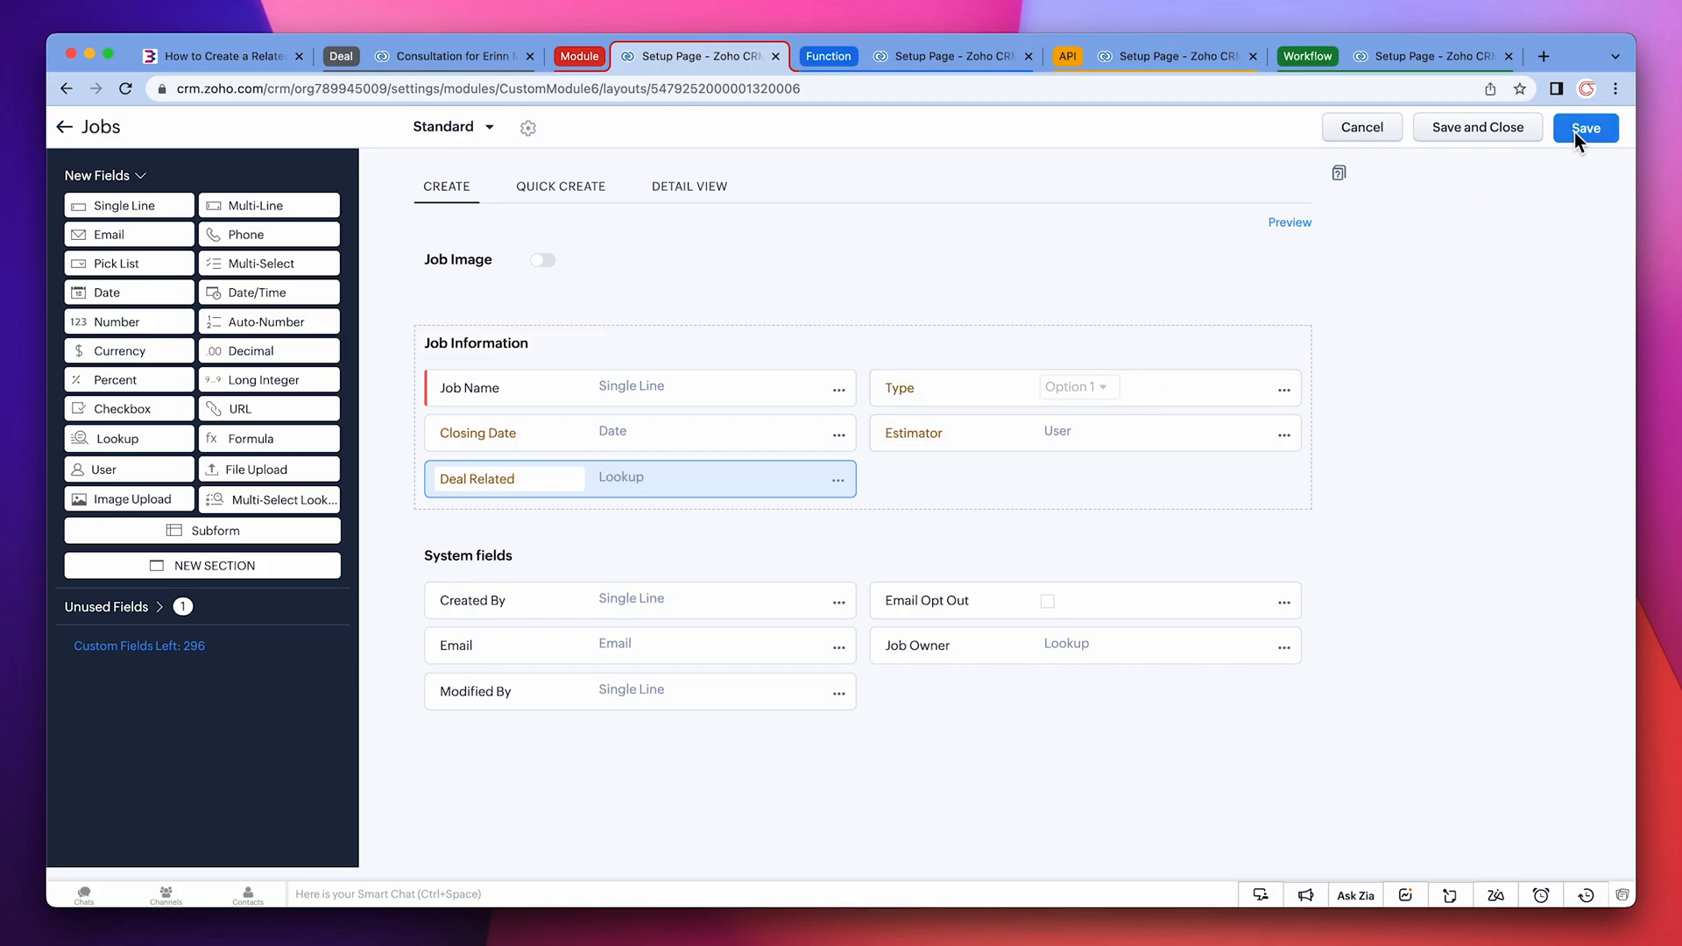
click(1586, 126)
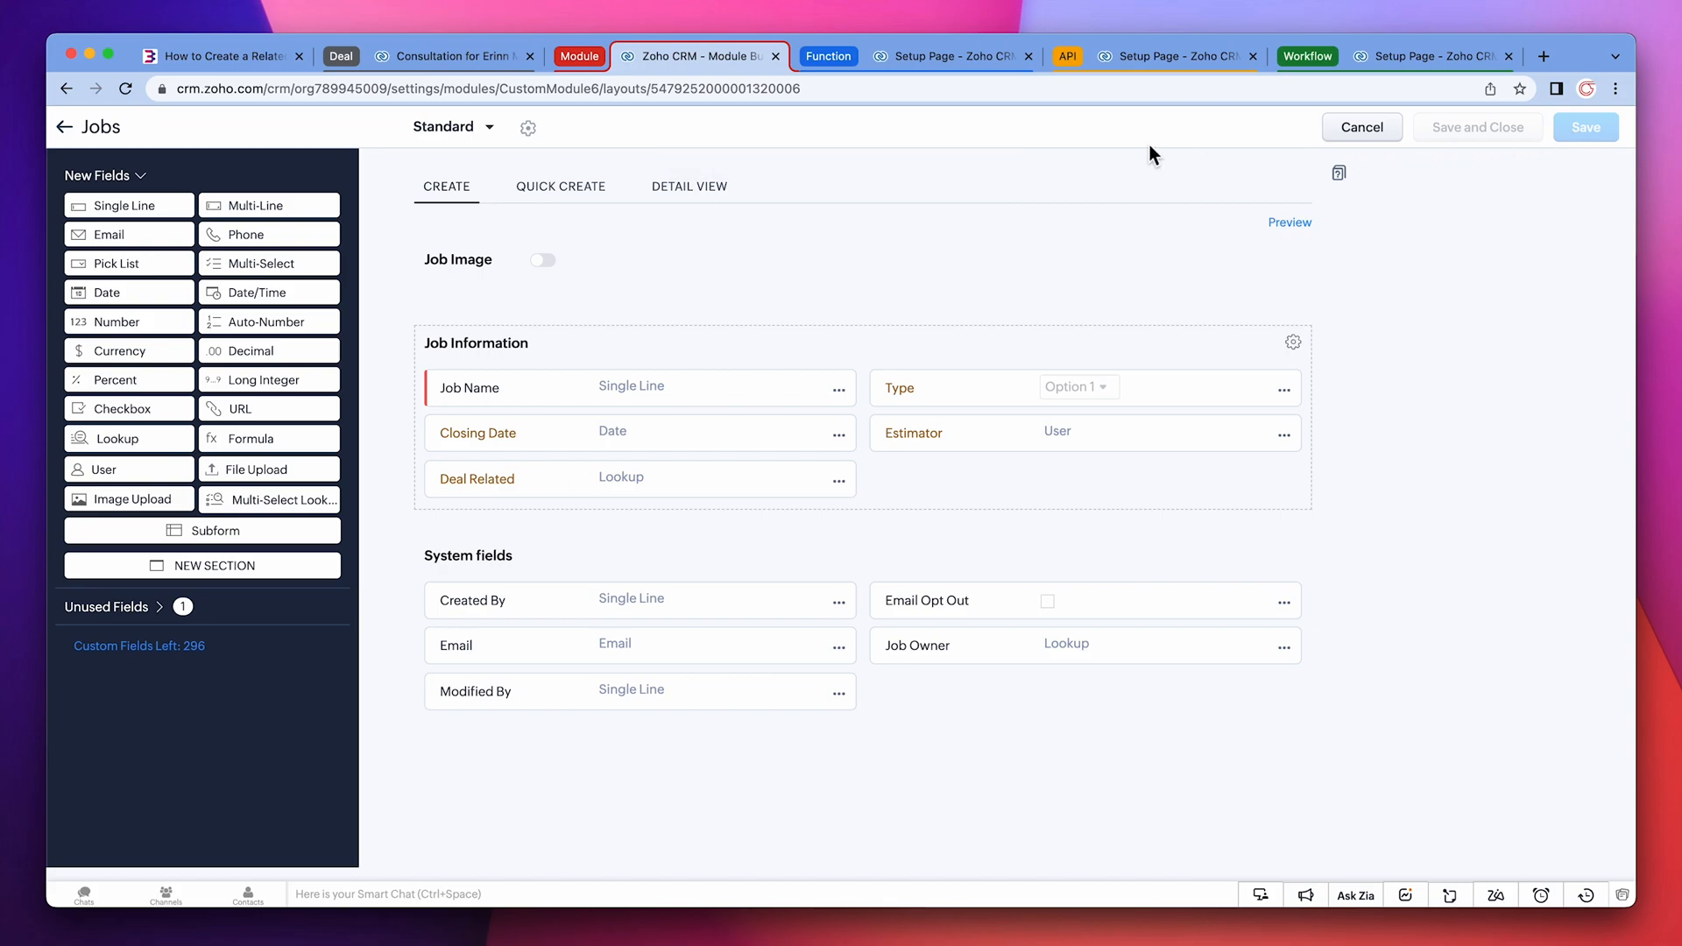
- Create a new function CreateJob / Create Job in category Automation and open its editor
click(953, 56)
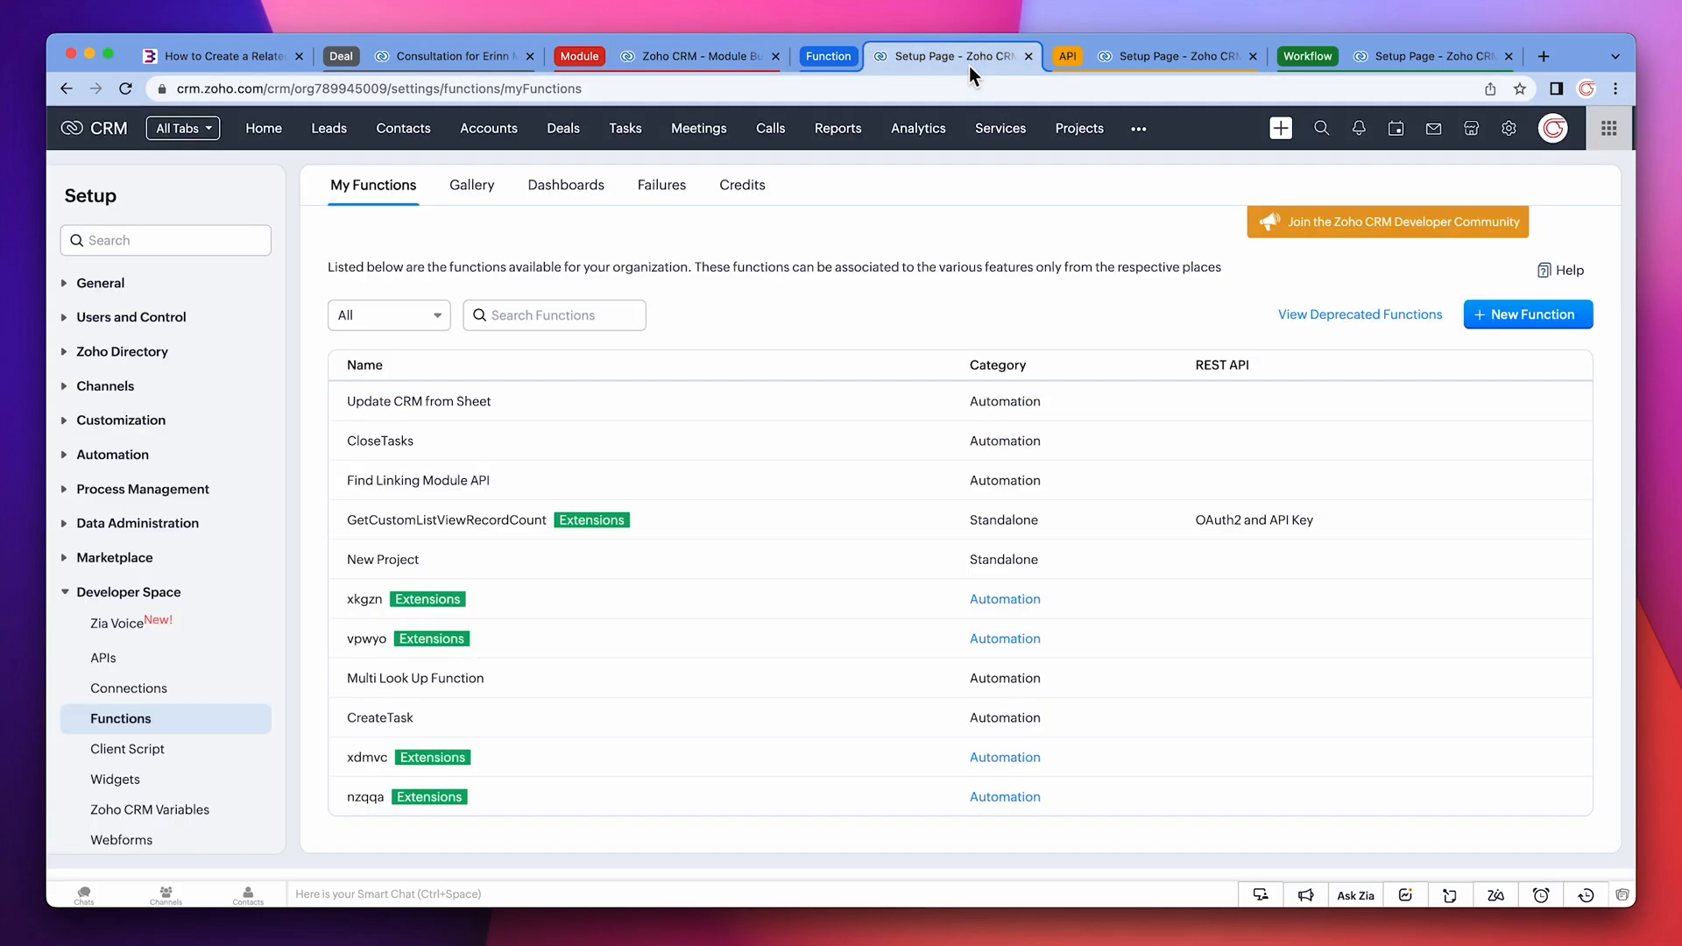
mouse_move(1394, 263)
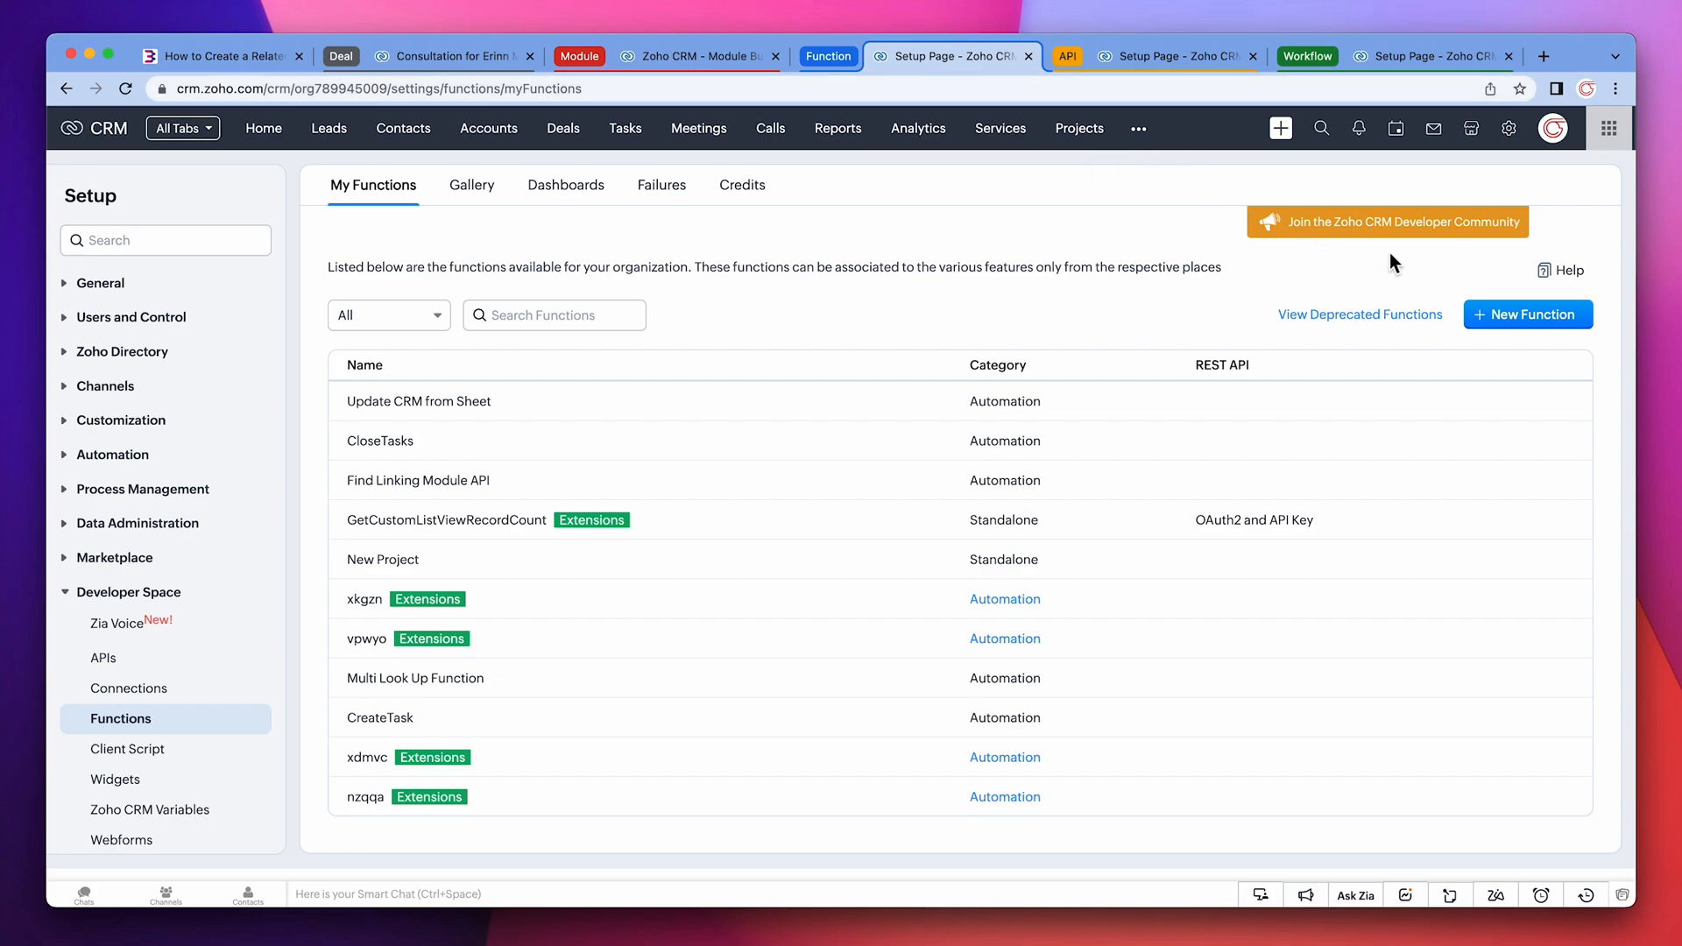
click(1527, 313)
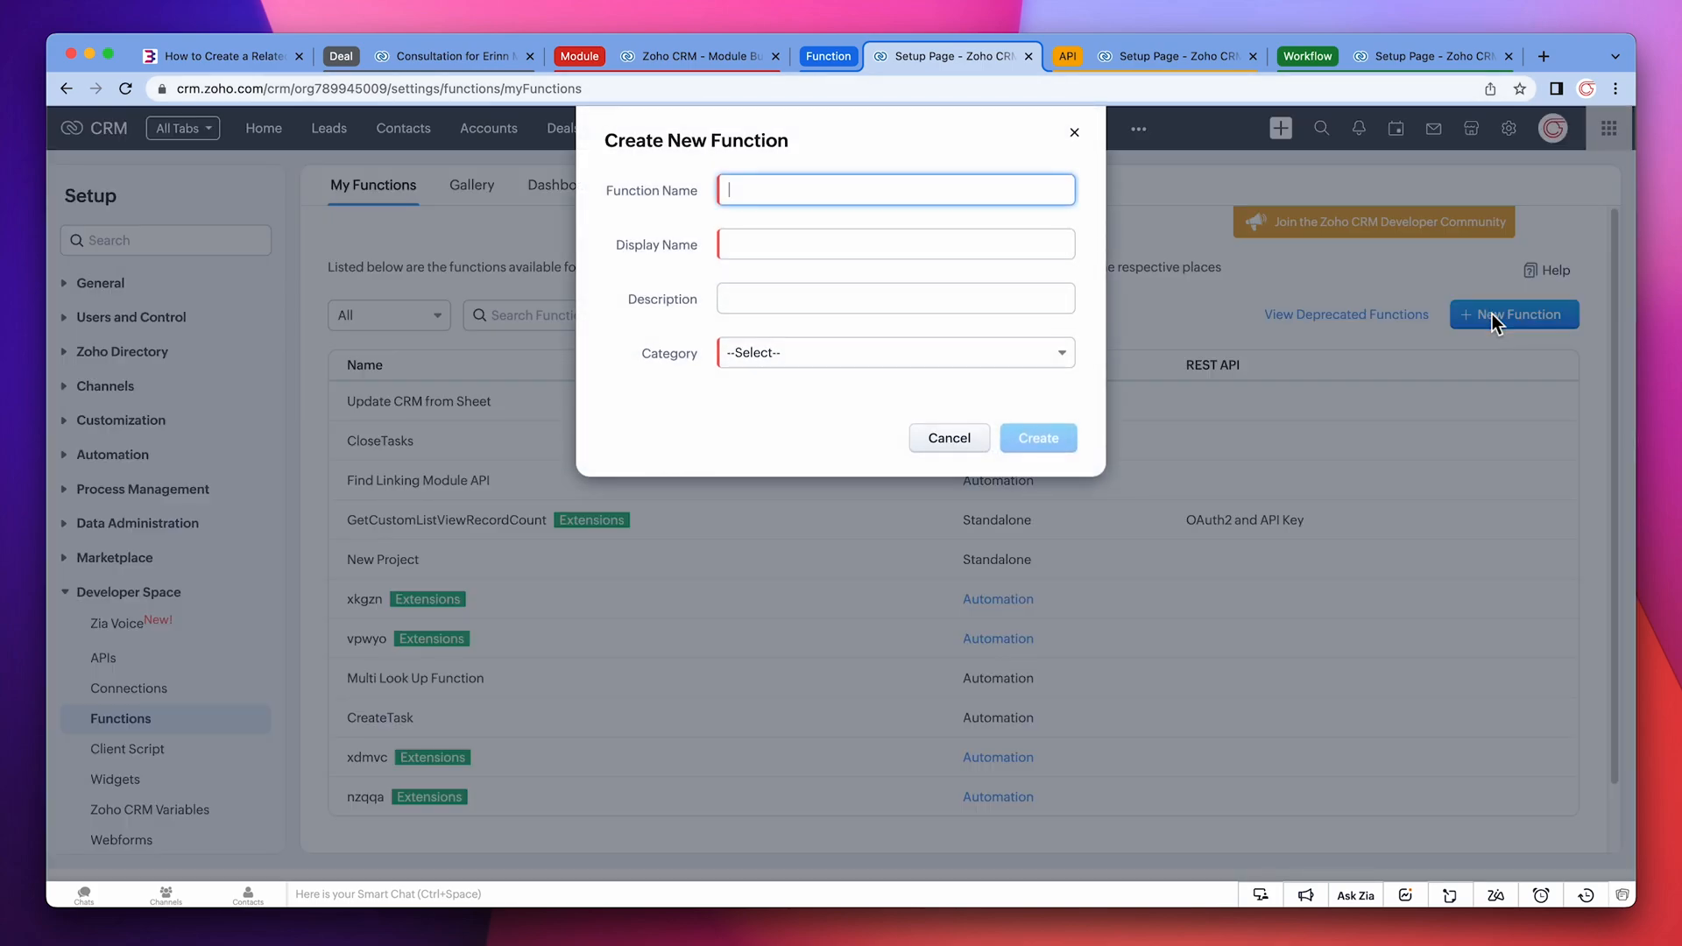
text(Create.)
click(895, 244)
text(Create Job)
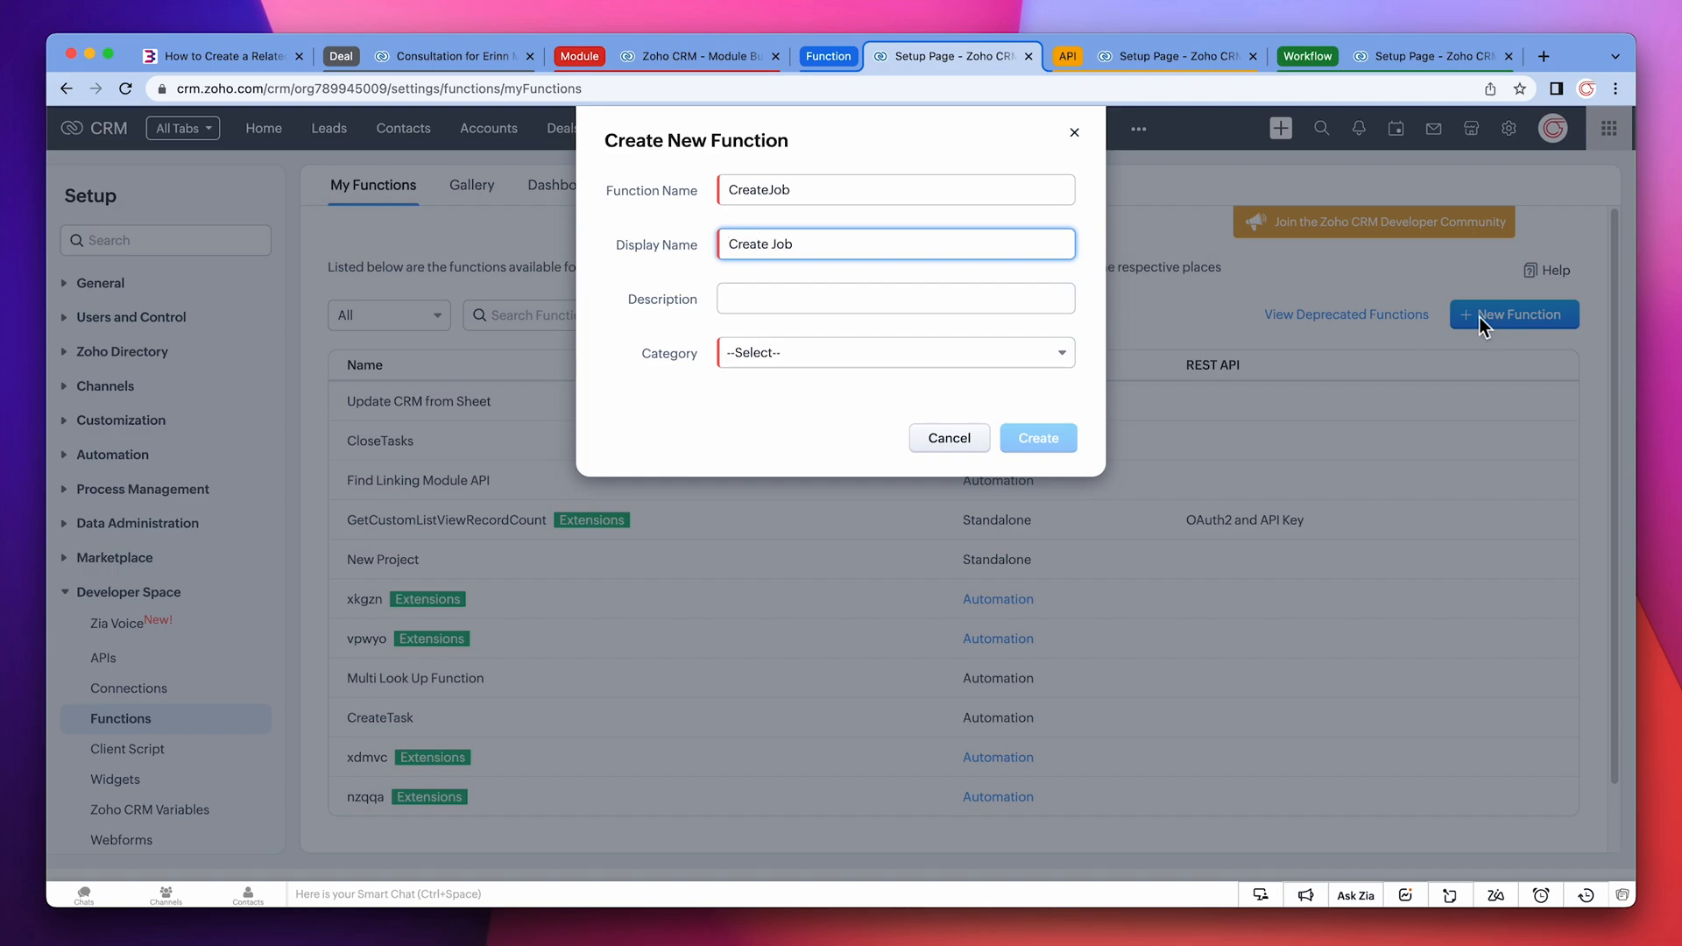
click(895, 352)
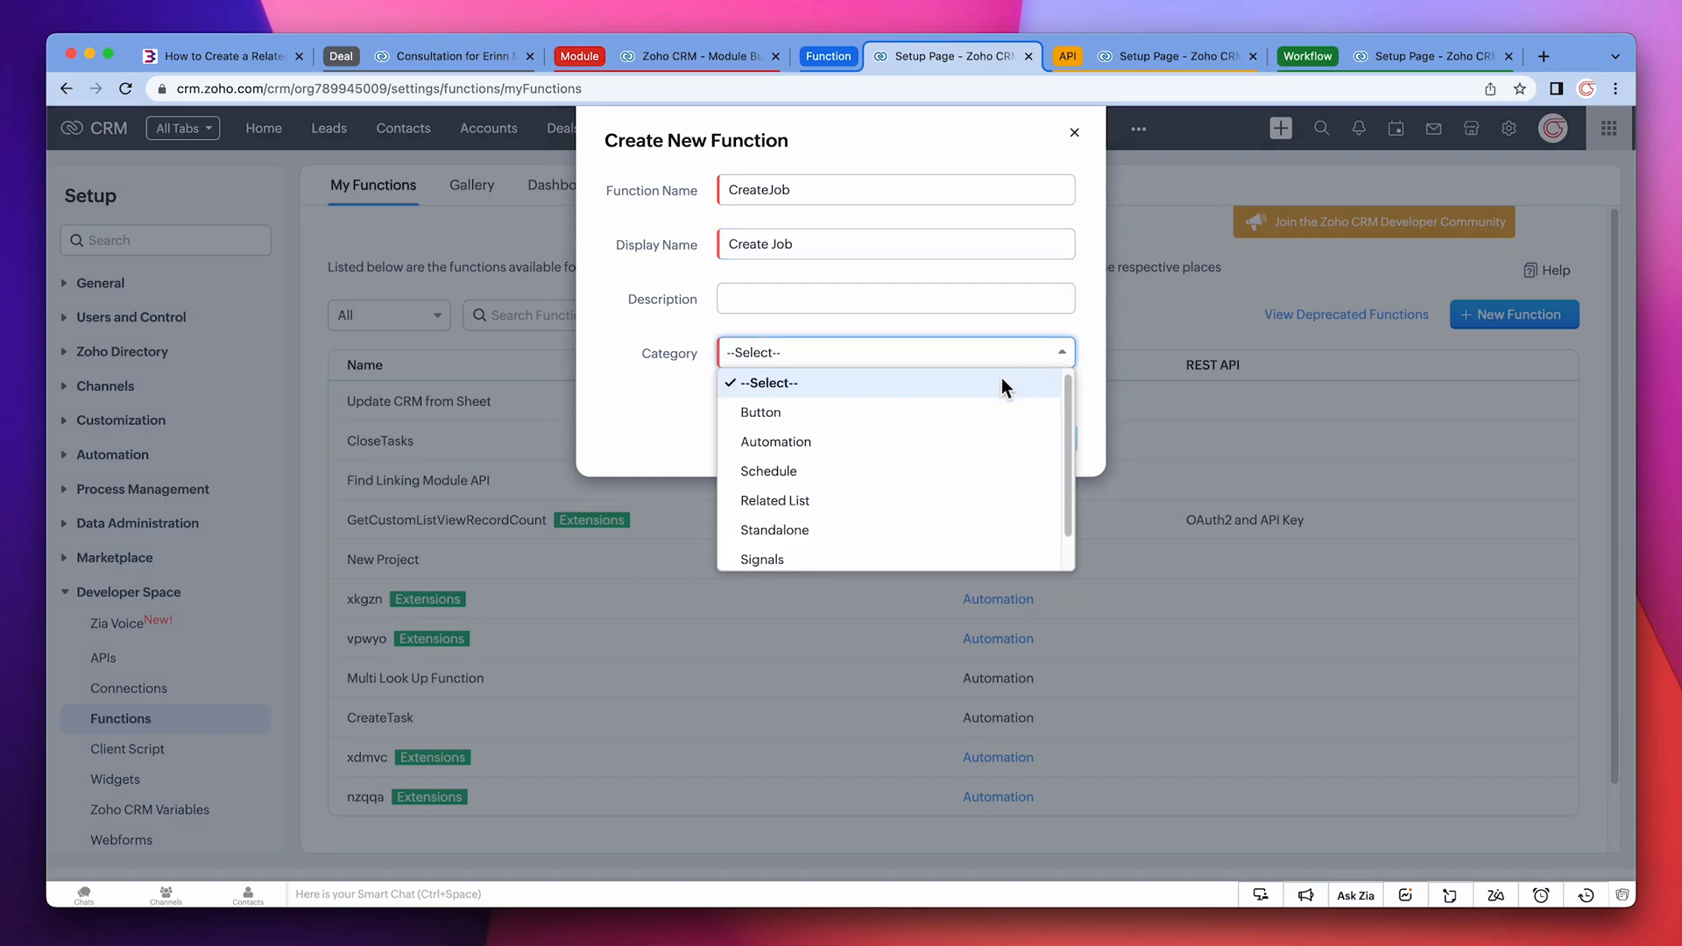
click(775, 442)
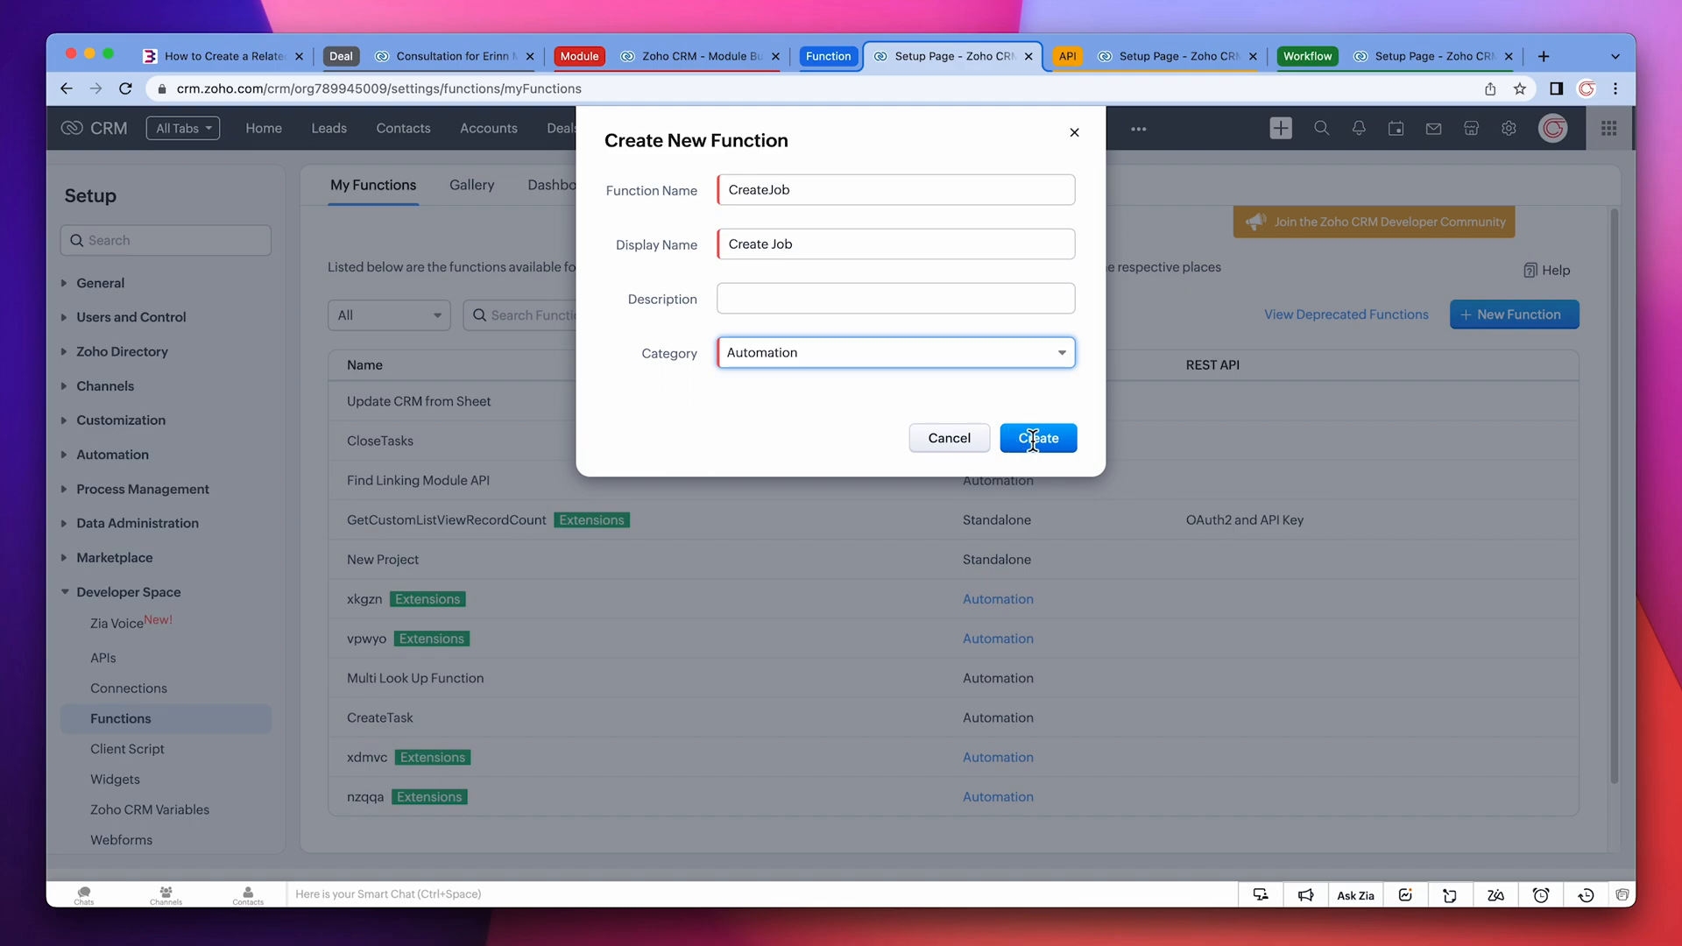
click(1035, 438)
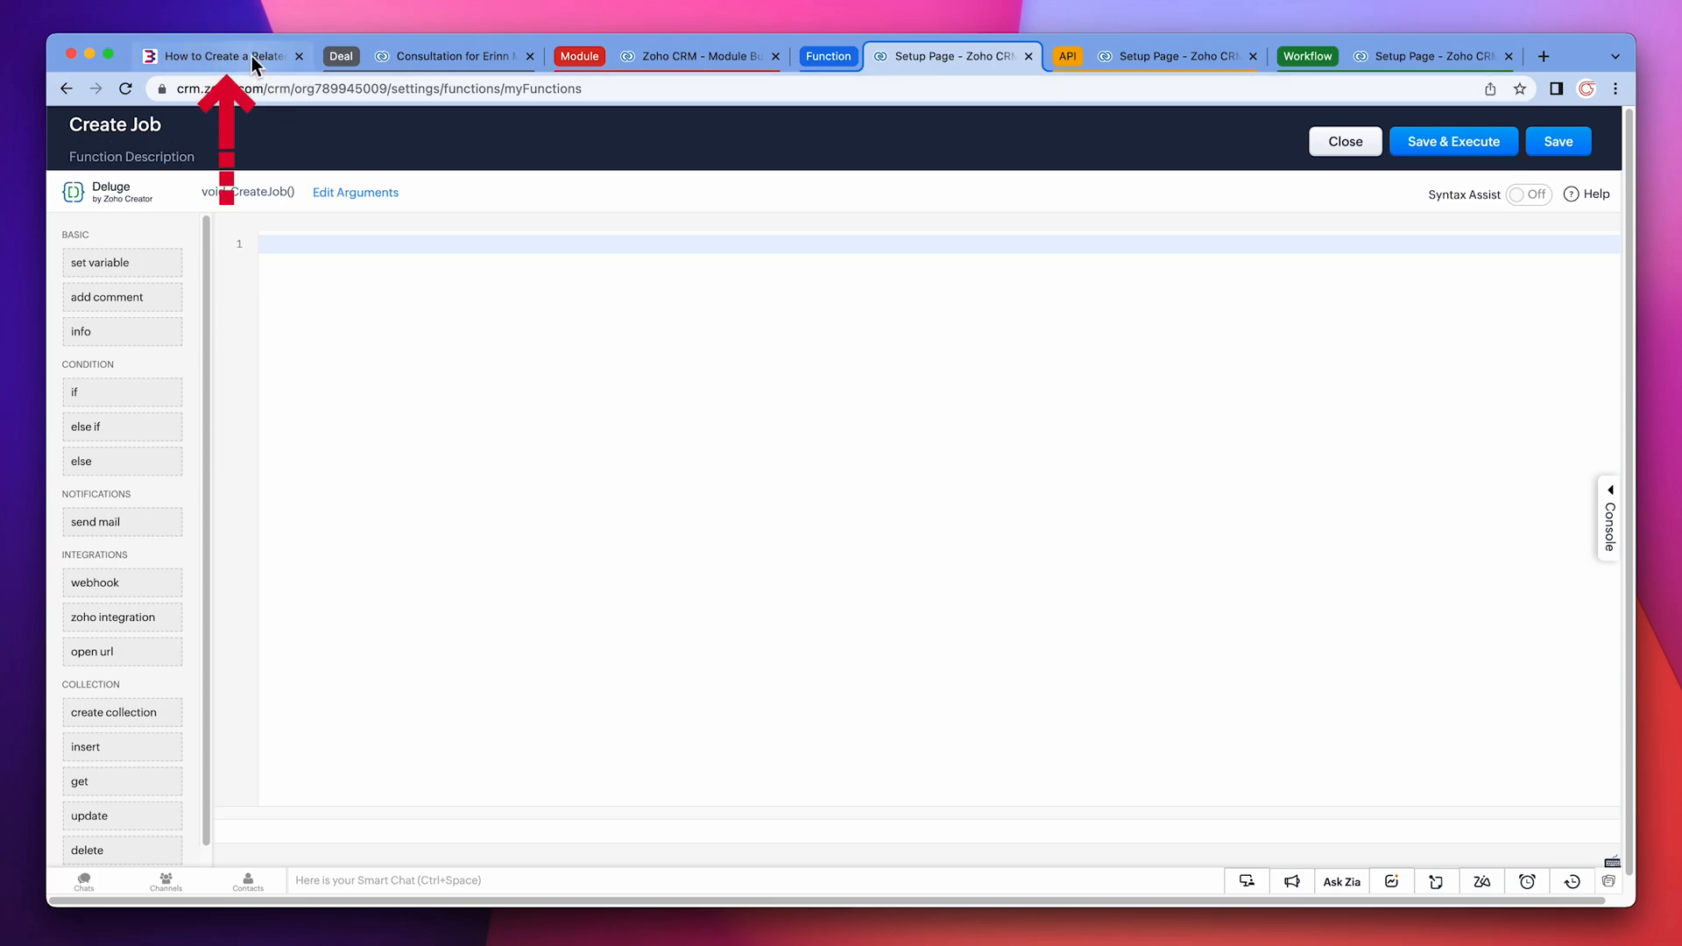
- Switch to the tutorial blog page and scroll to its sample Deluge code
click(221, 56)
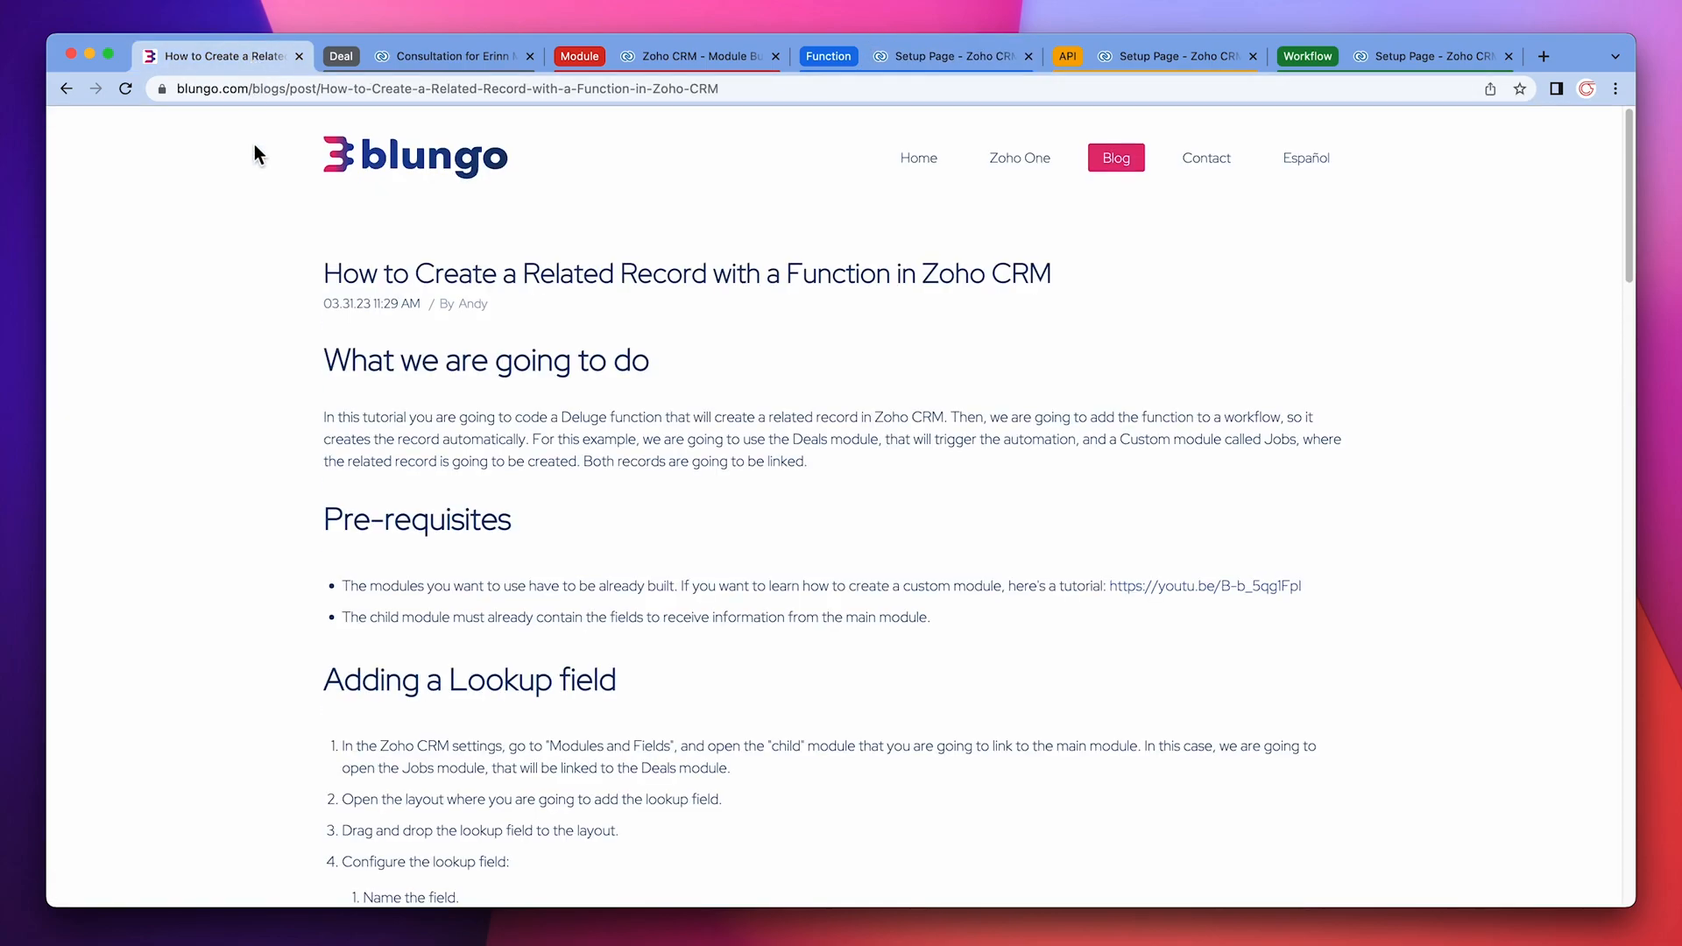
scroll(down, 3)
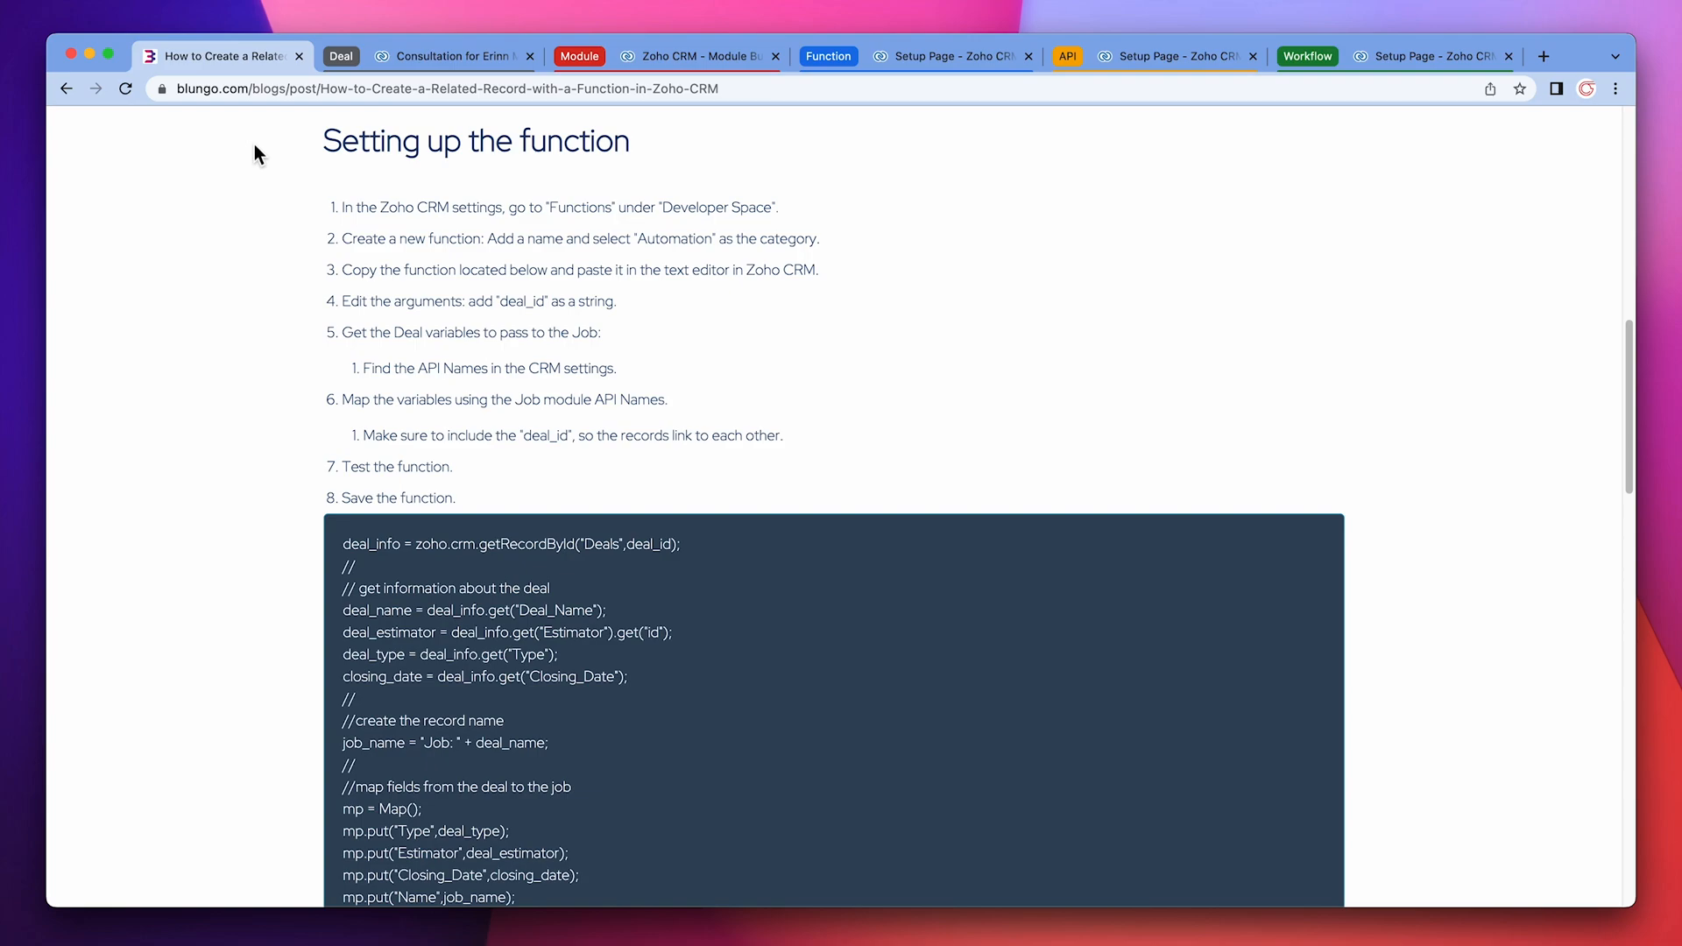
scroll(down, 3)
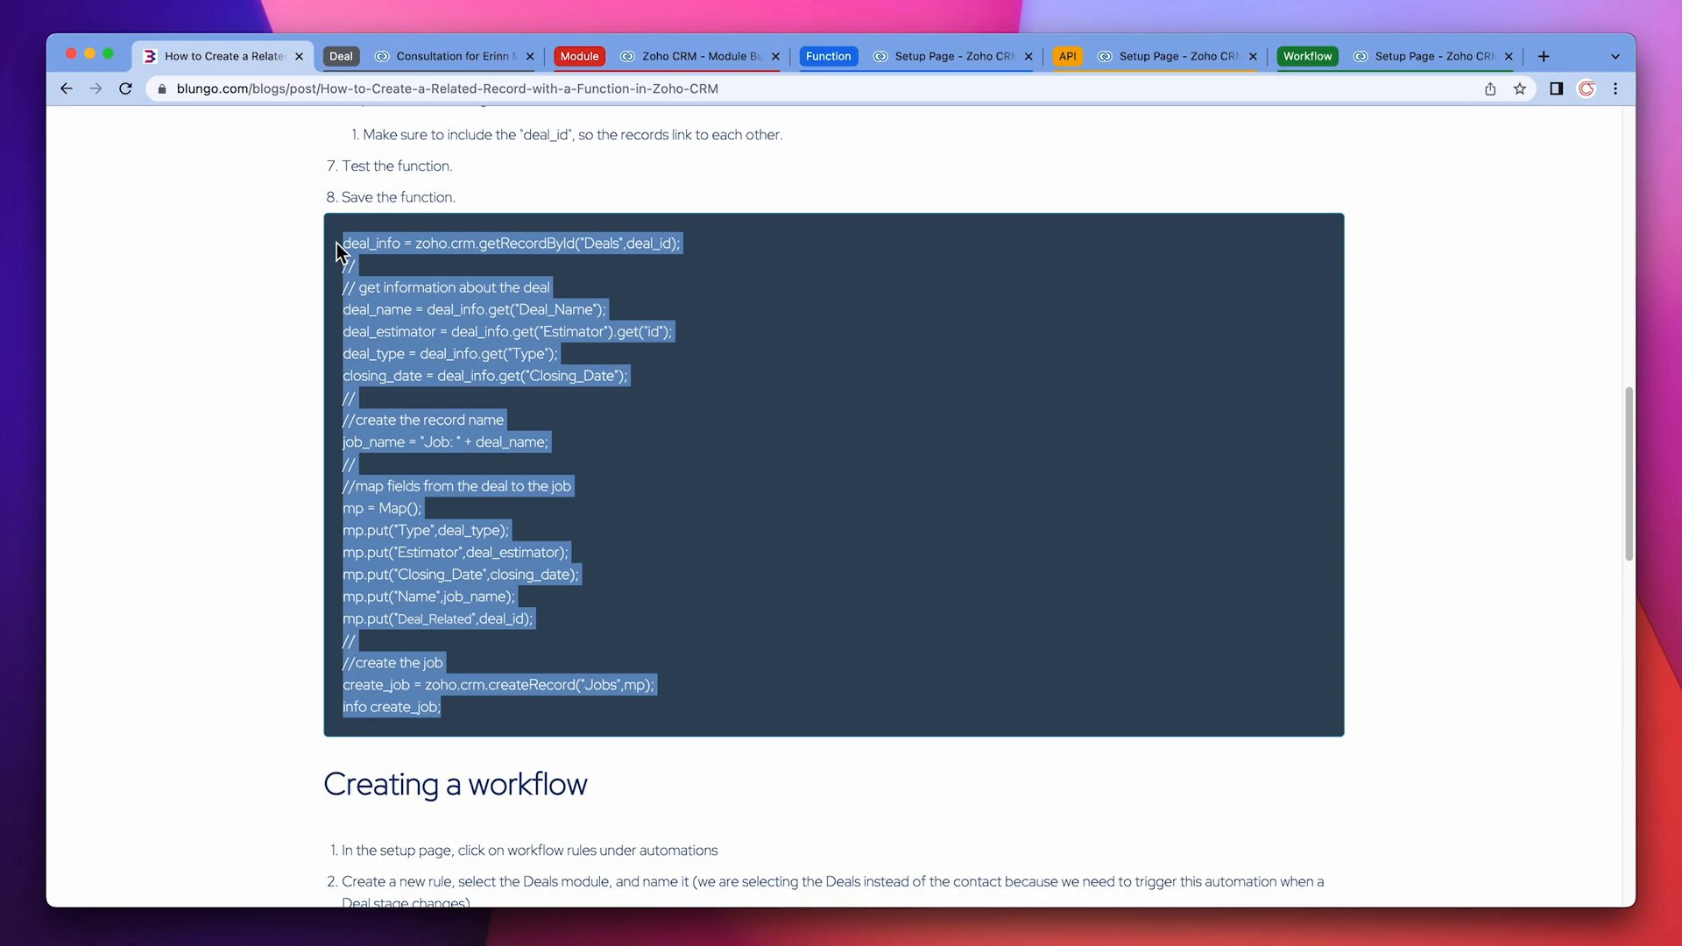
mouse_move(936, 56)
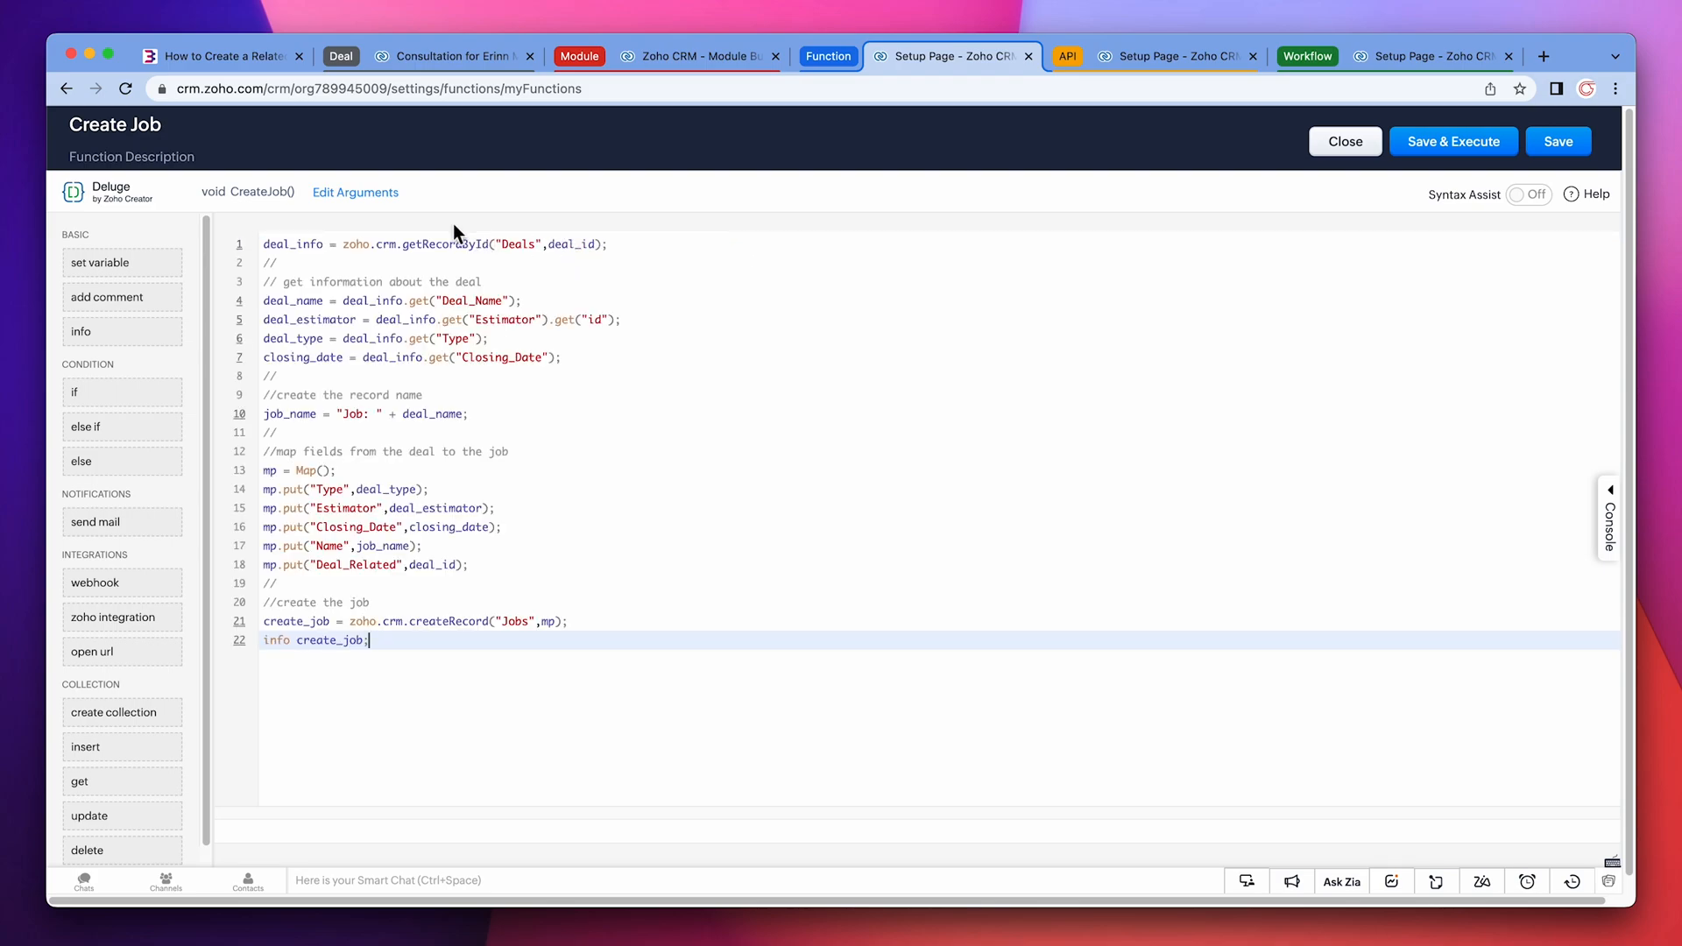
- Declare a string argument named deal_id for the CreateJob function and save it
click(355, 193)
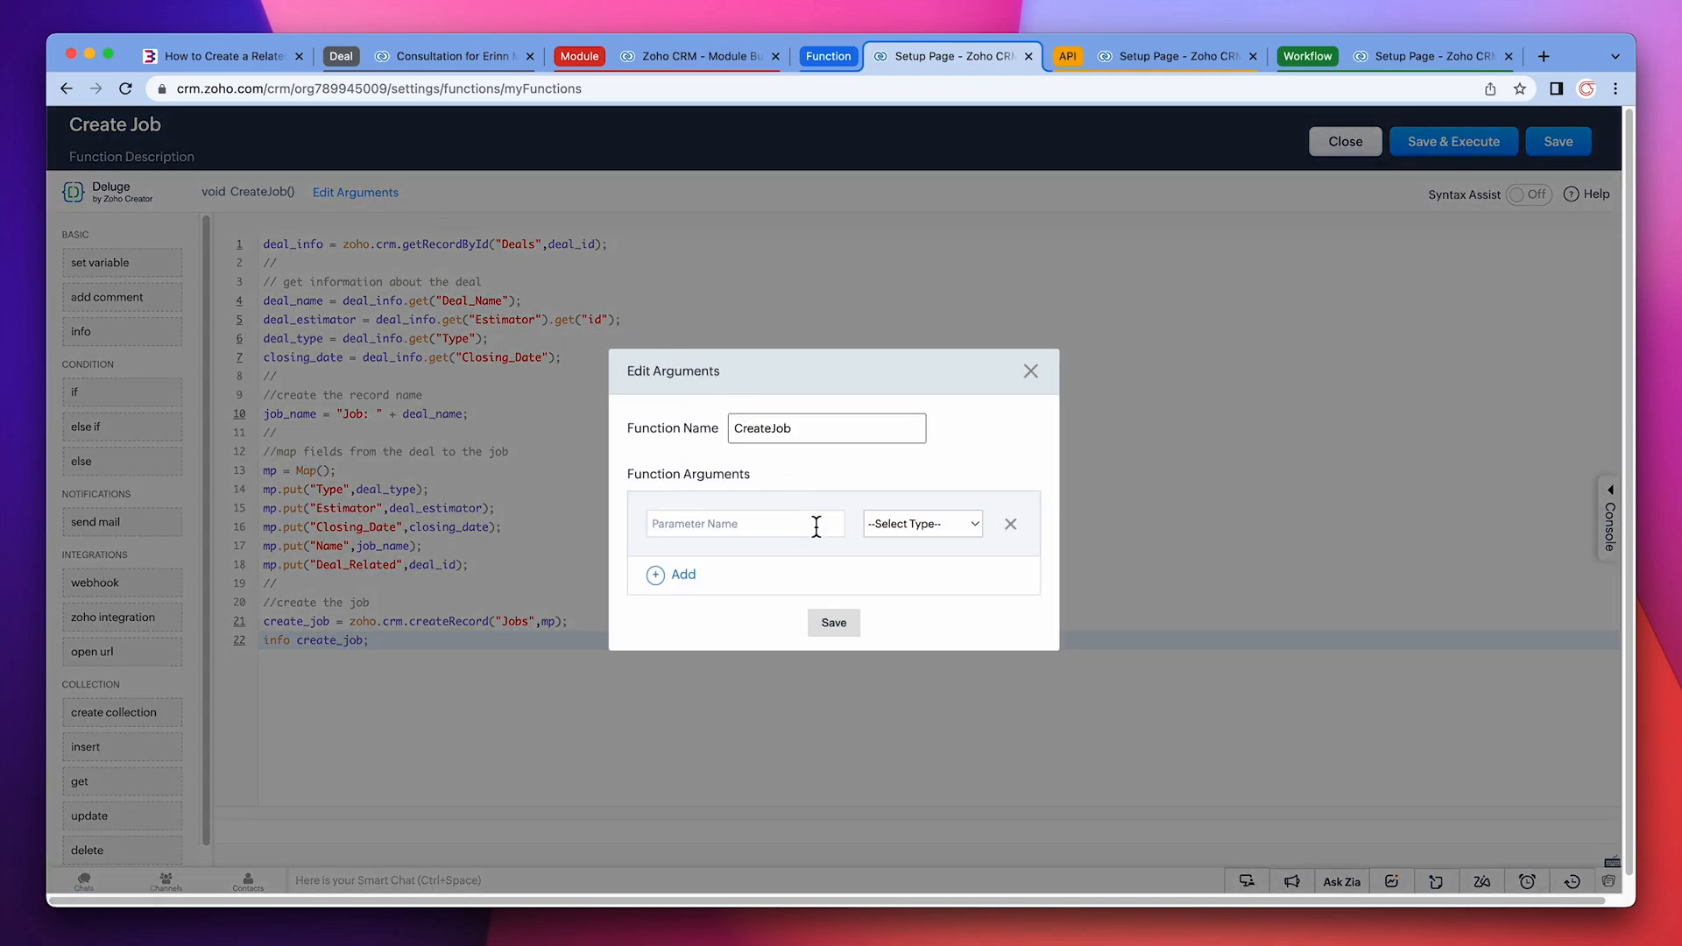
text(deal_id)
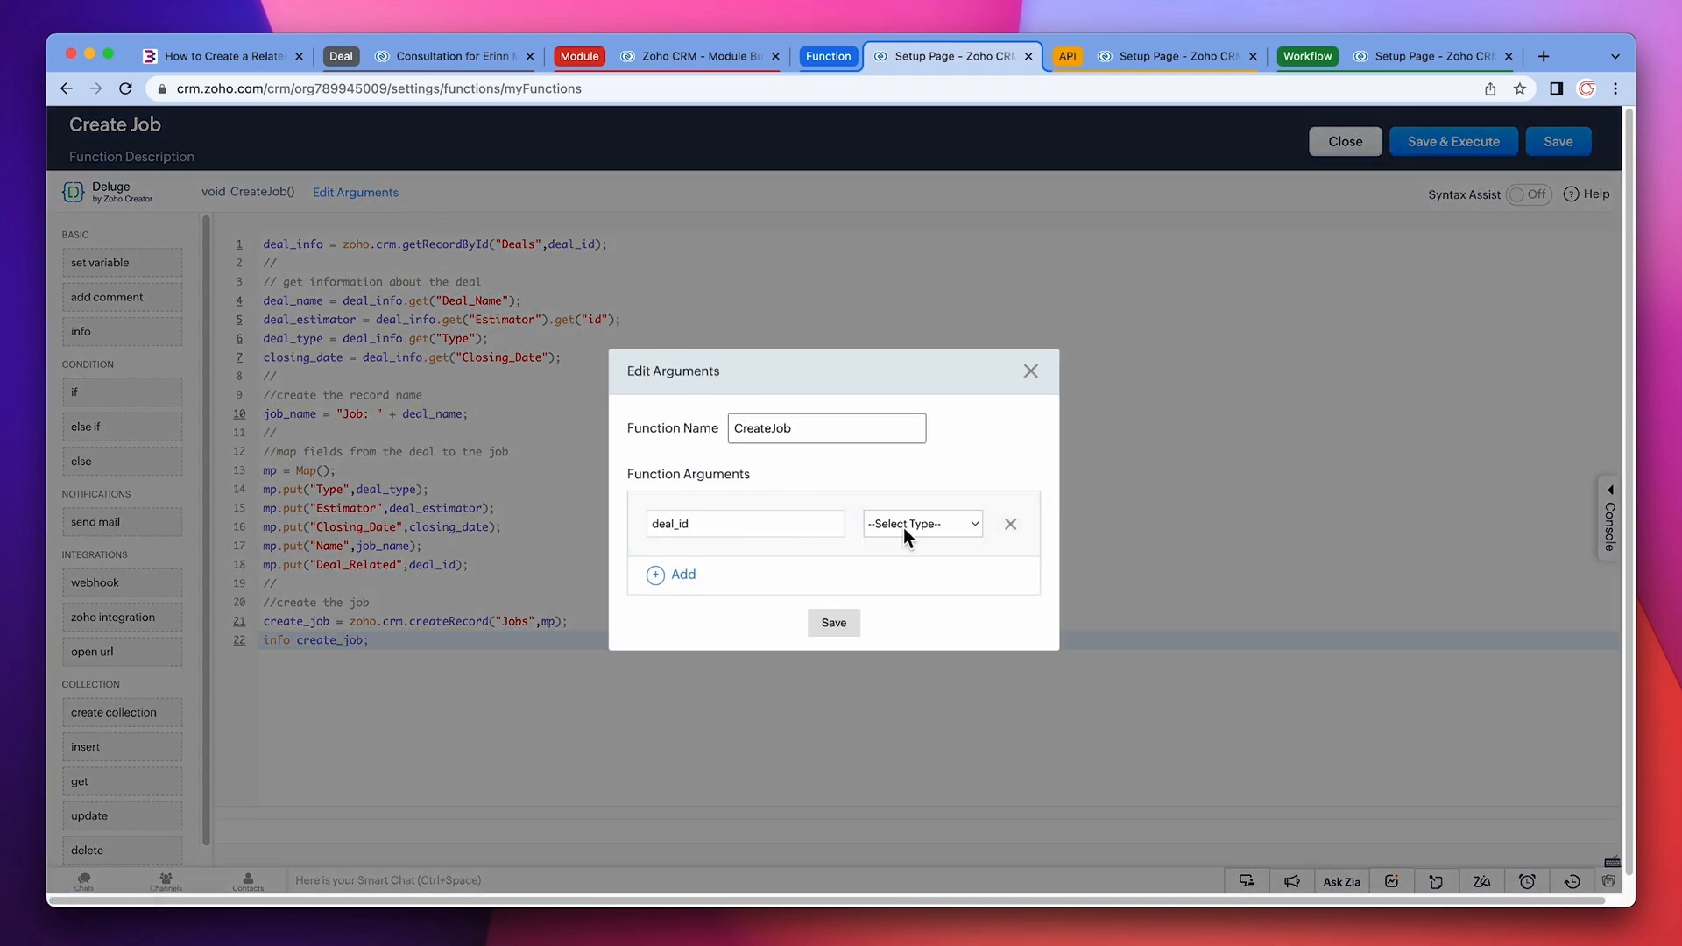
click(920, 524)
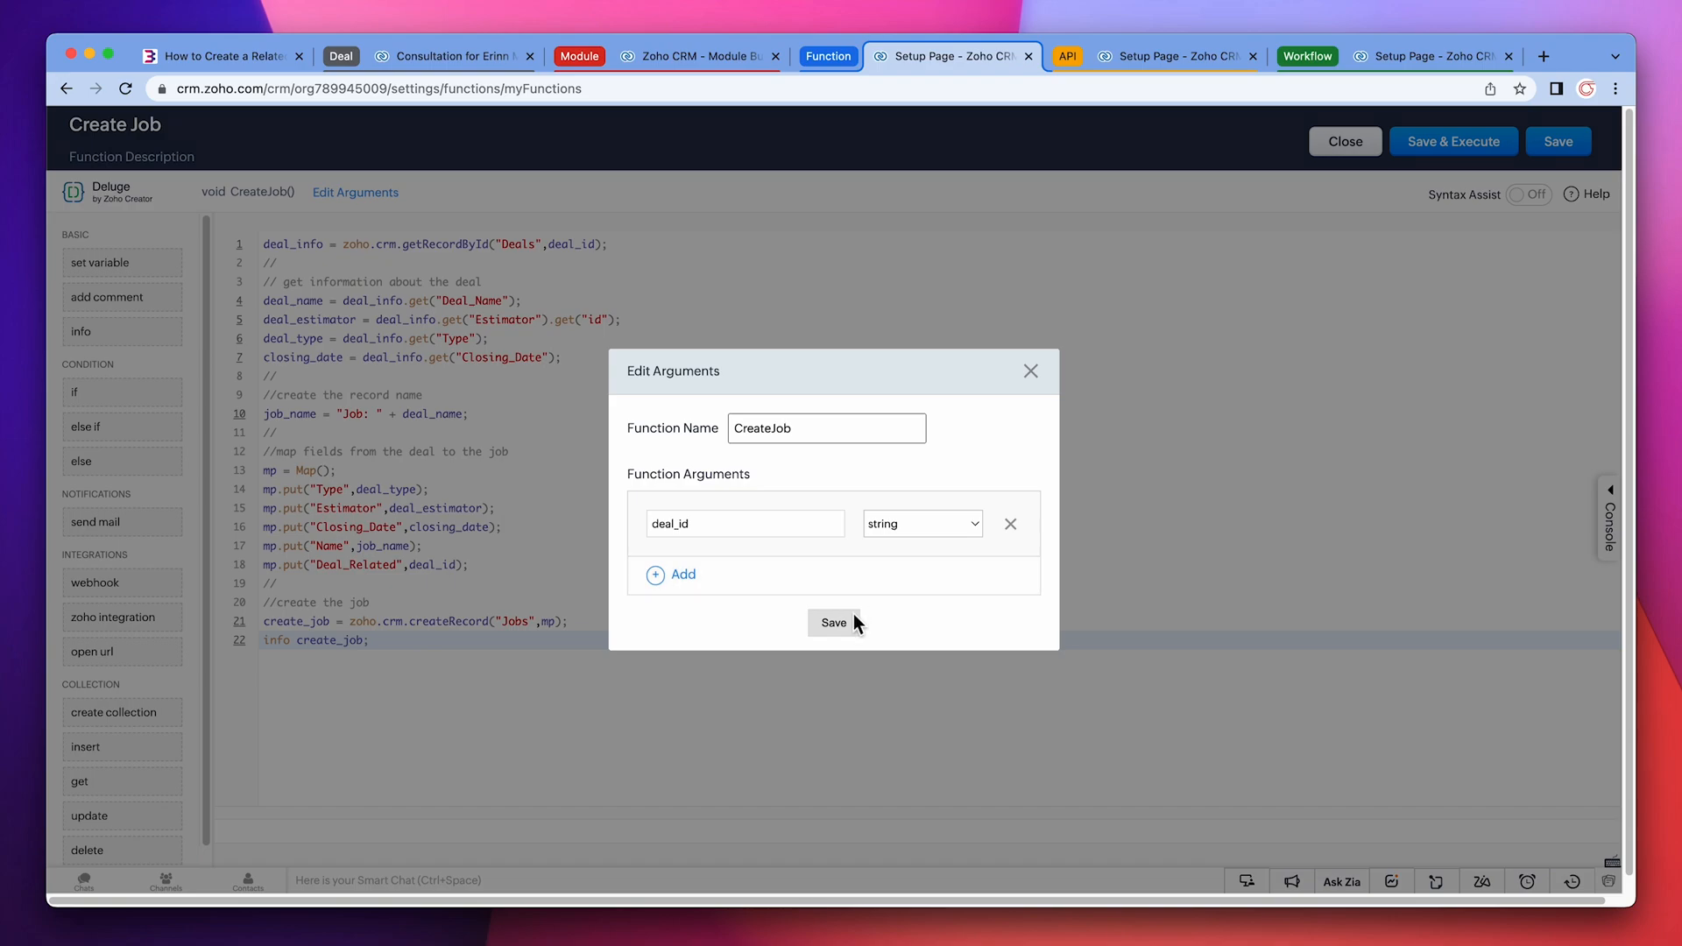
click(834, 624)
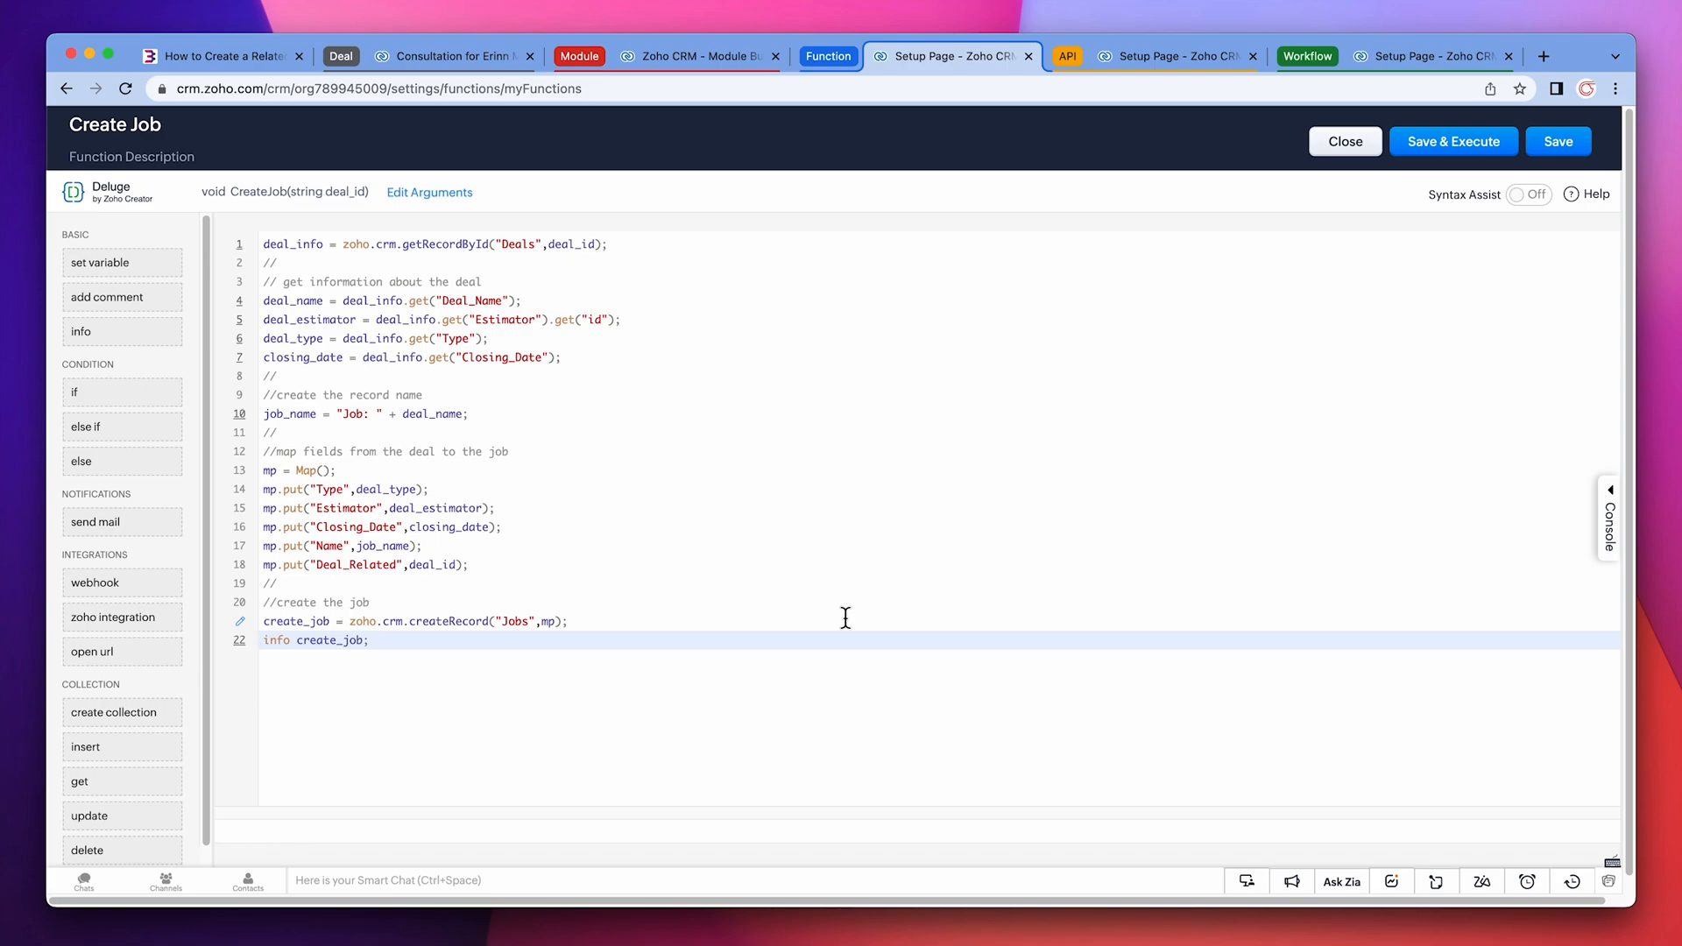
double_click(354, 565)
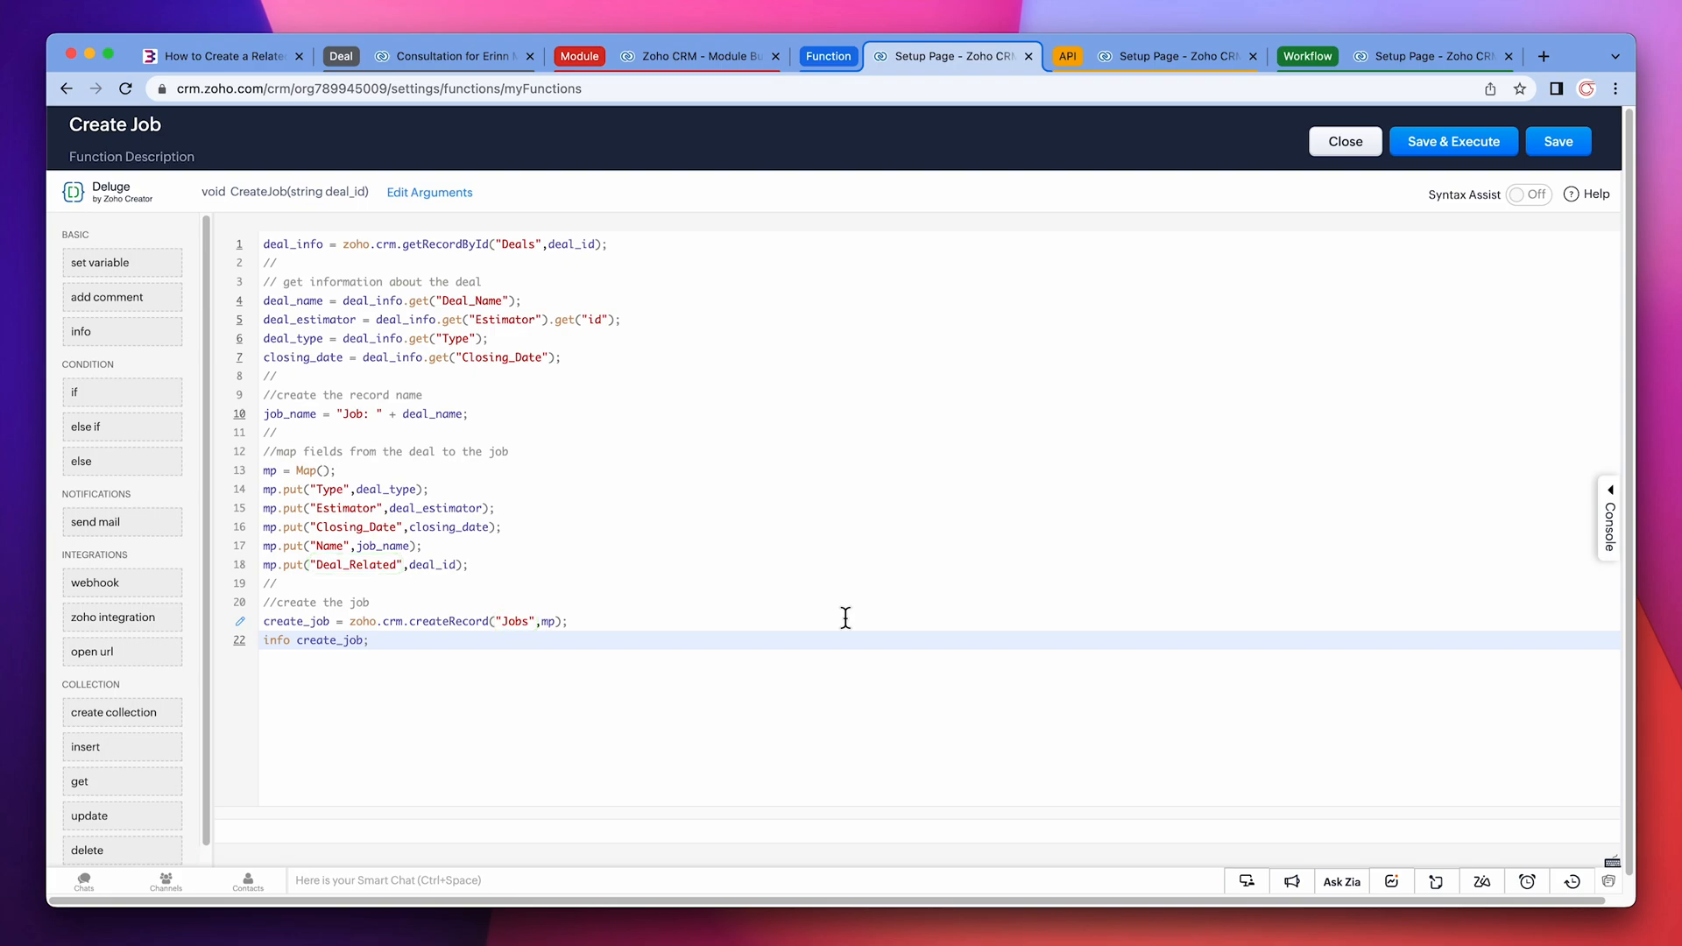
mouse_move(1085, 235)
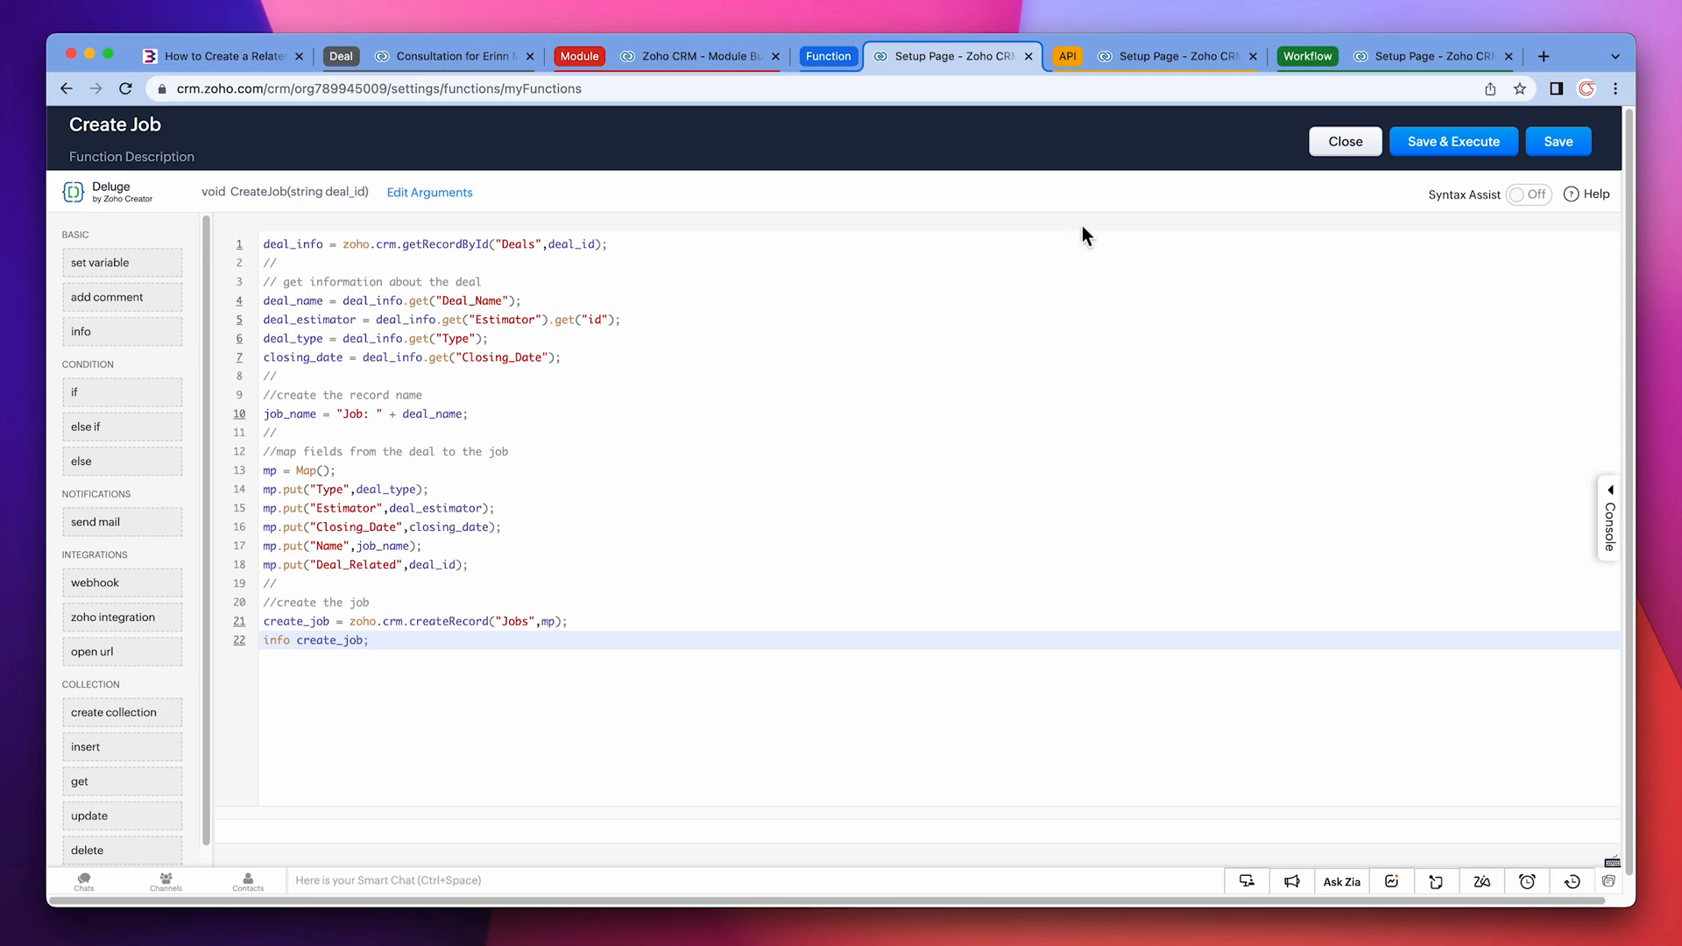
- View the Jobs module's field API names such as Deal_Related and Closing_Date
click(1169, 56)
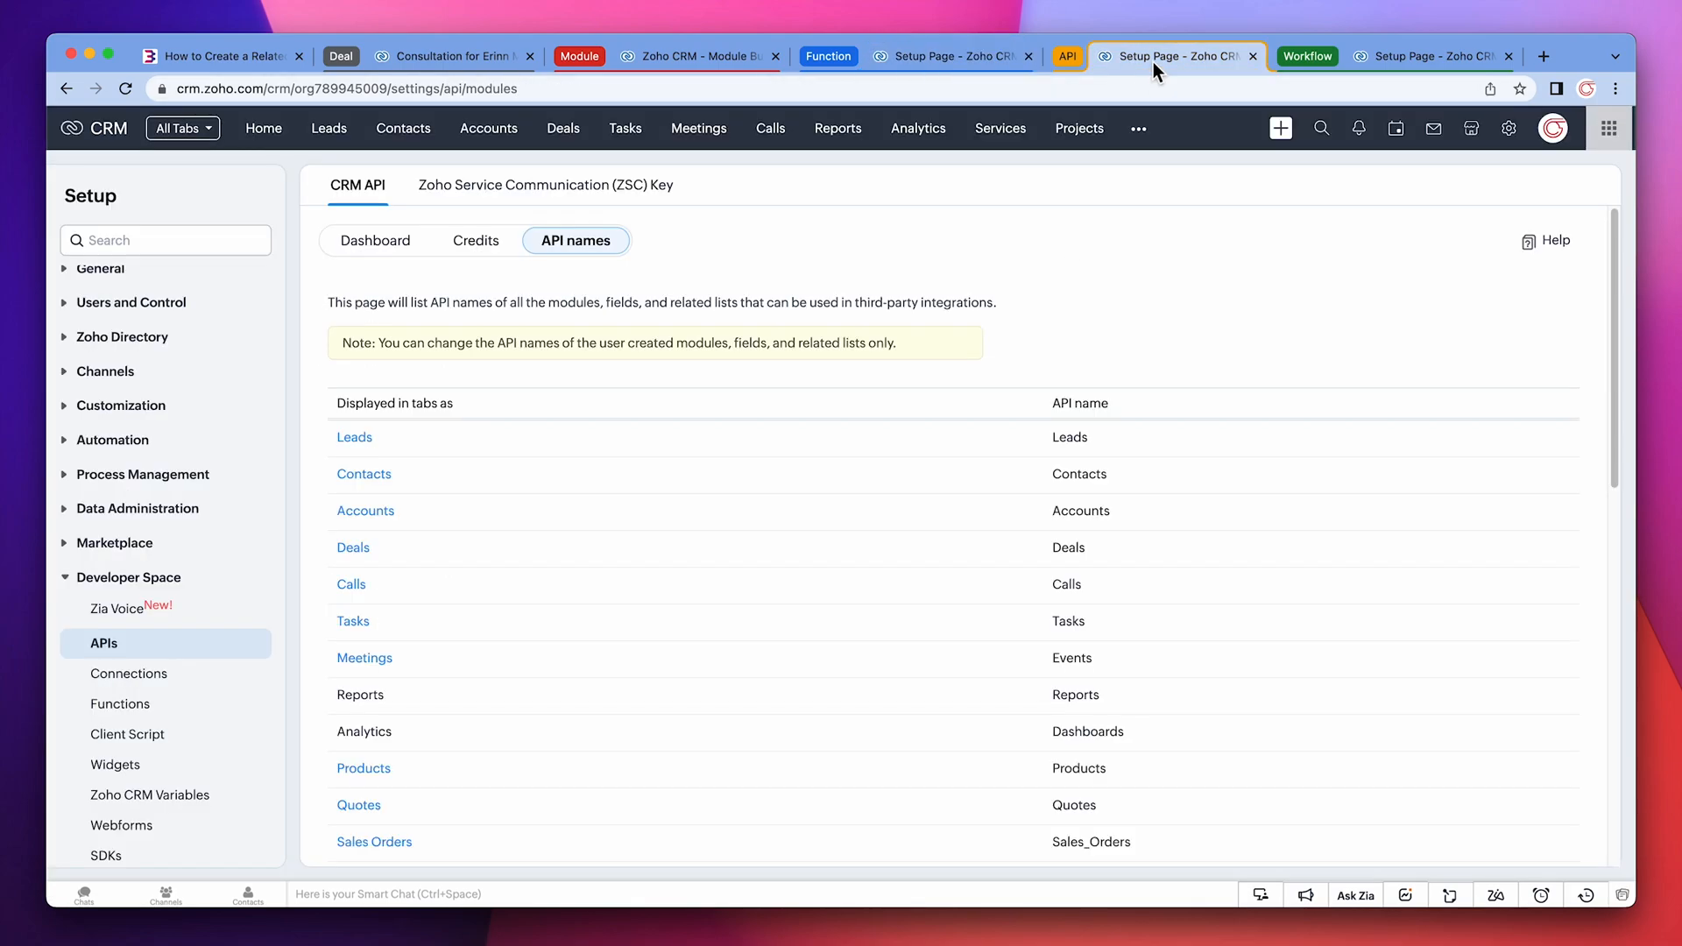
mouse_move(948, 419)
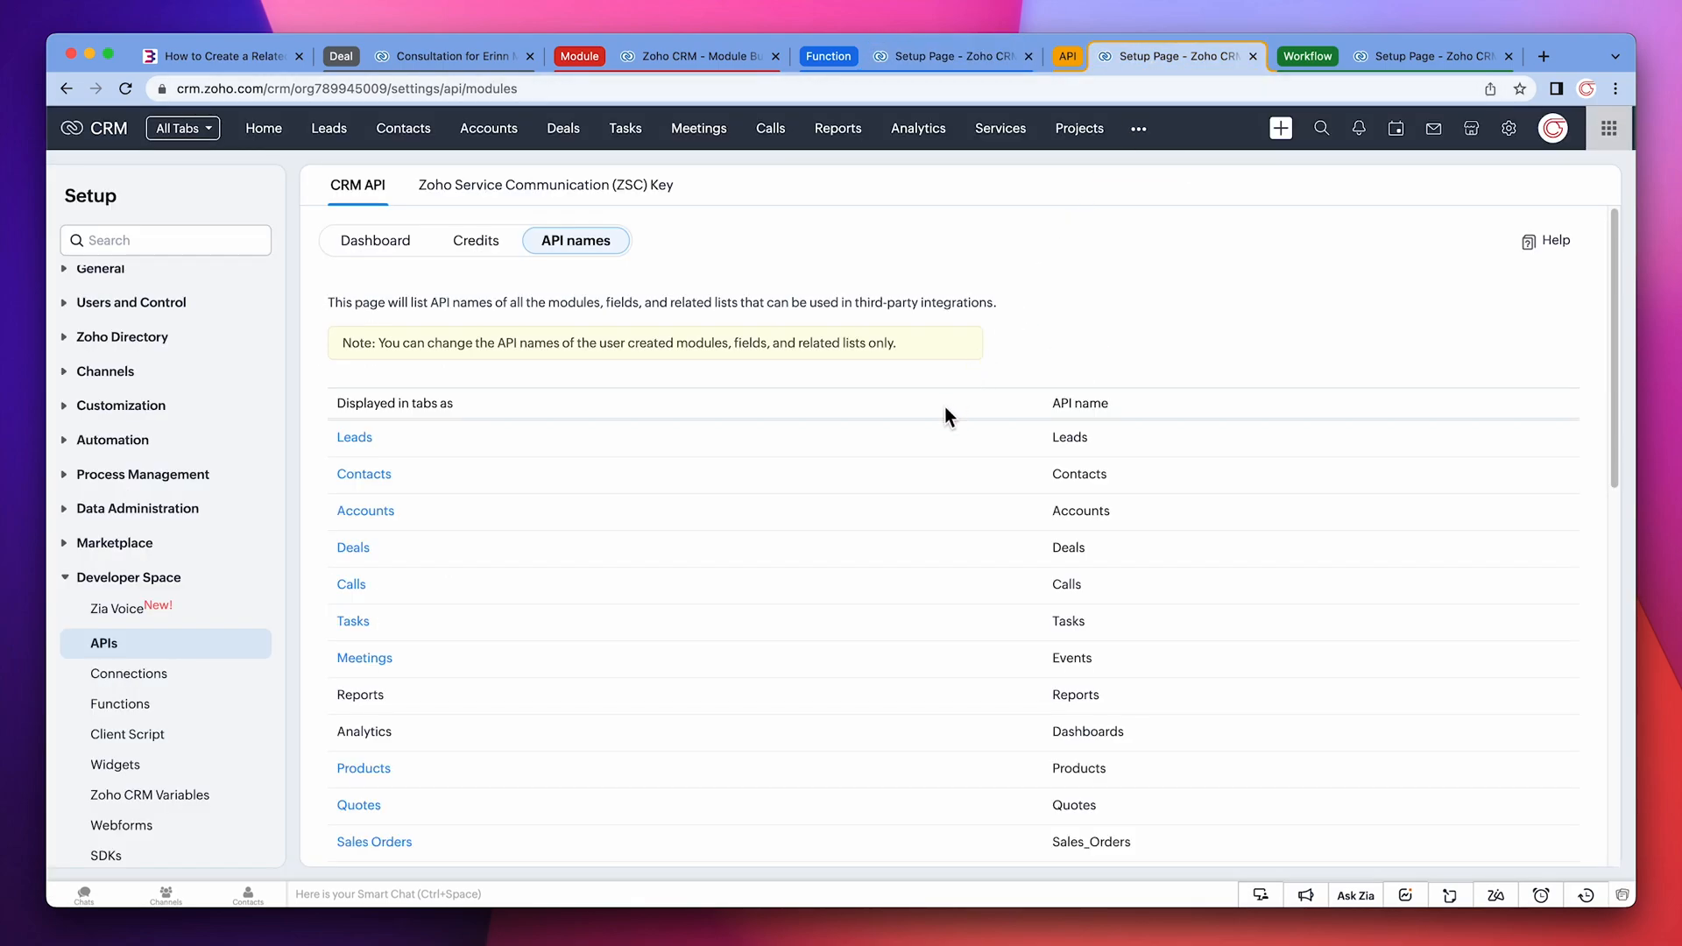
scroll(down, 3)
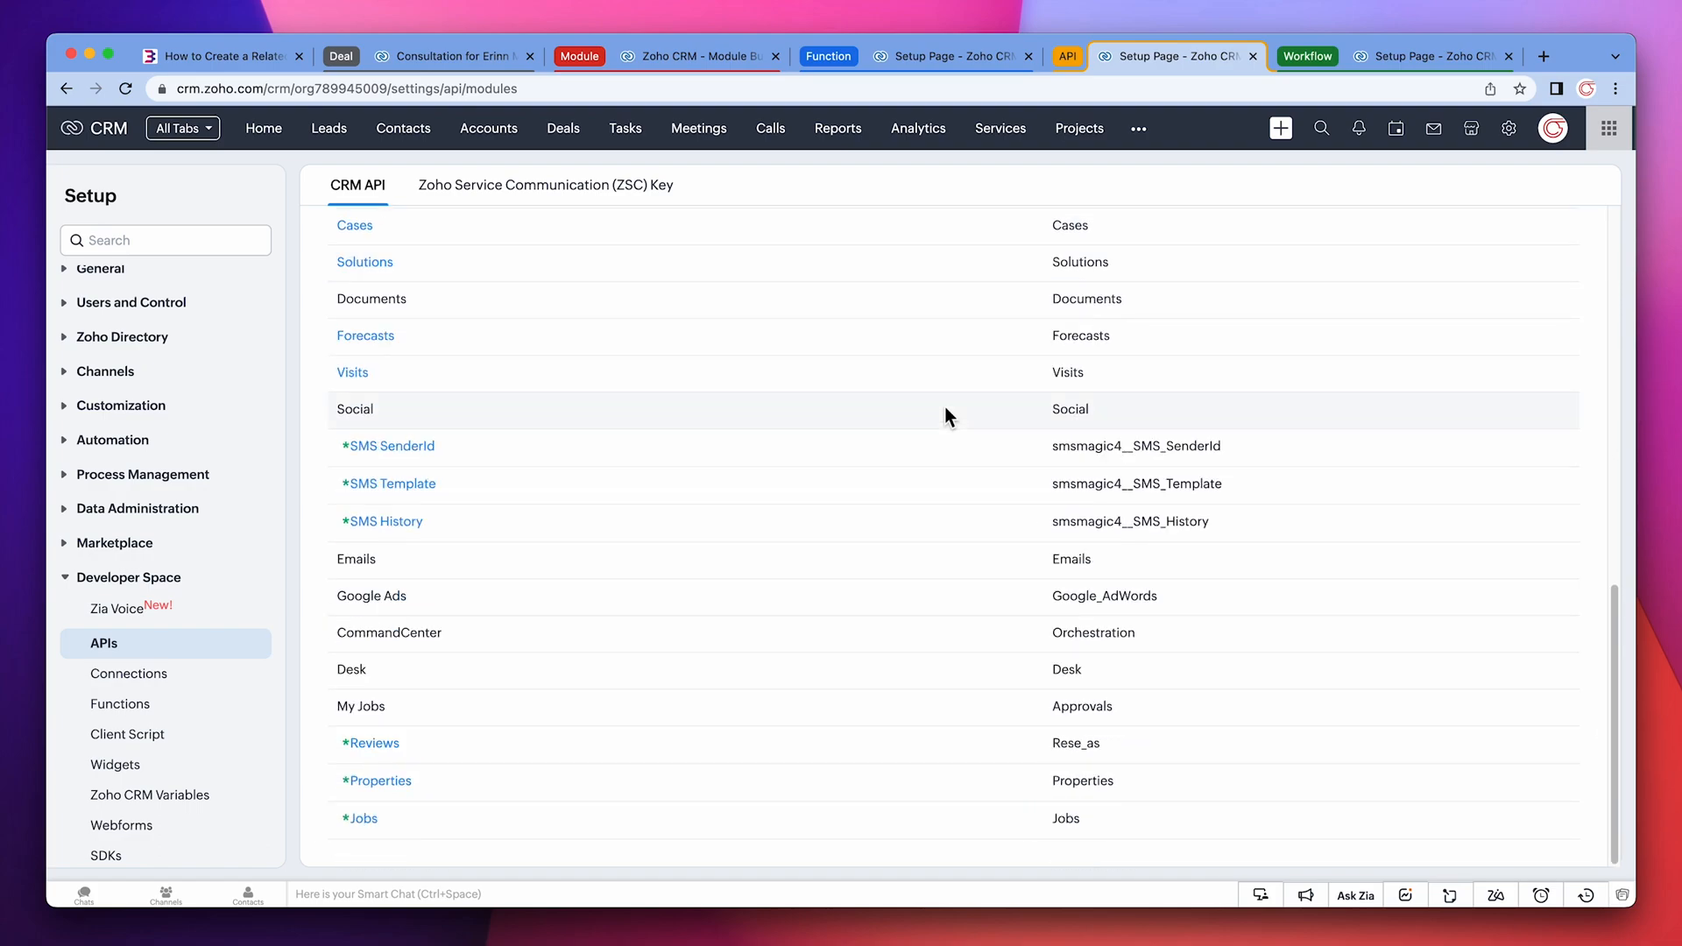
mouse_move(447, 799)
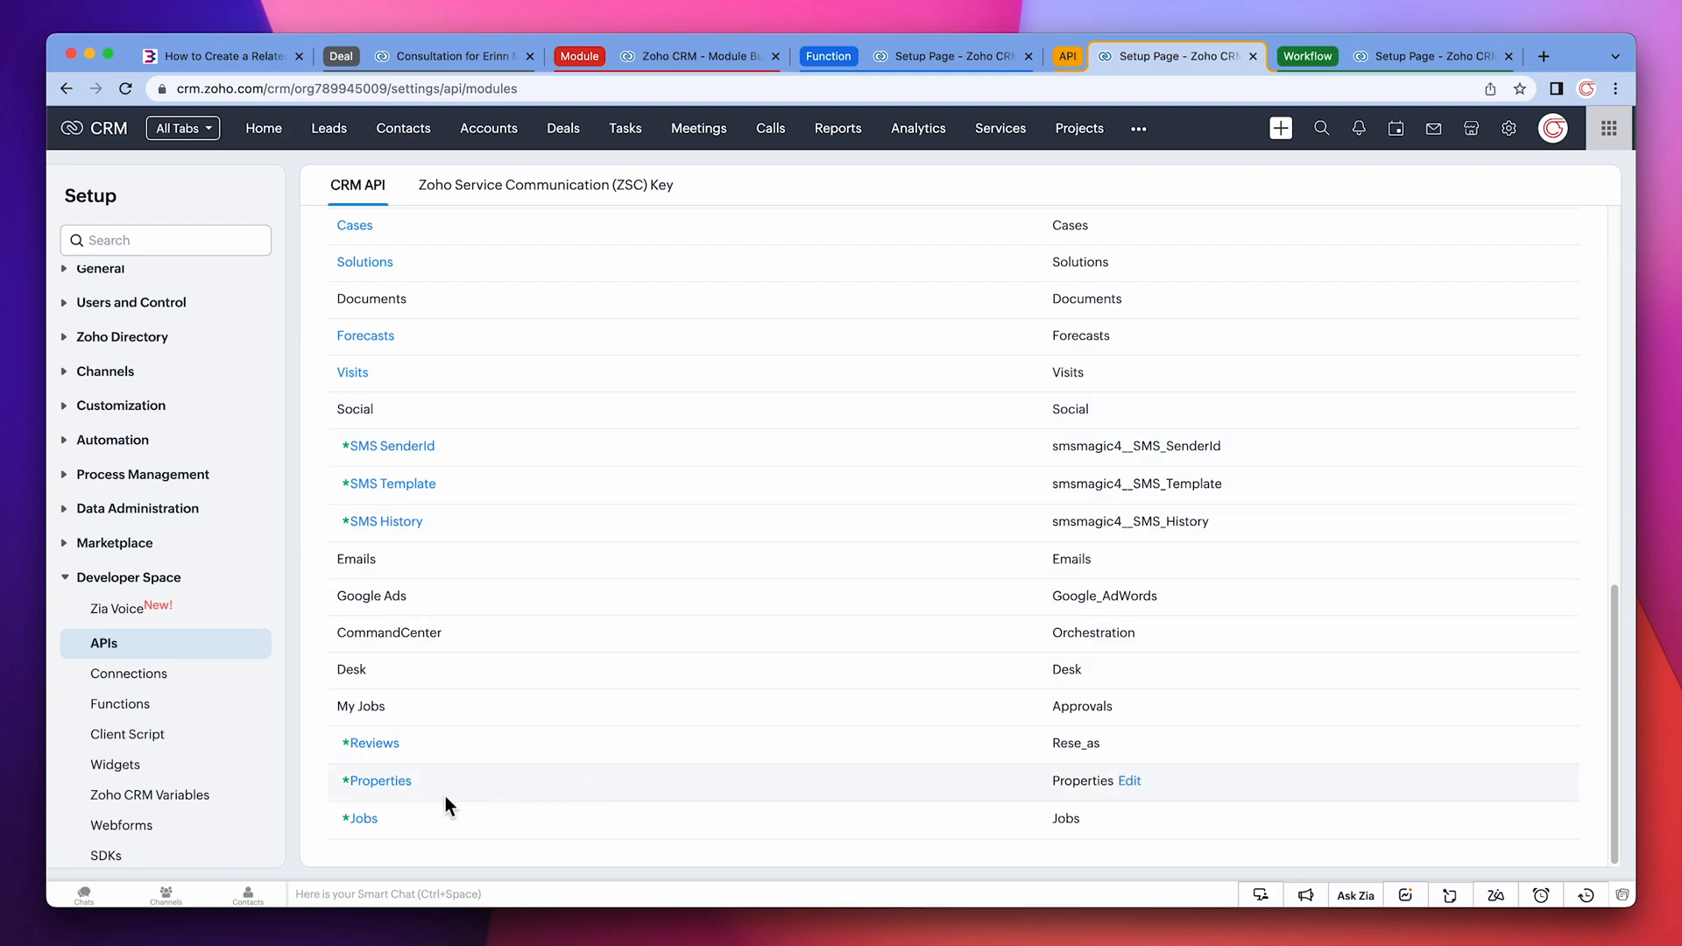
click(361, 818)
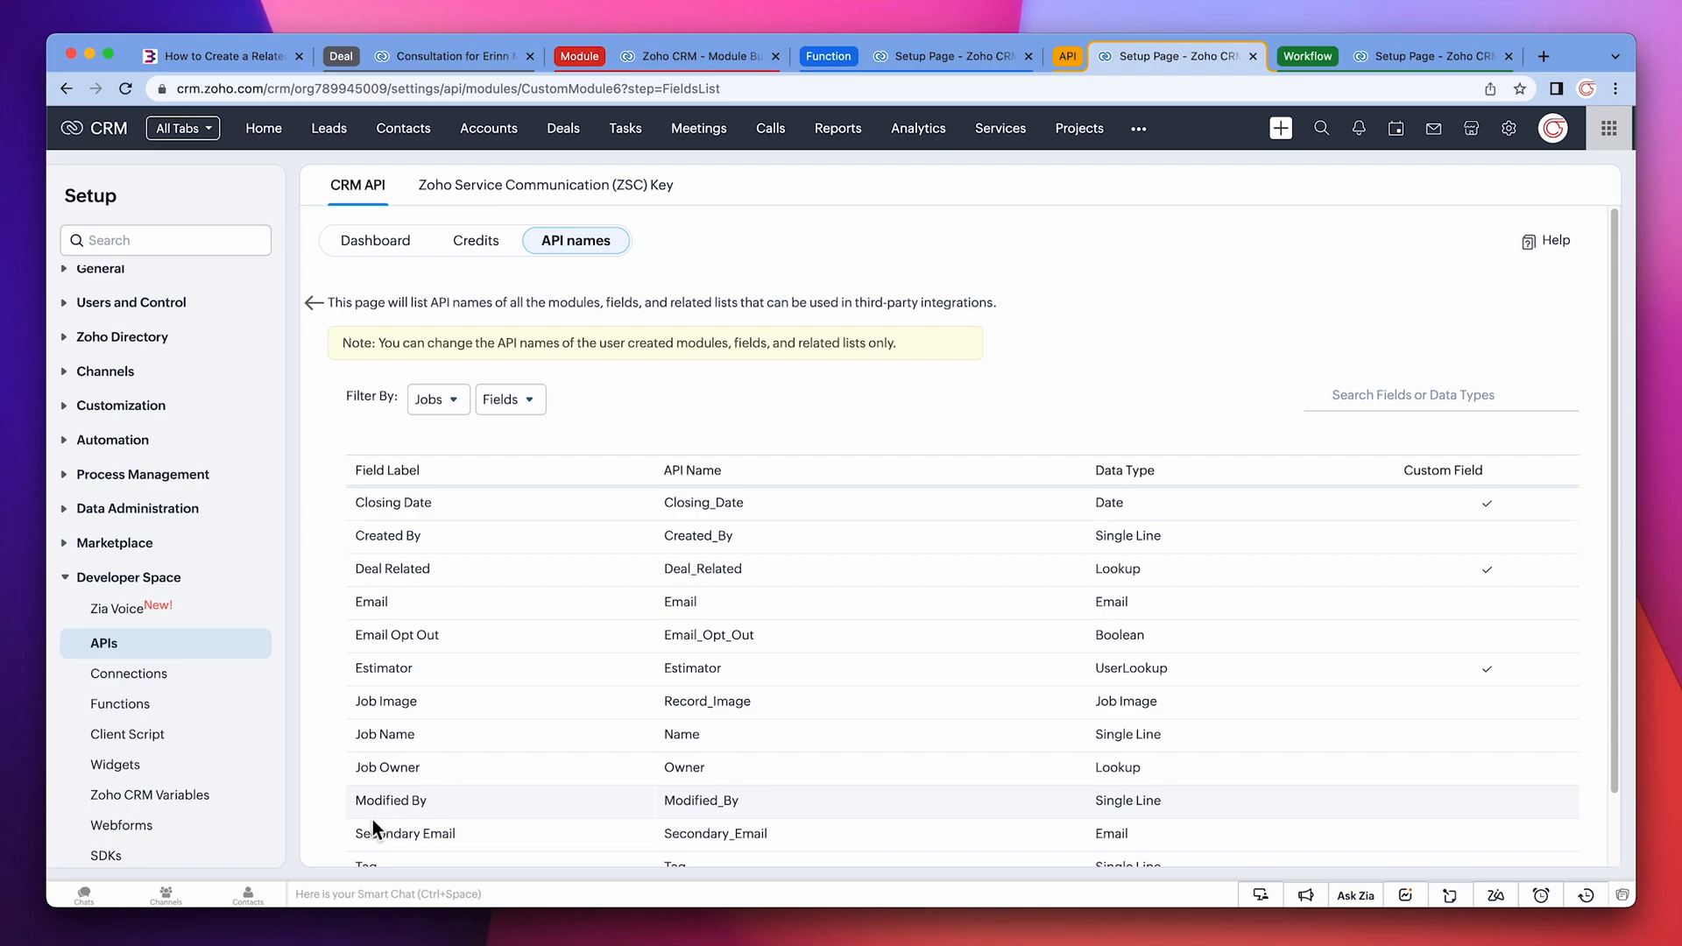
click(431, 400)
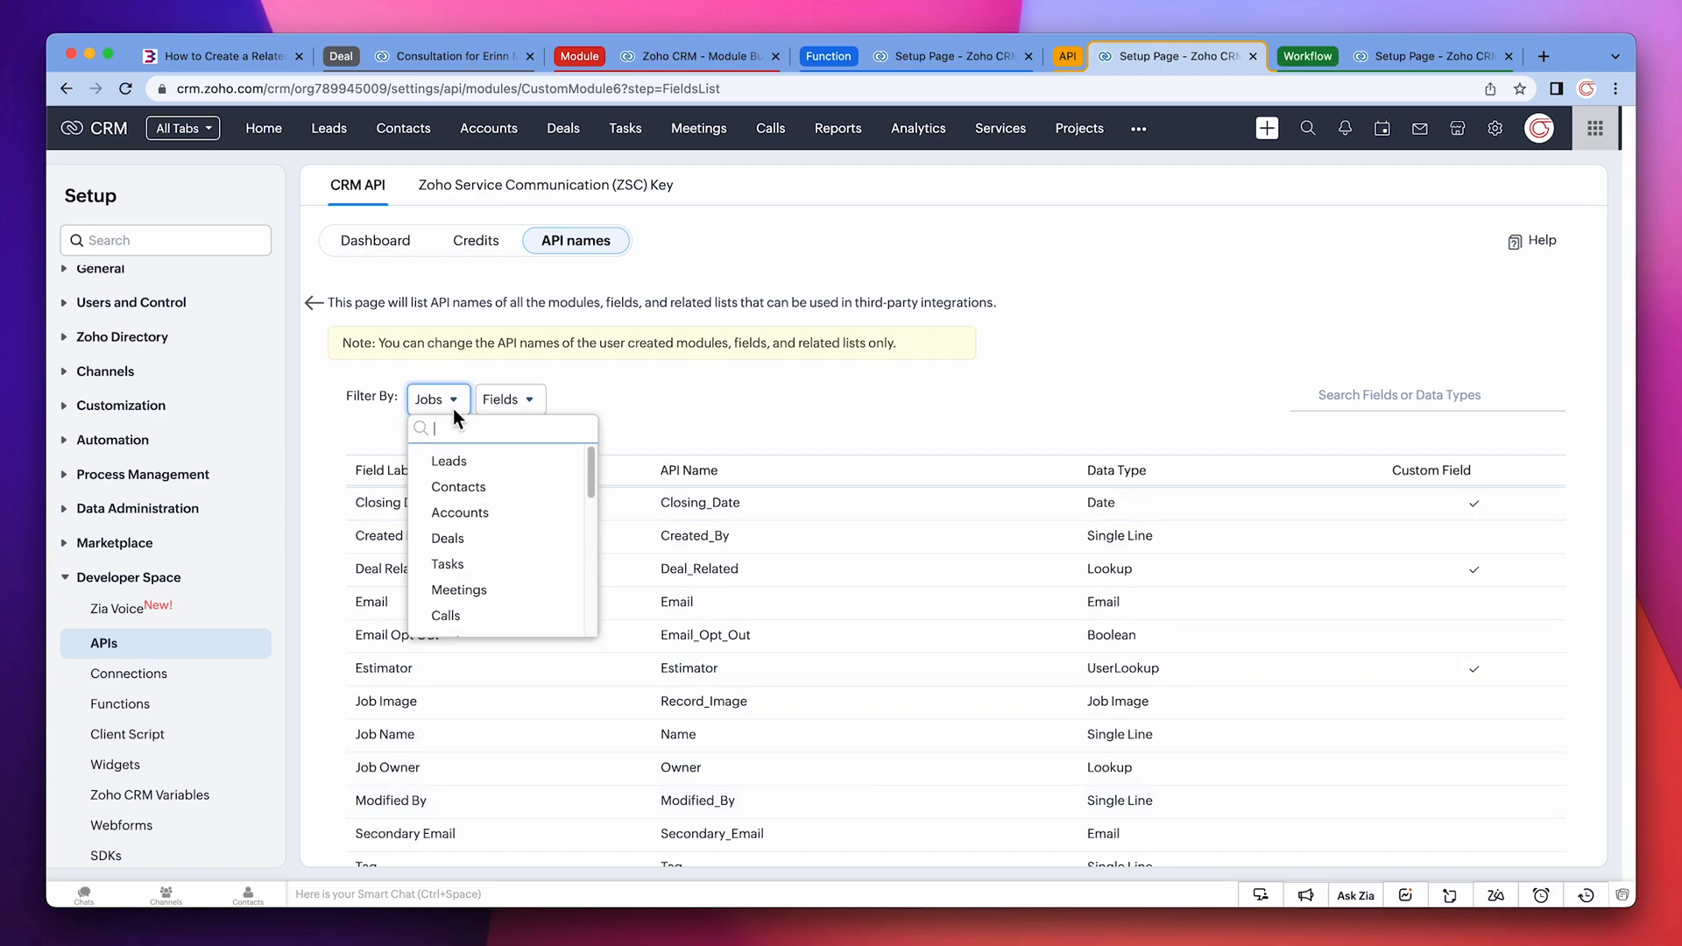
click(447, 538)
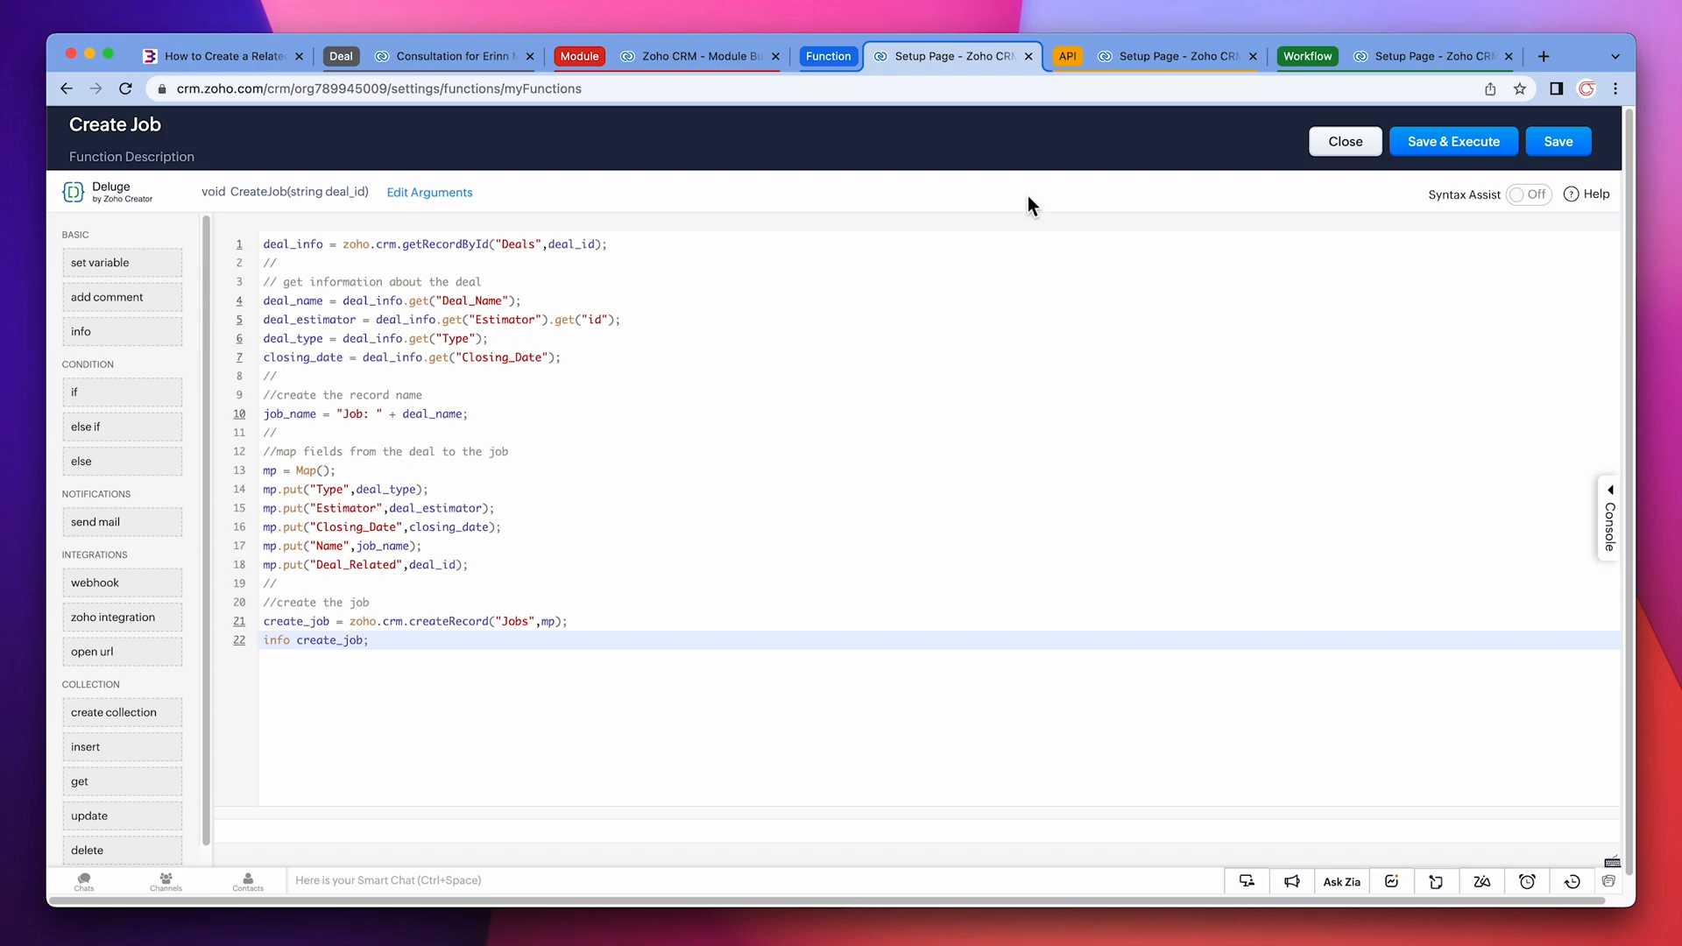
mouse_move(1558, 140)
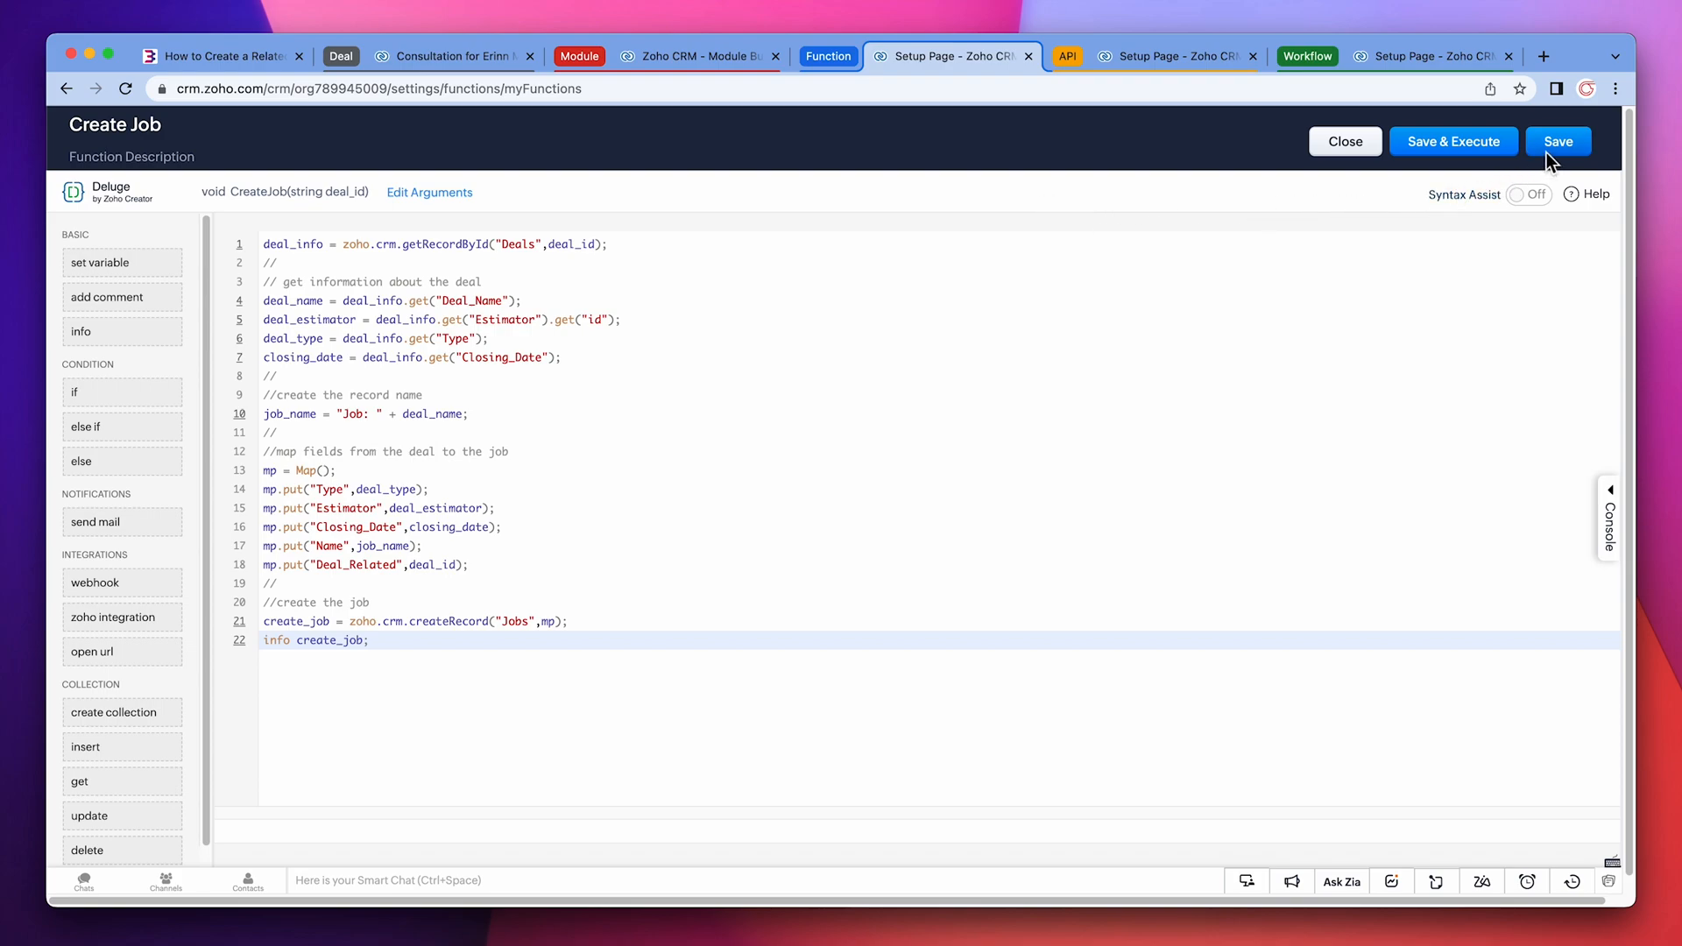
- Save the finished CreateJob function
click(1558, 140)
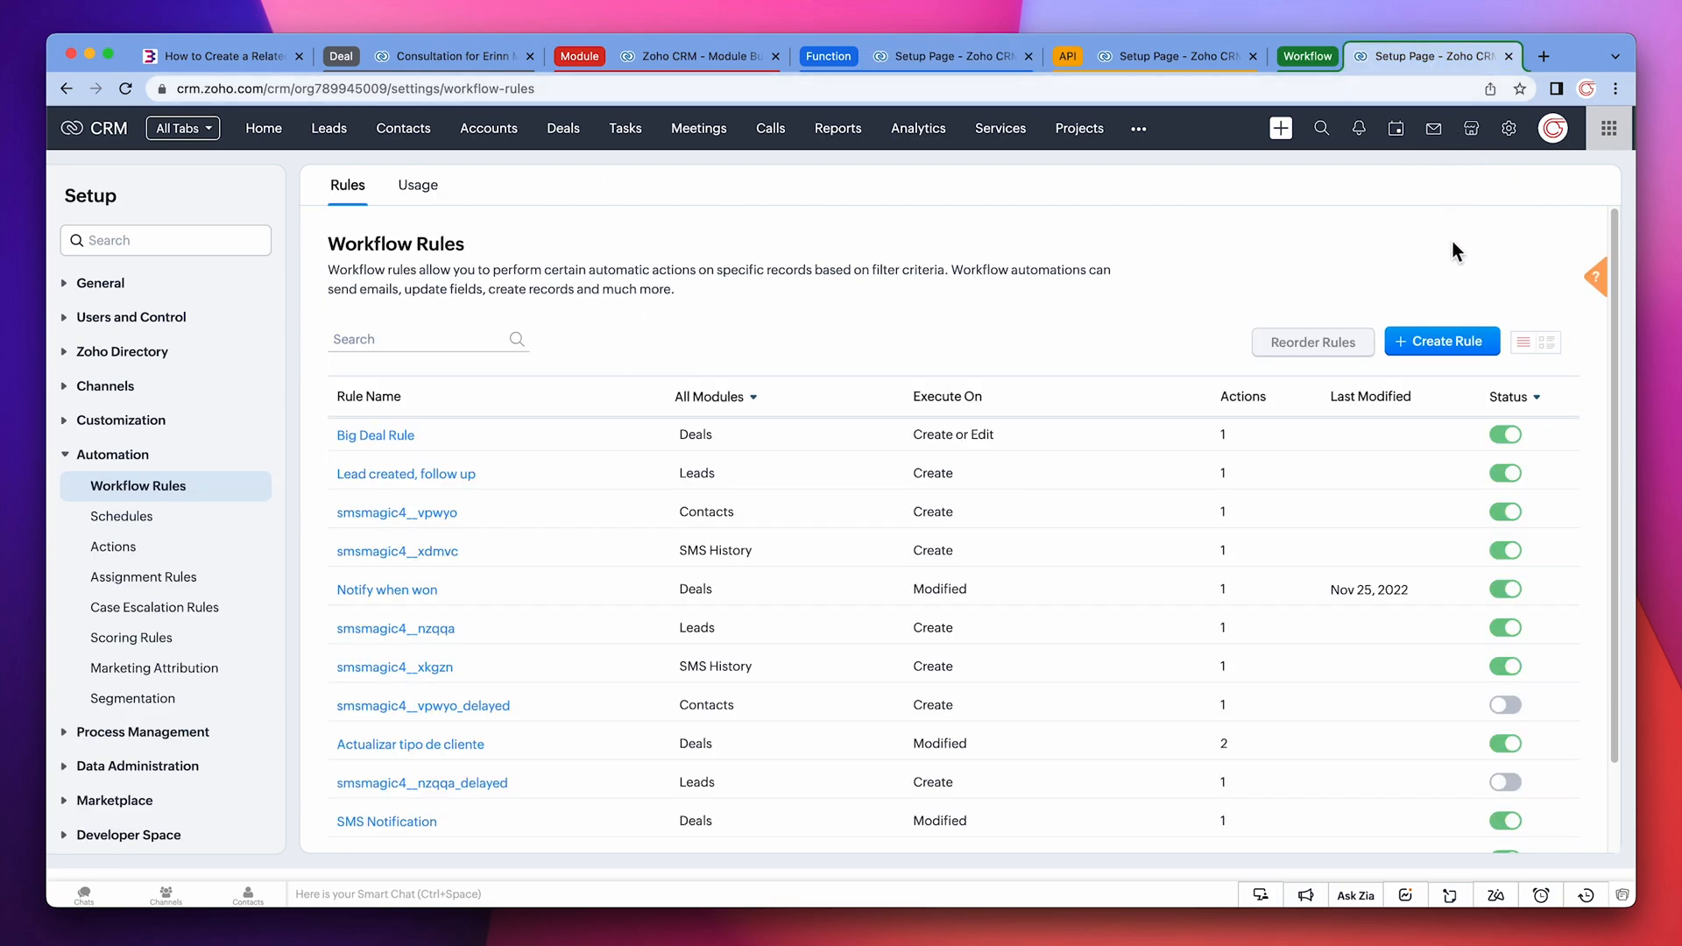
- Create a new workflow rule for Deals named Create Job and proceed to its trigger step
click(1443, 341)
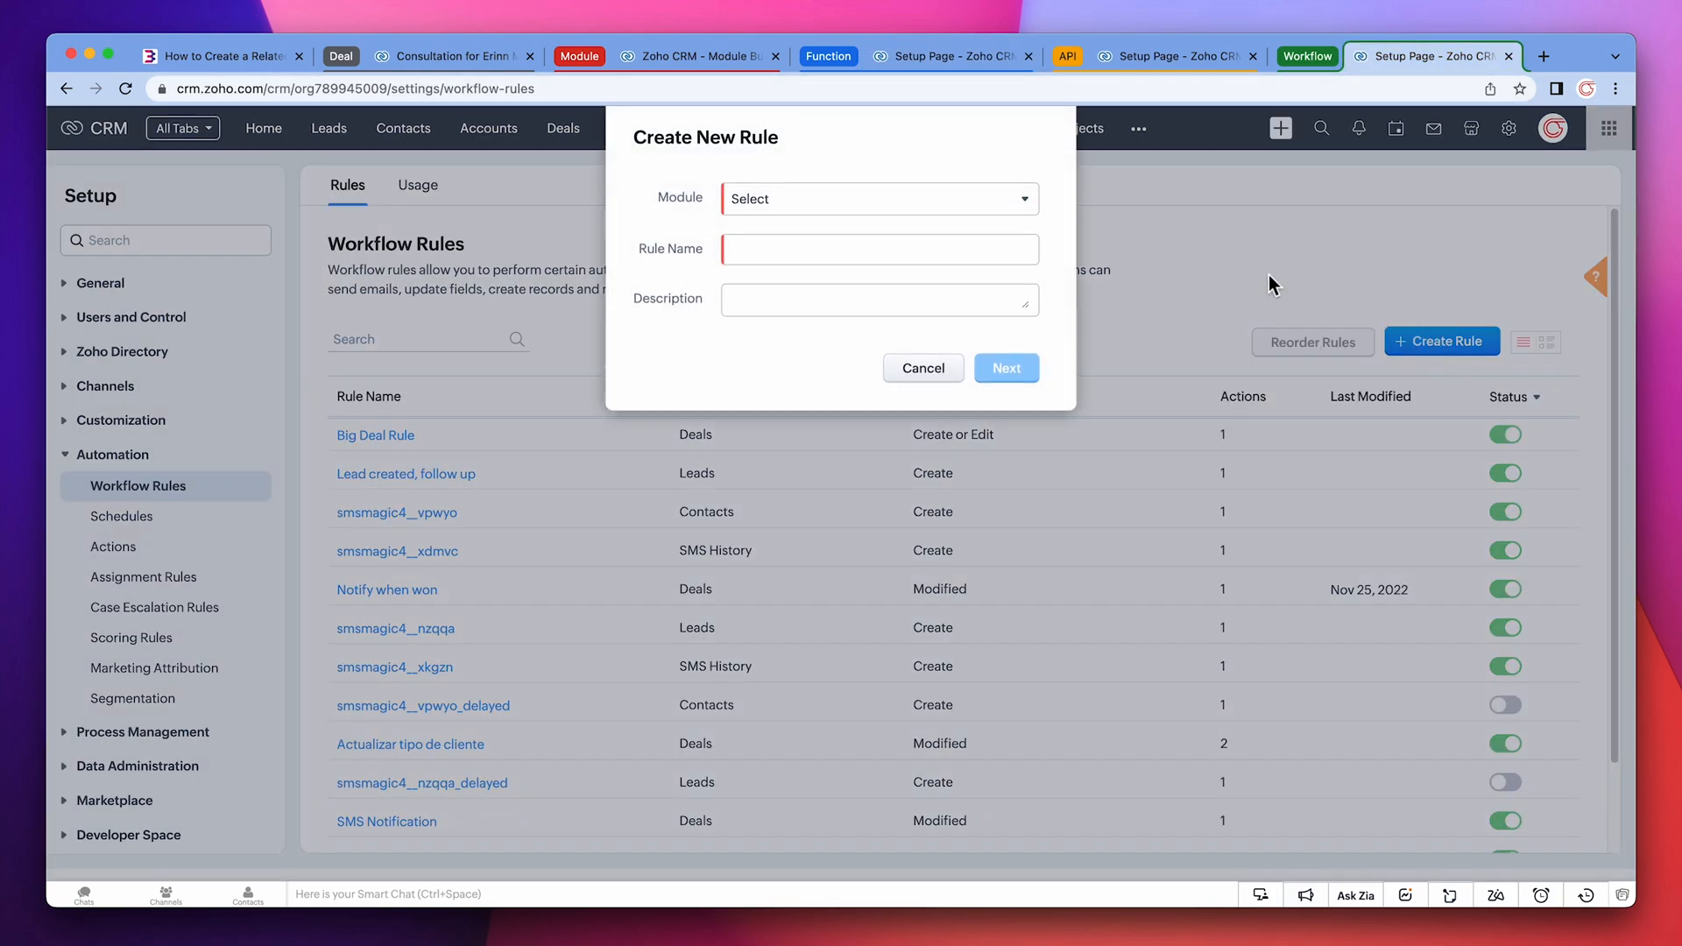
click(878, 198)
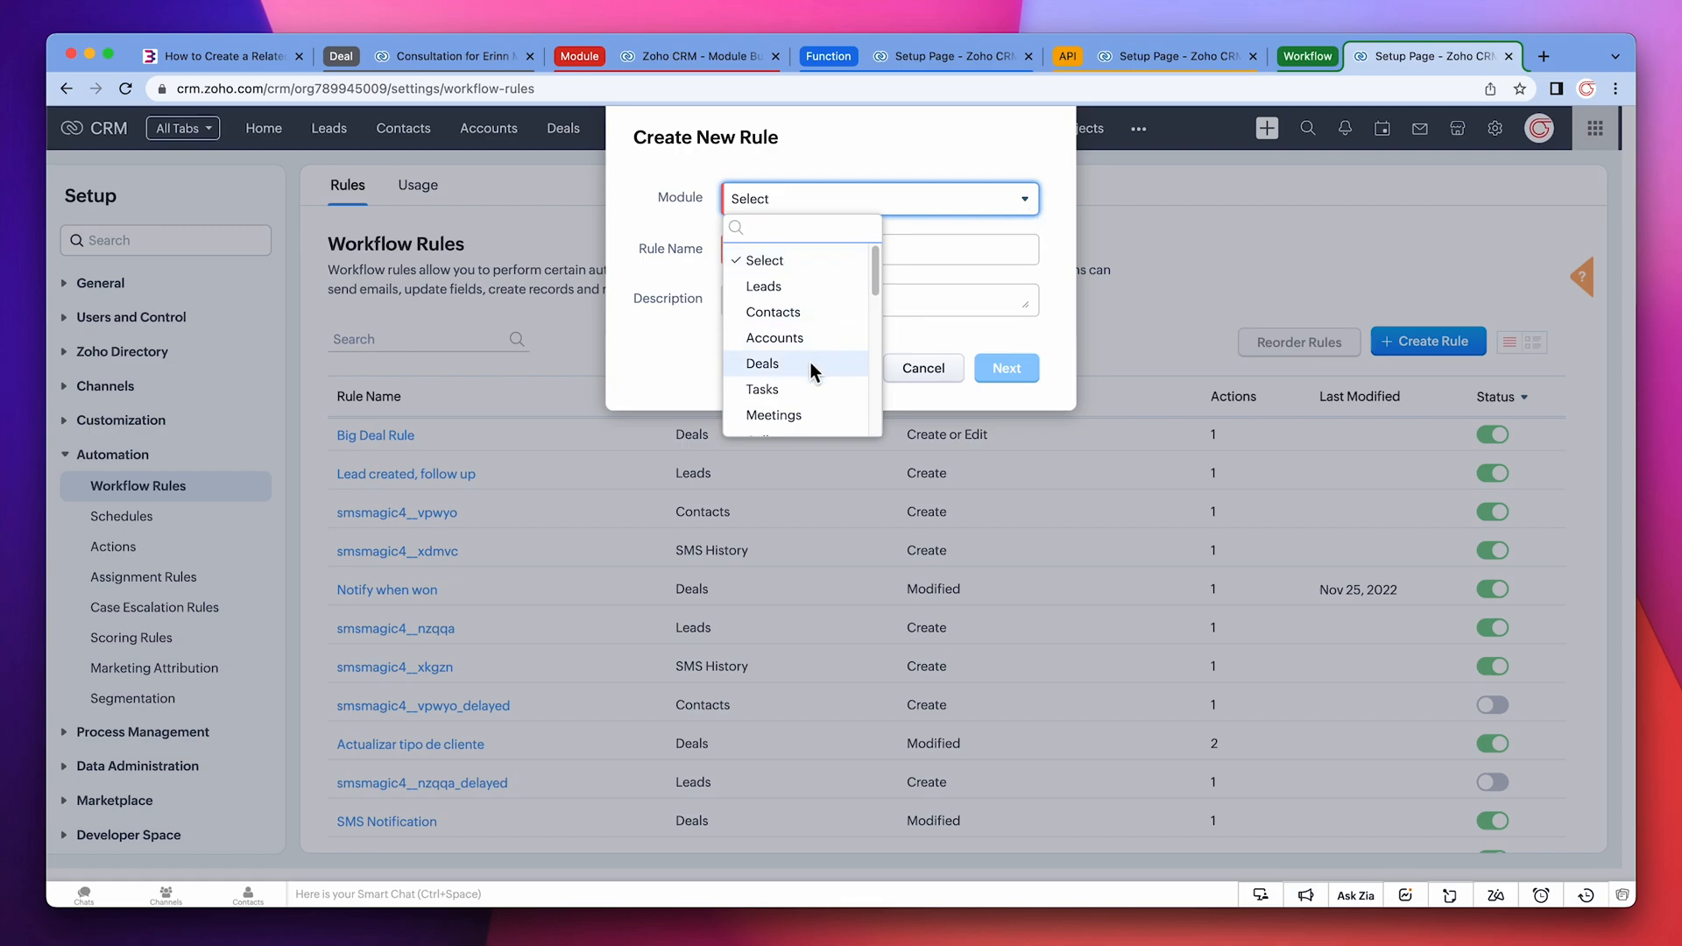
click(762, 363)
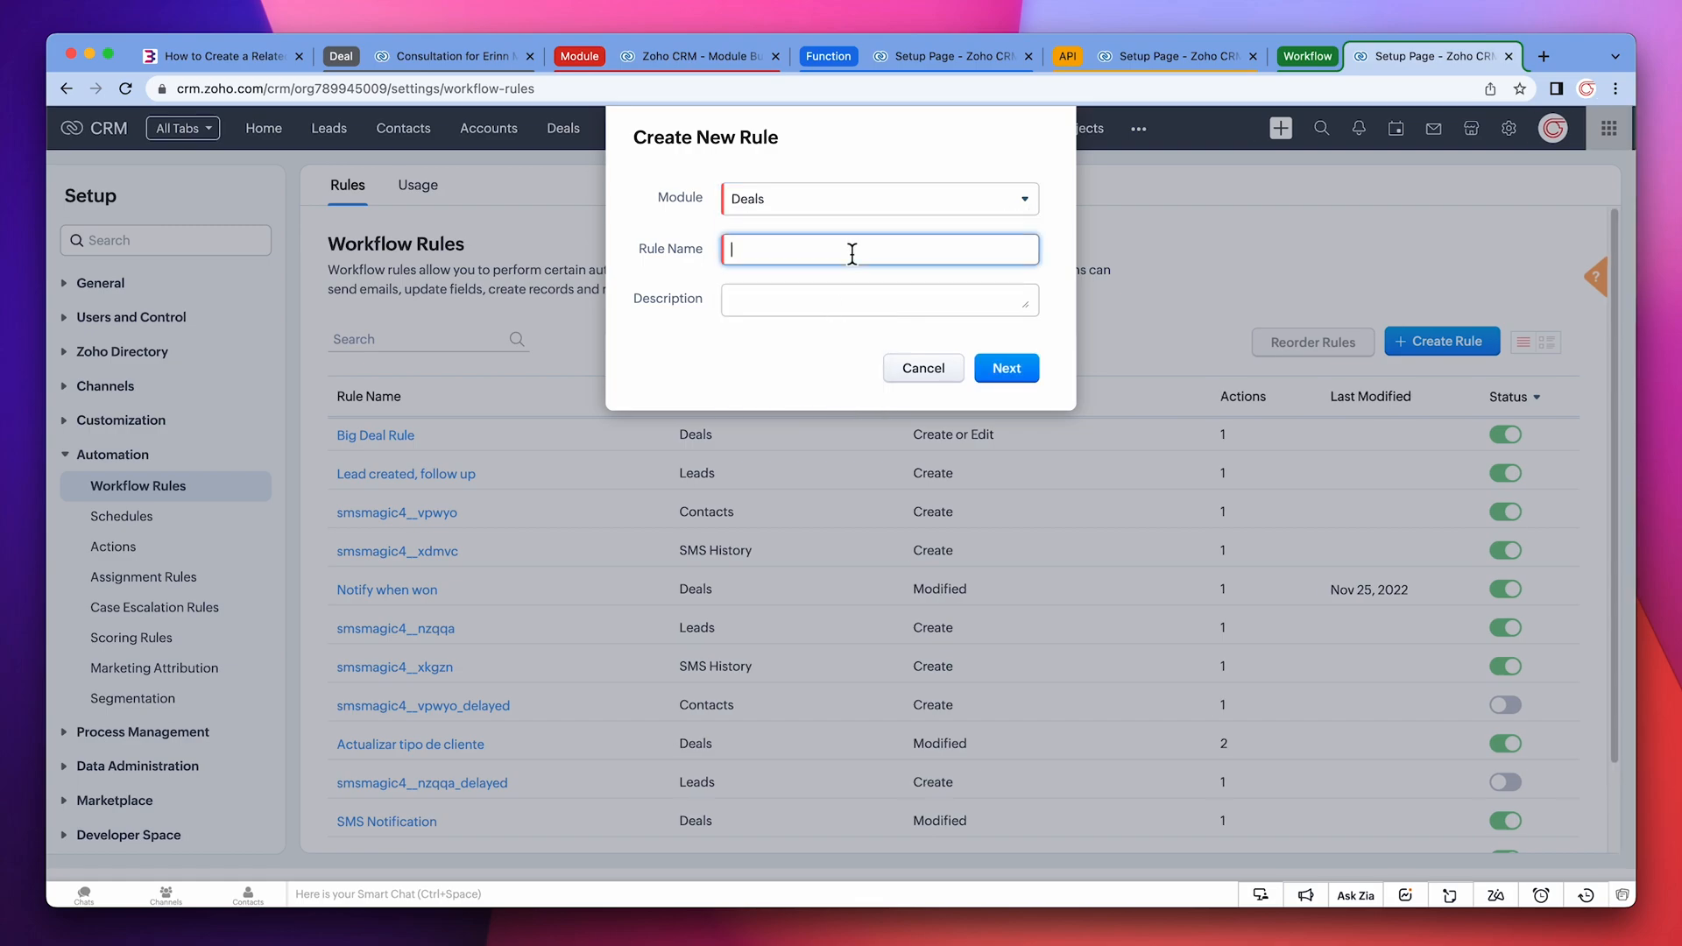
text(Create Job)
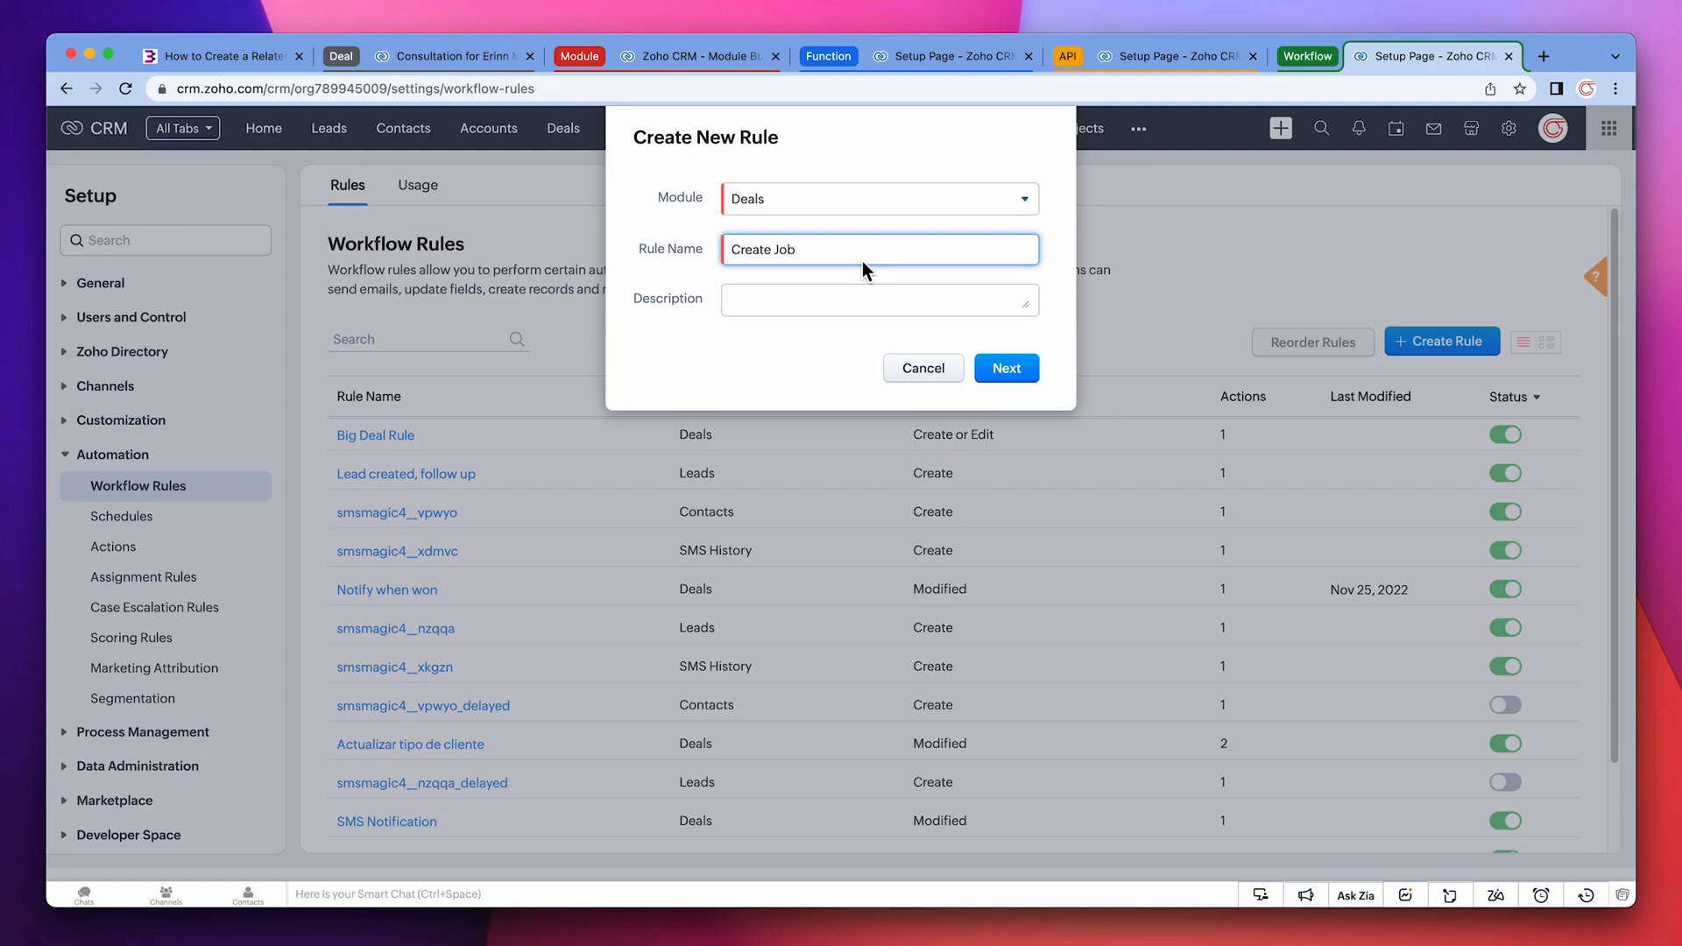
click(1006, 368)
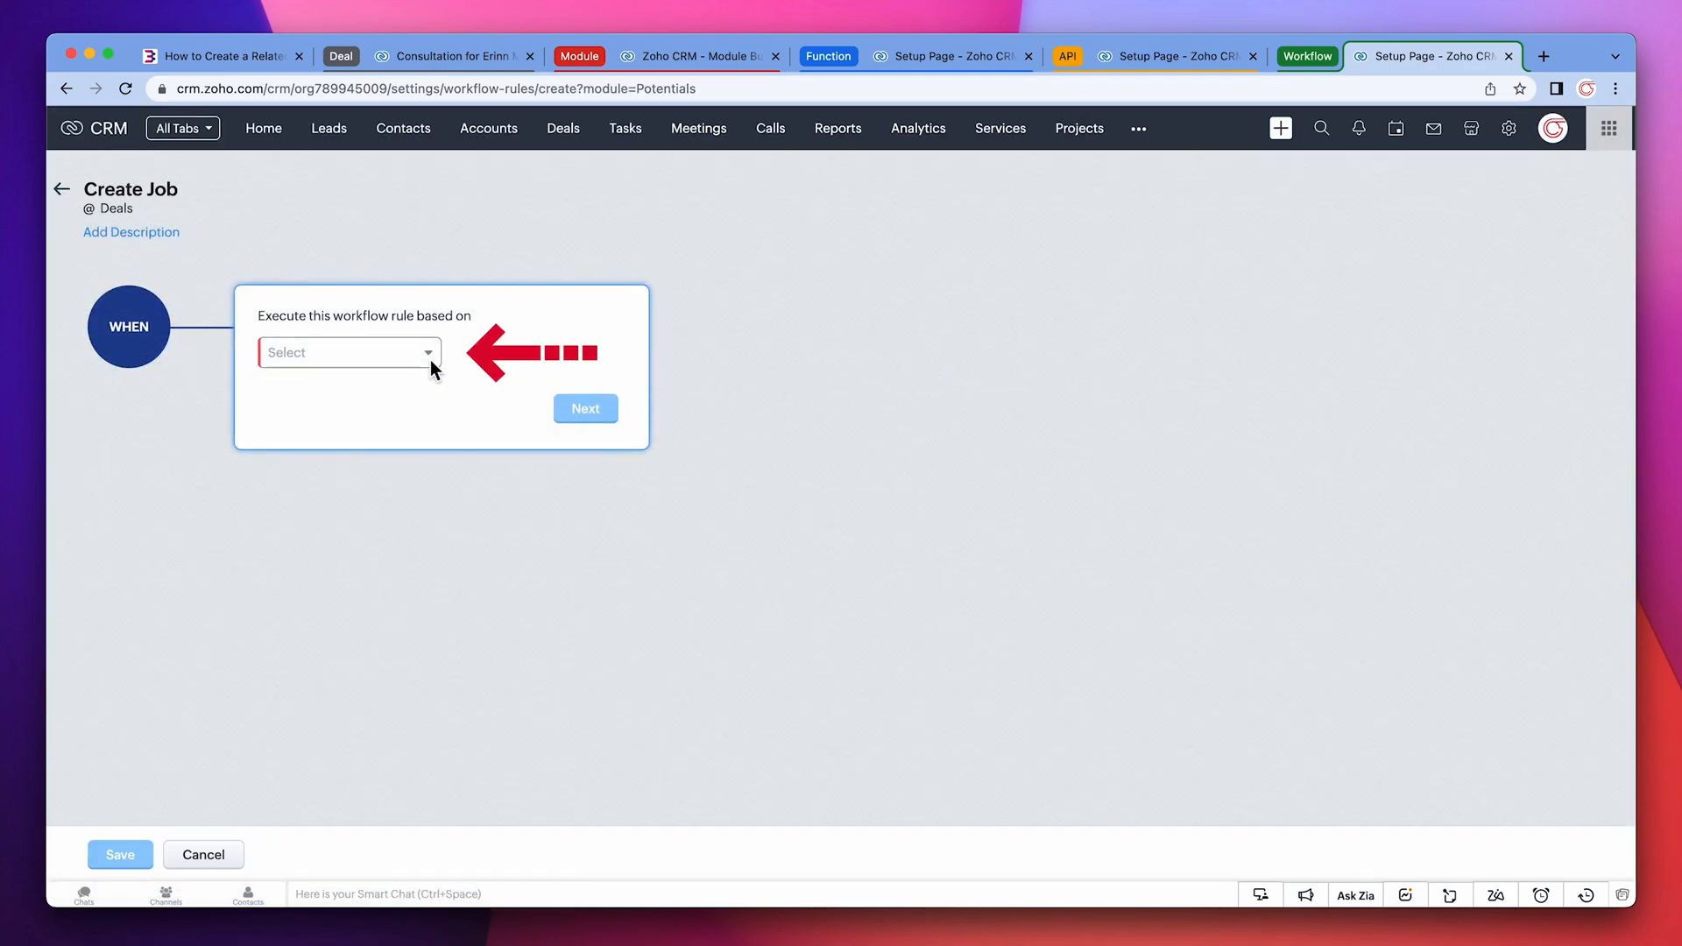
- Trigger the rule on edit when Stage is modified to the value Closed Won
click(347, 352)
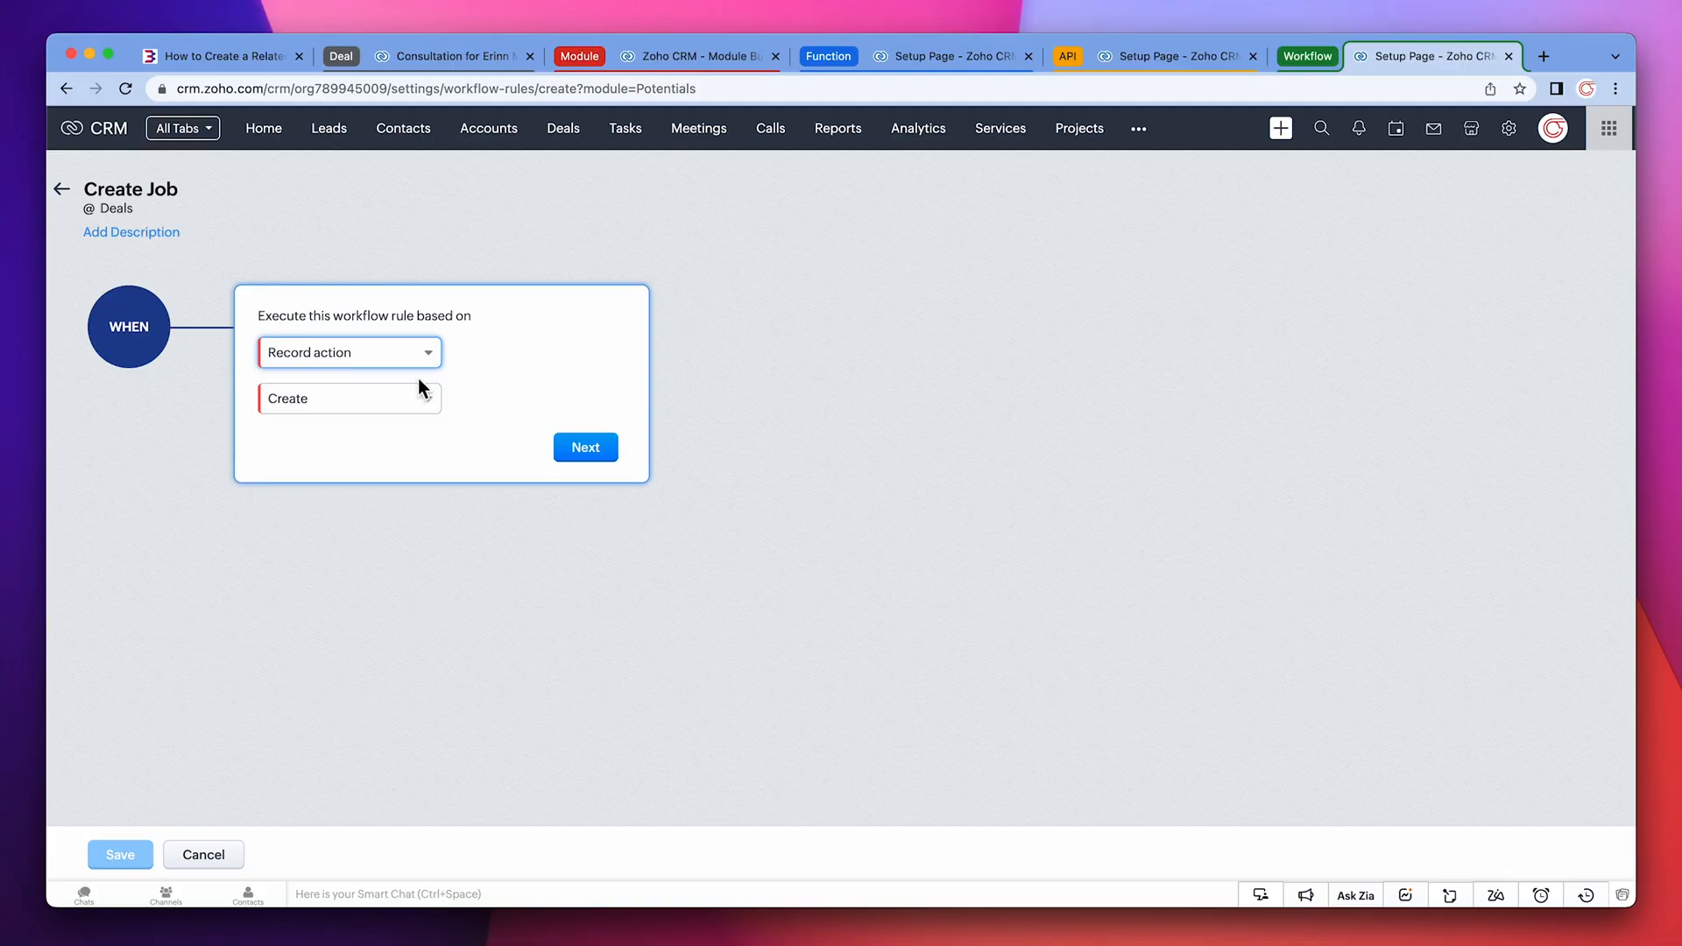
click(349, 398)
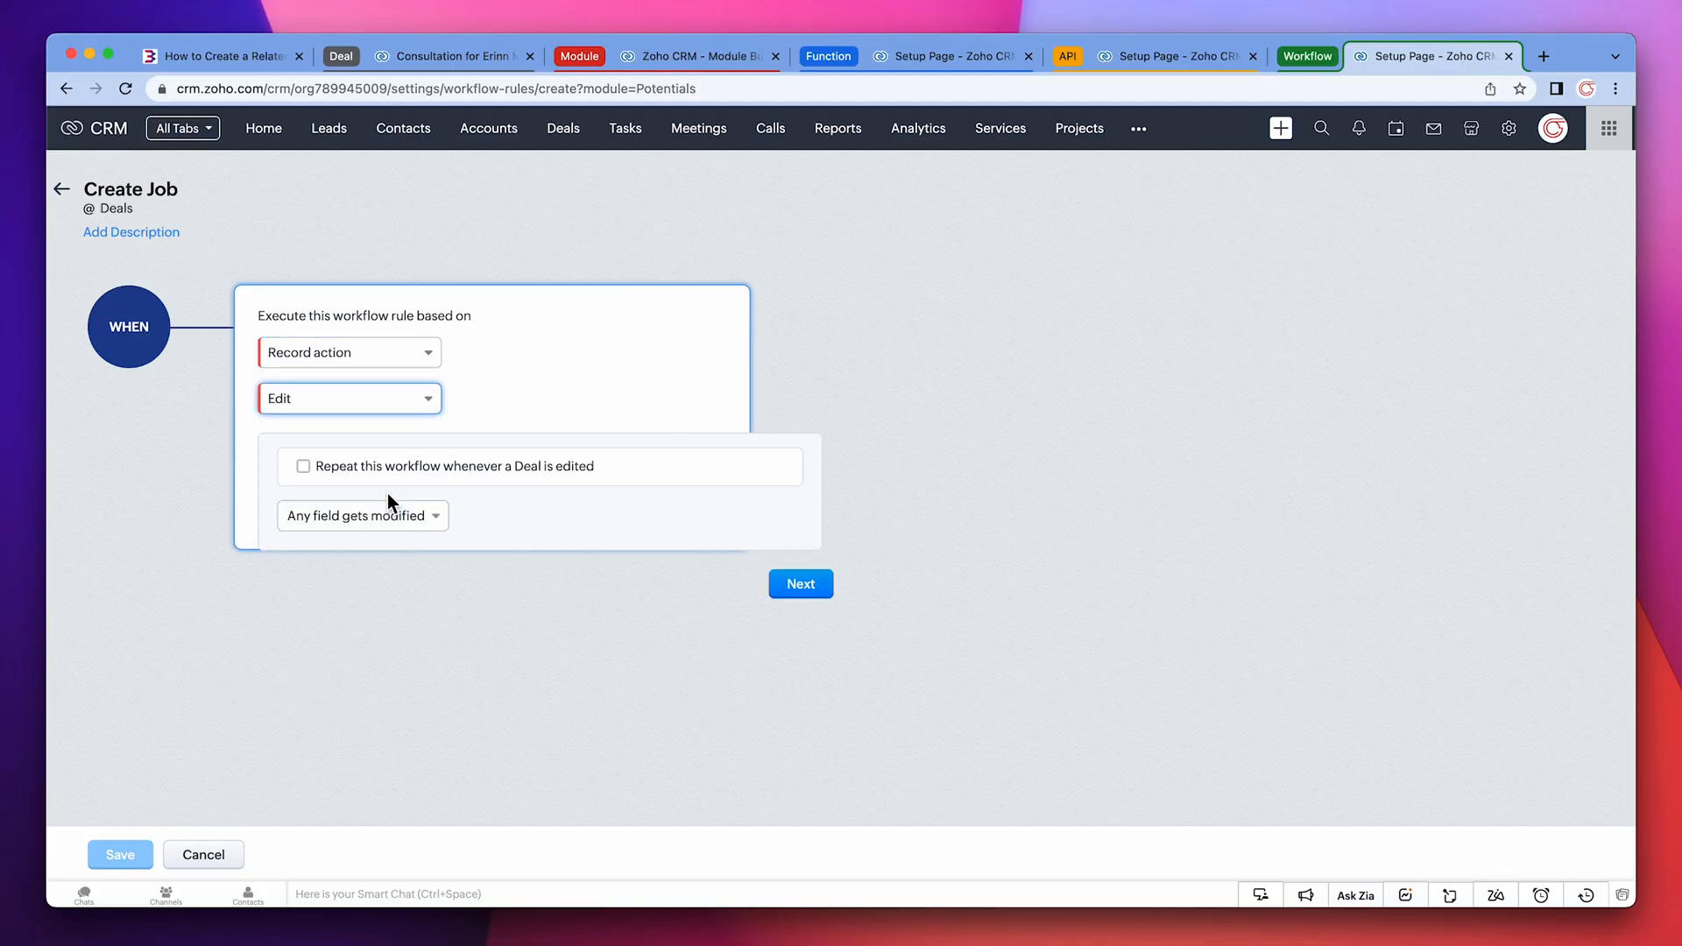
click(361, 516)
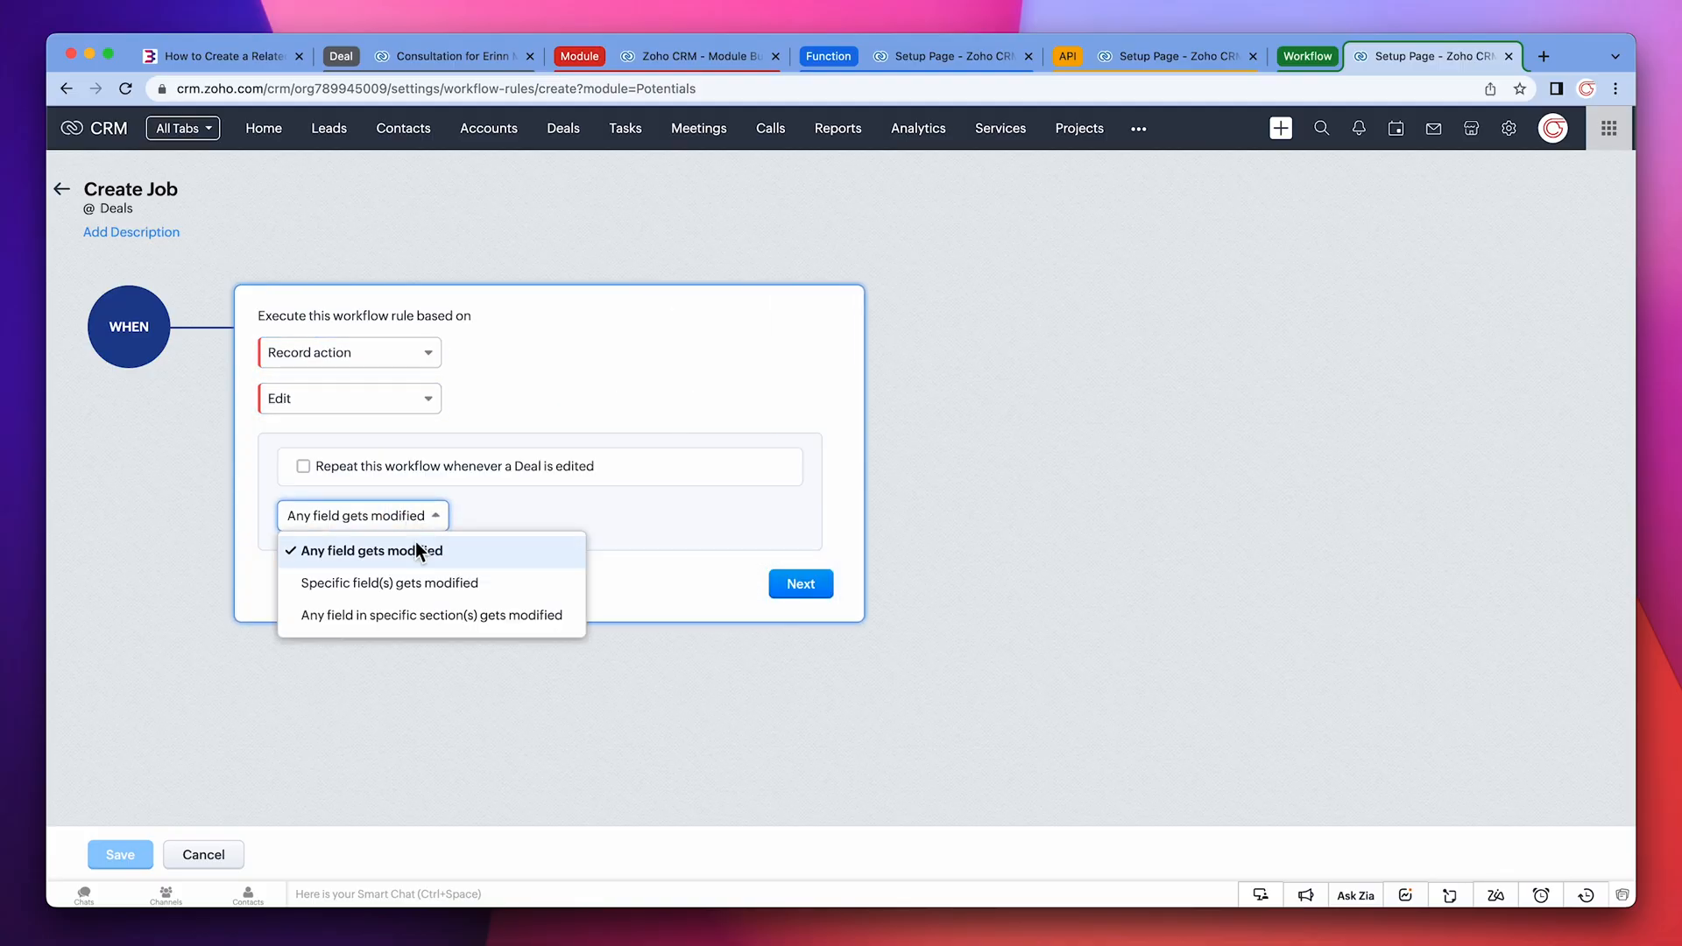
click(389, 582)
text(sta)
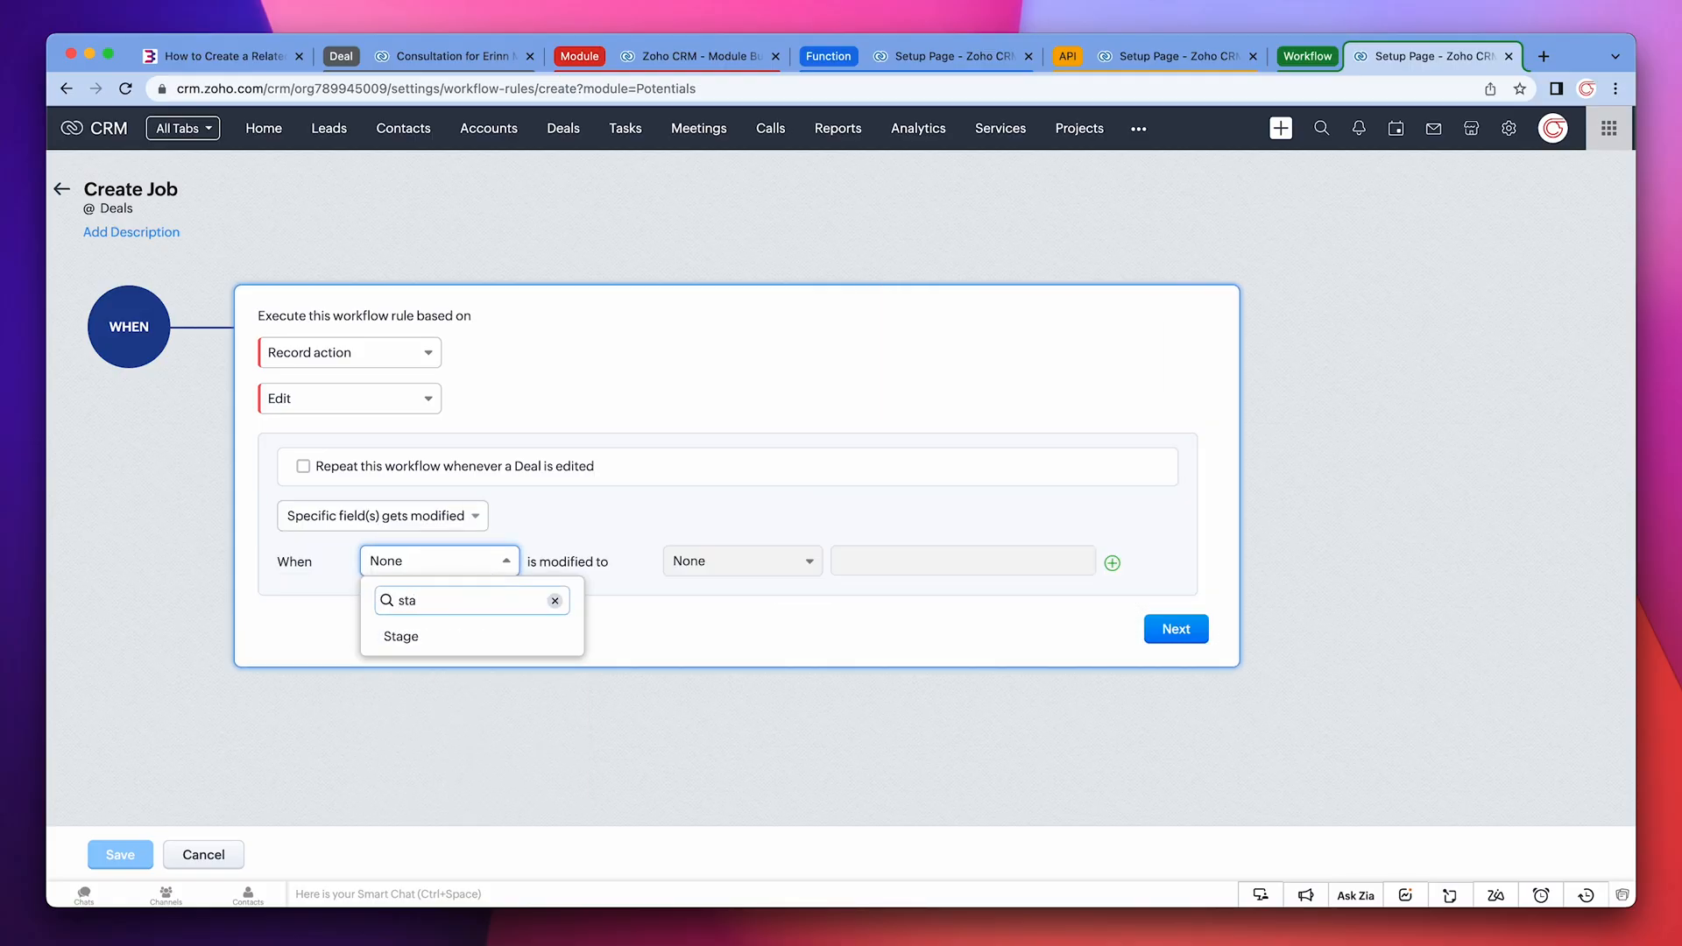
click(399, 635)
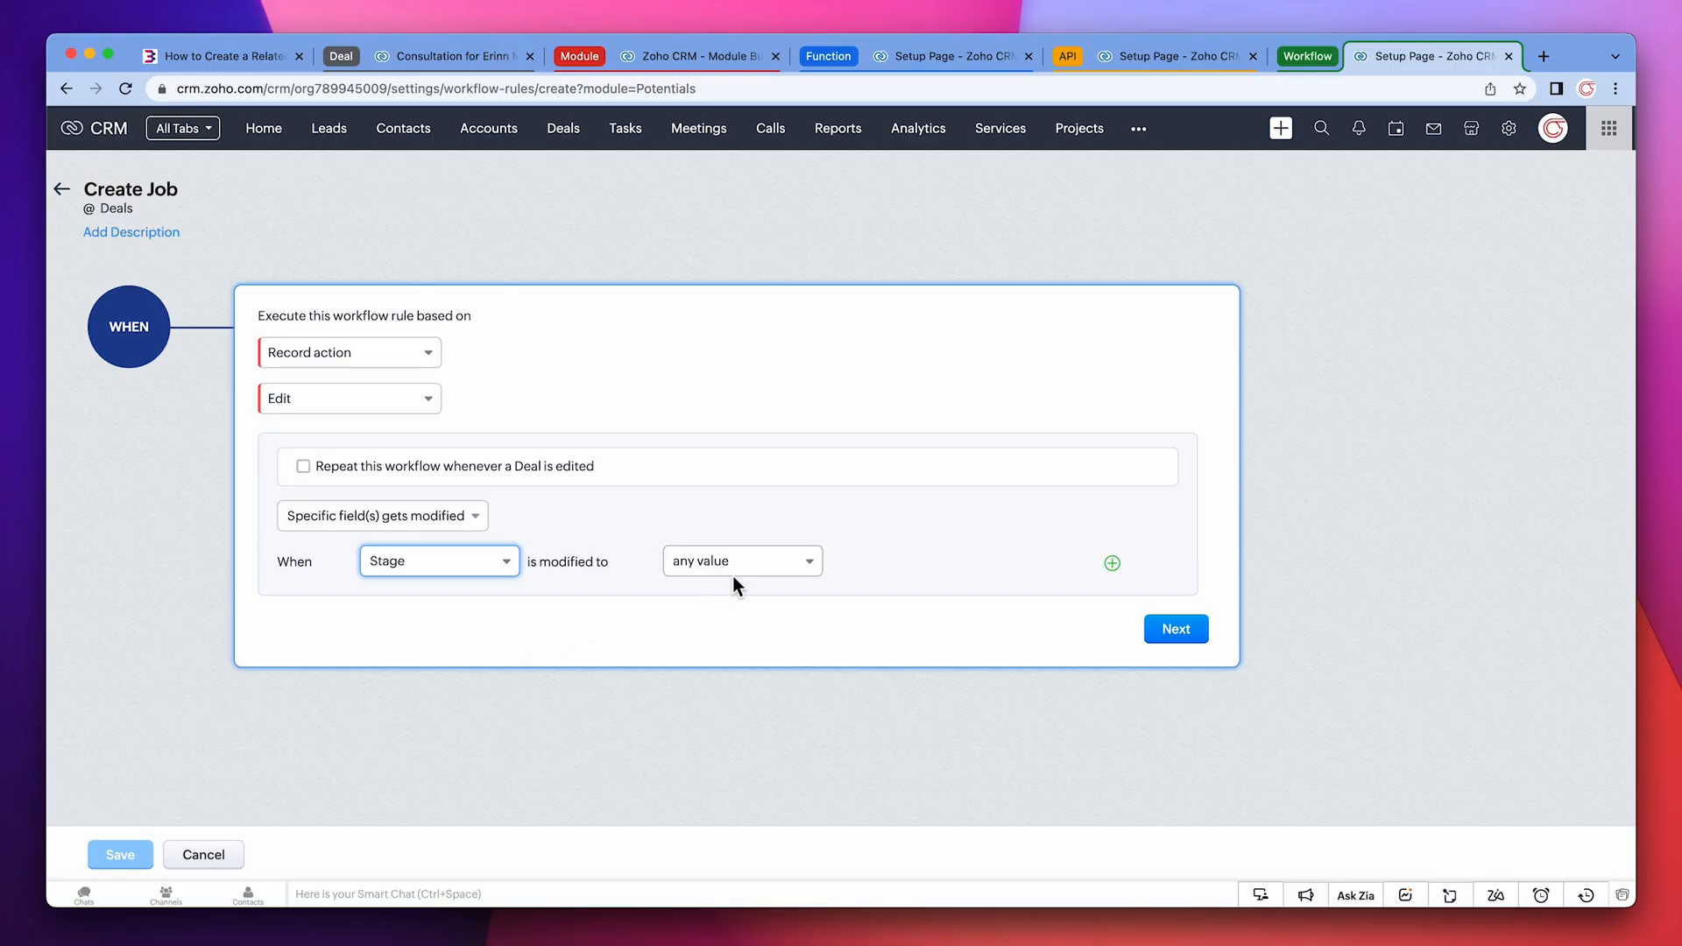
click(741, 561)
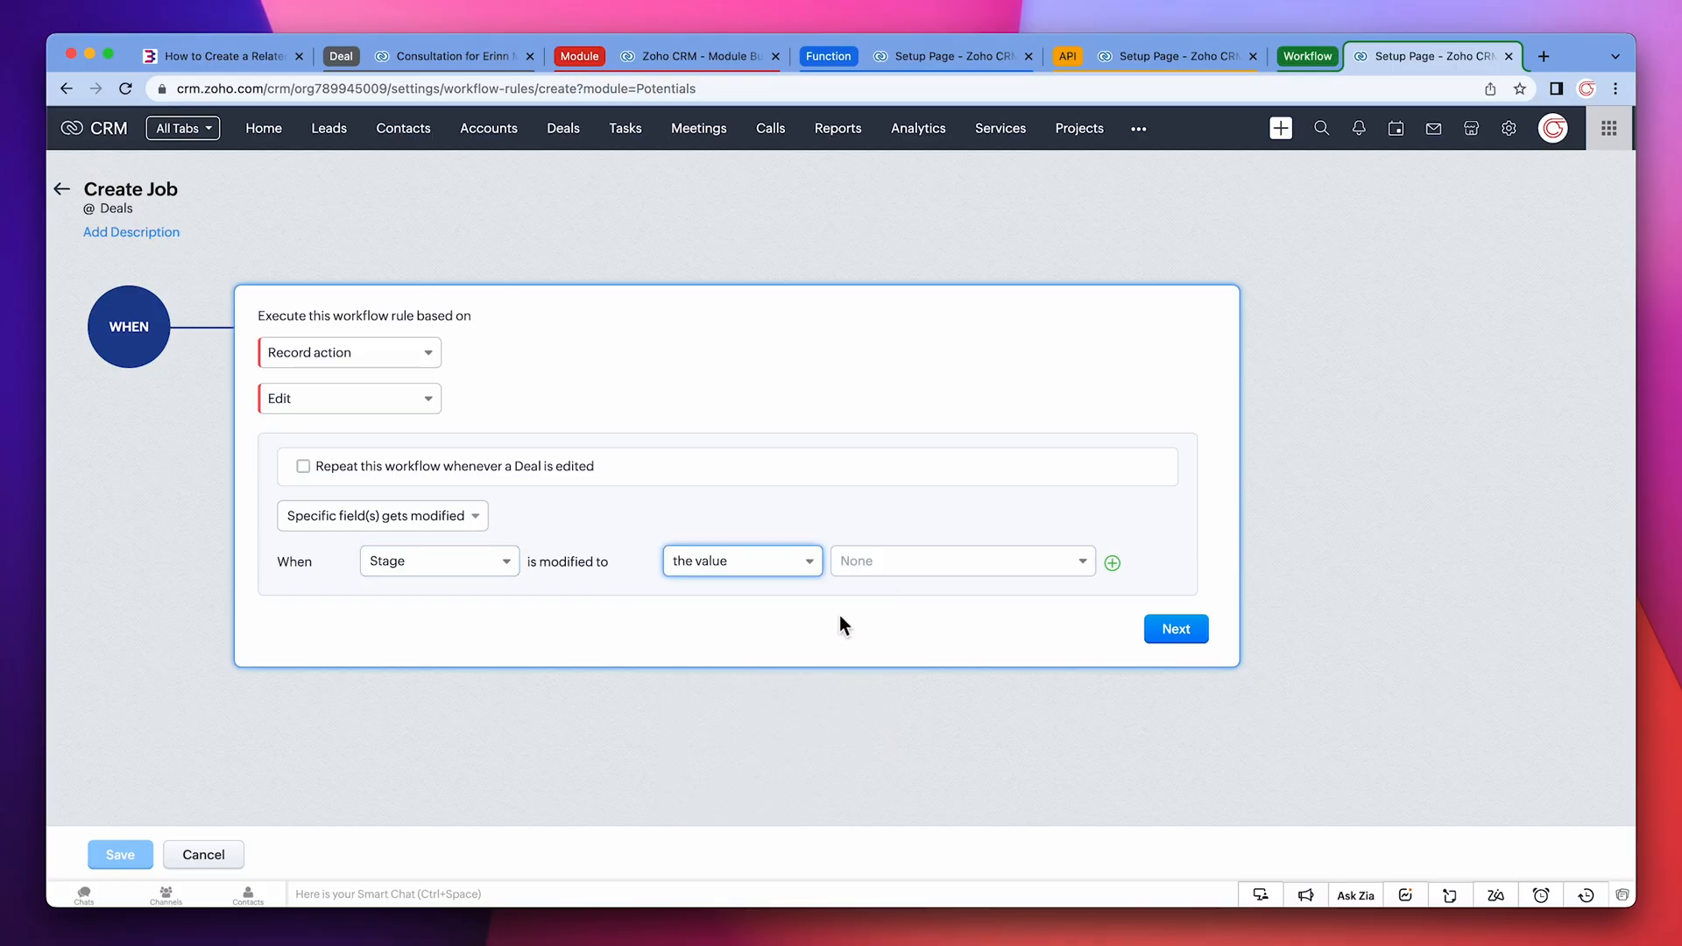
click(960, 561)
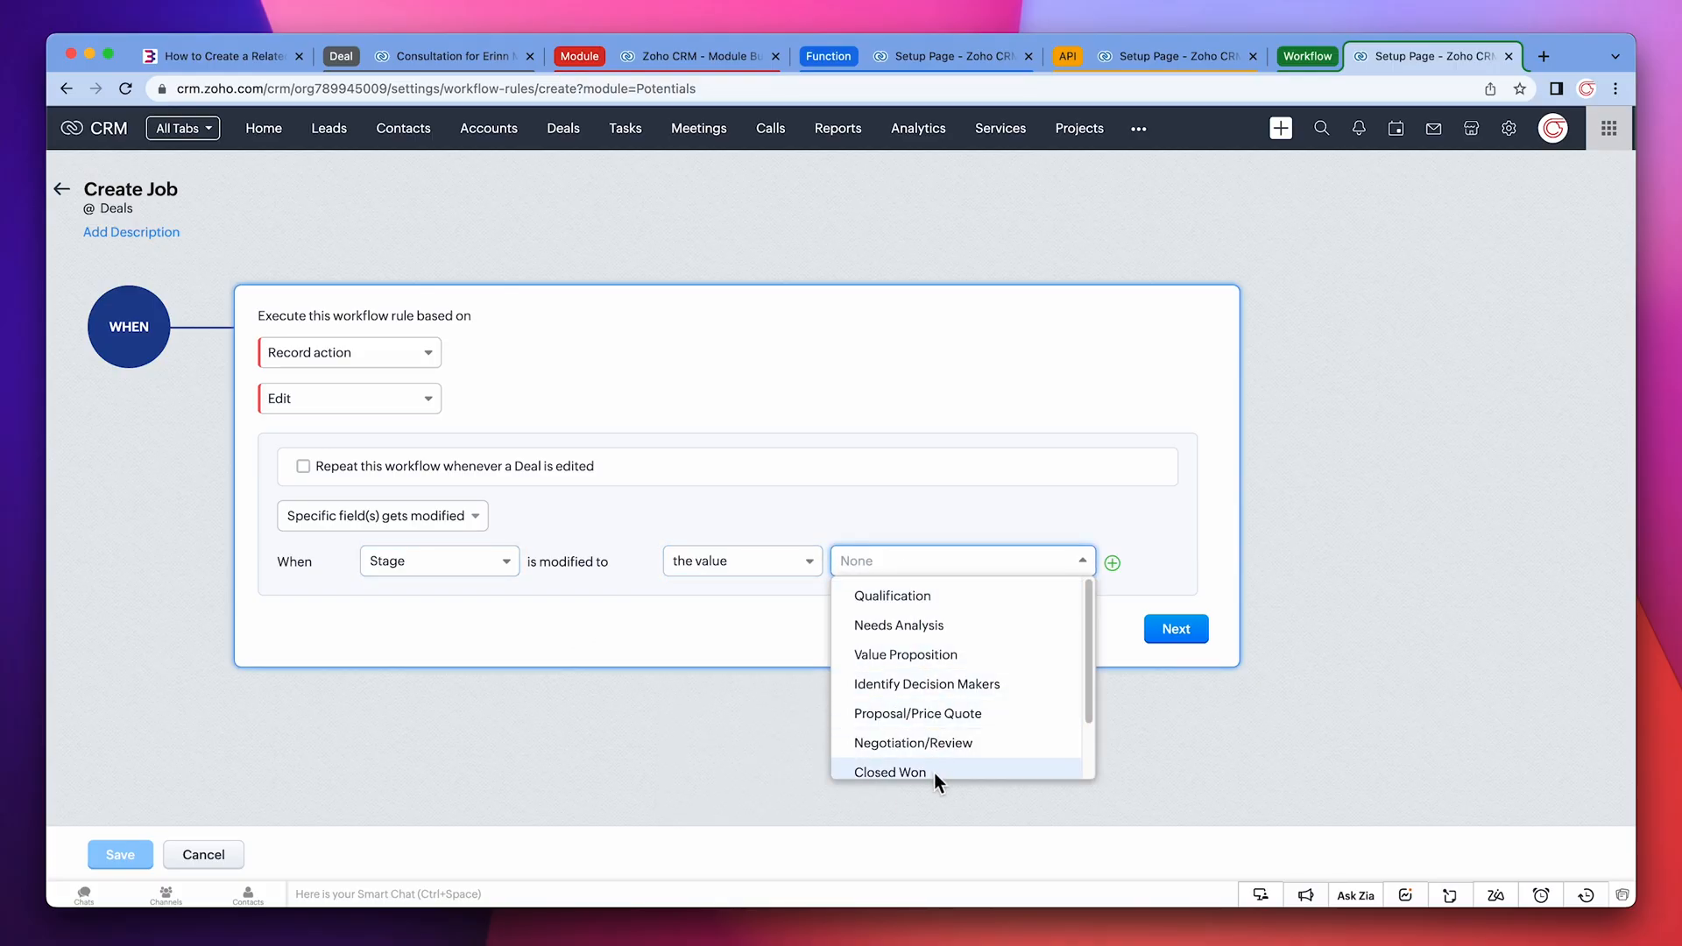
click(890, 771)
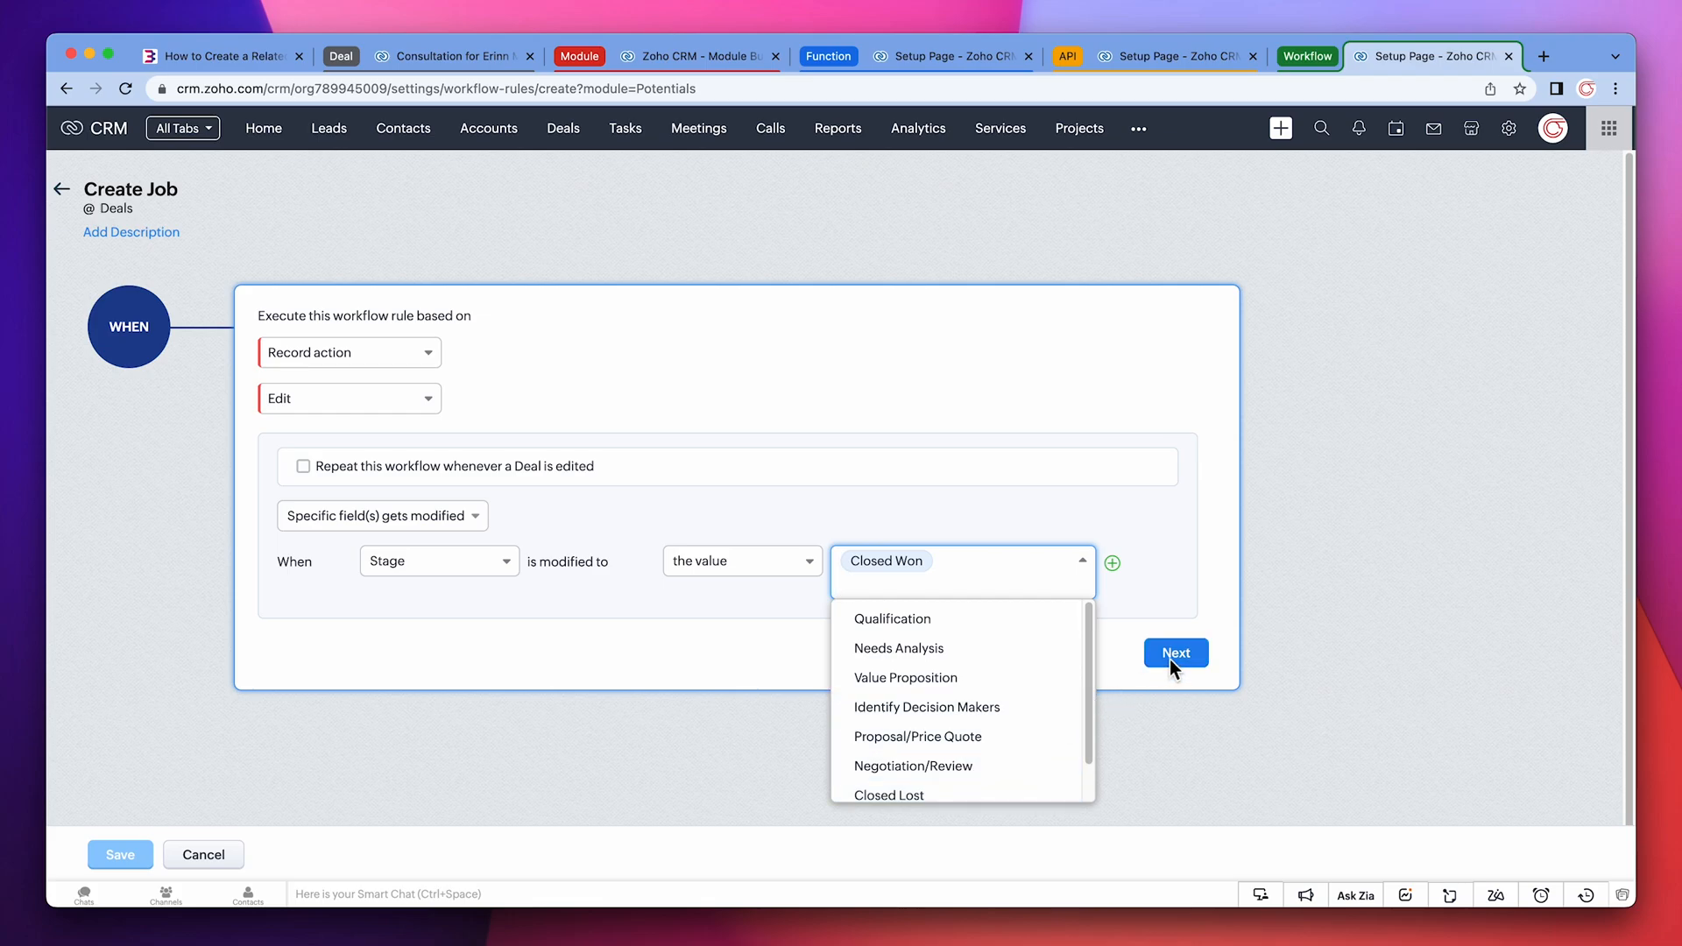
click(1176, 652)
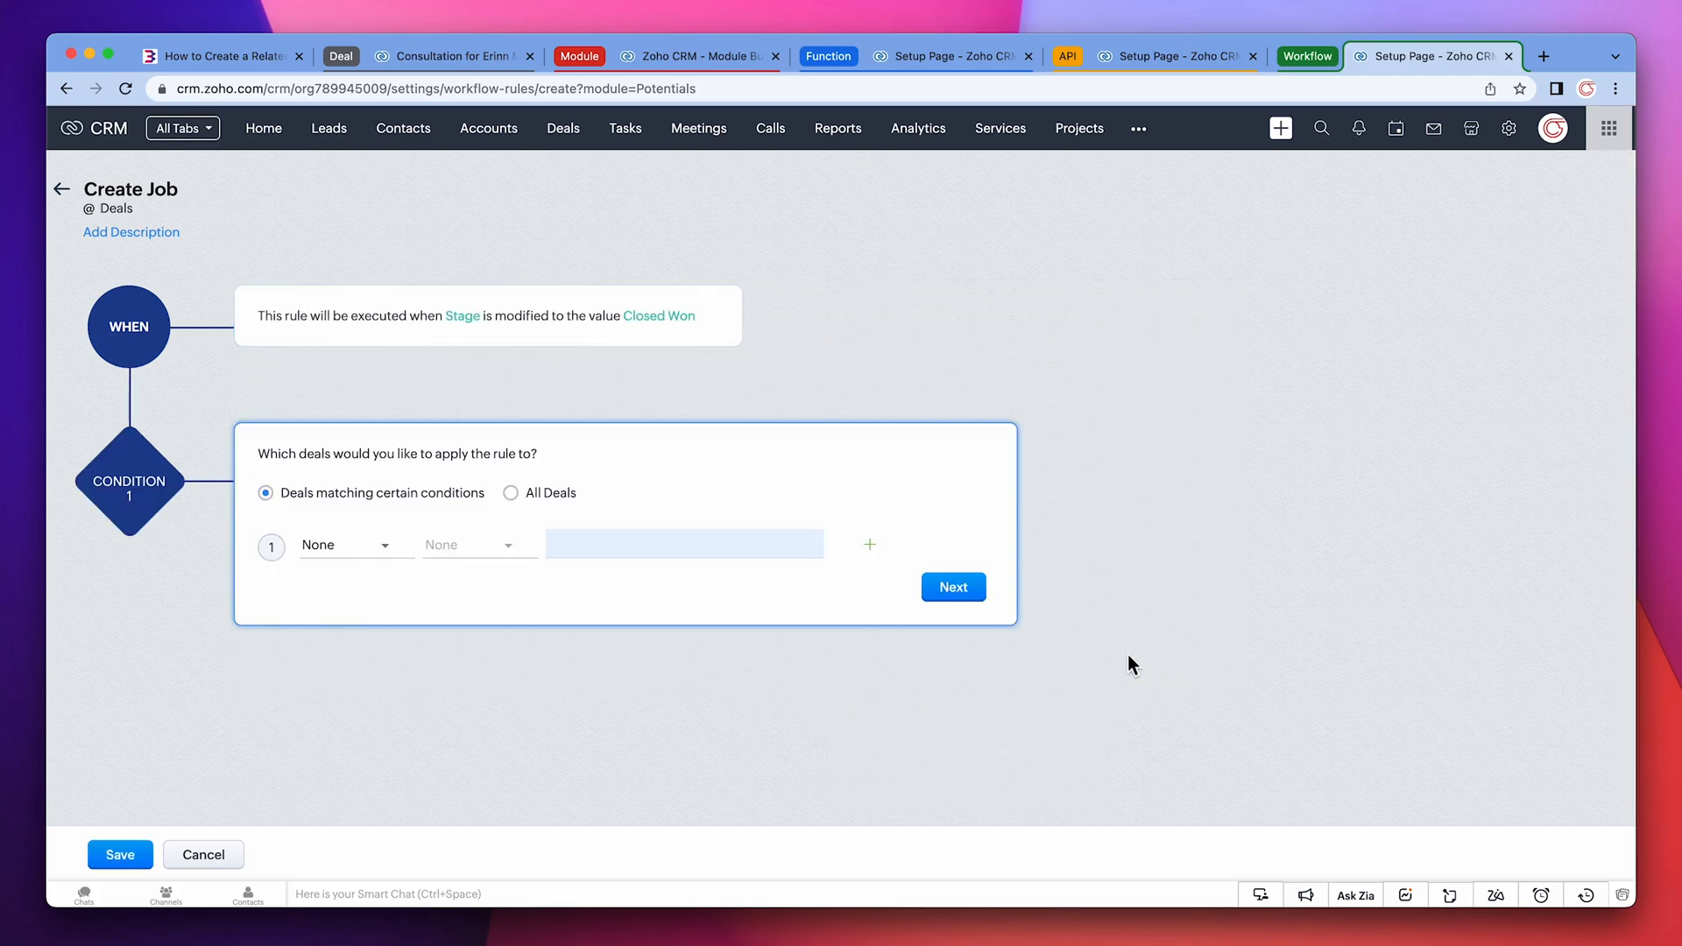
- Apply the rule to All Deals and continue to actions
click(510, 493)
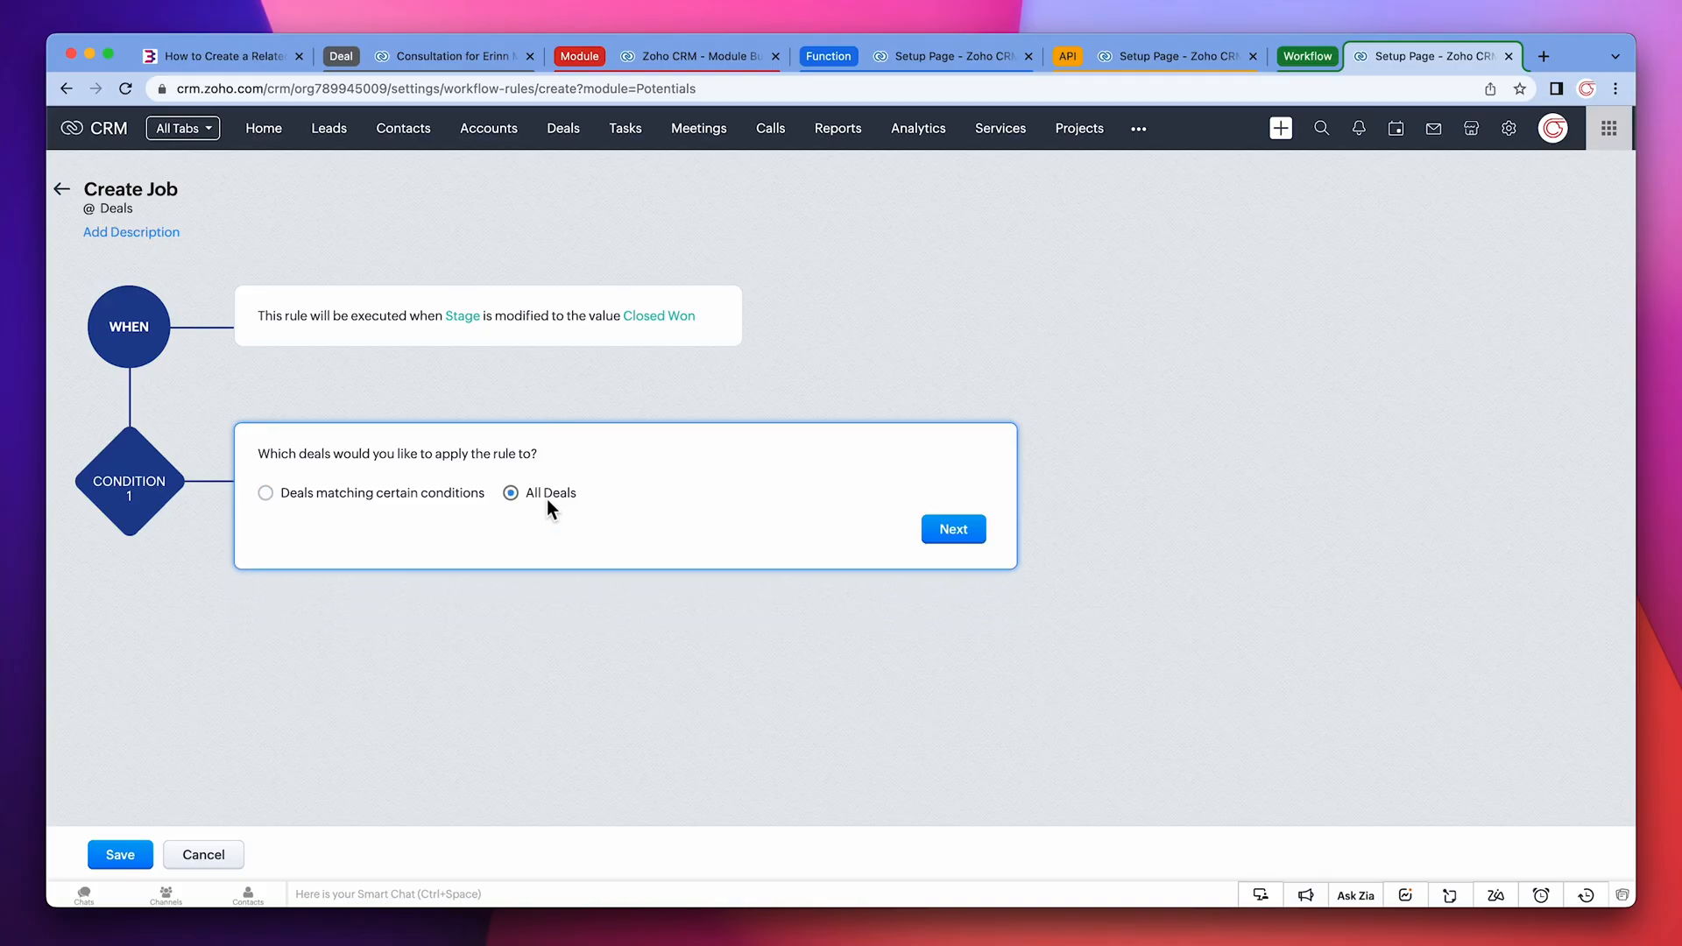
click(951, 530)
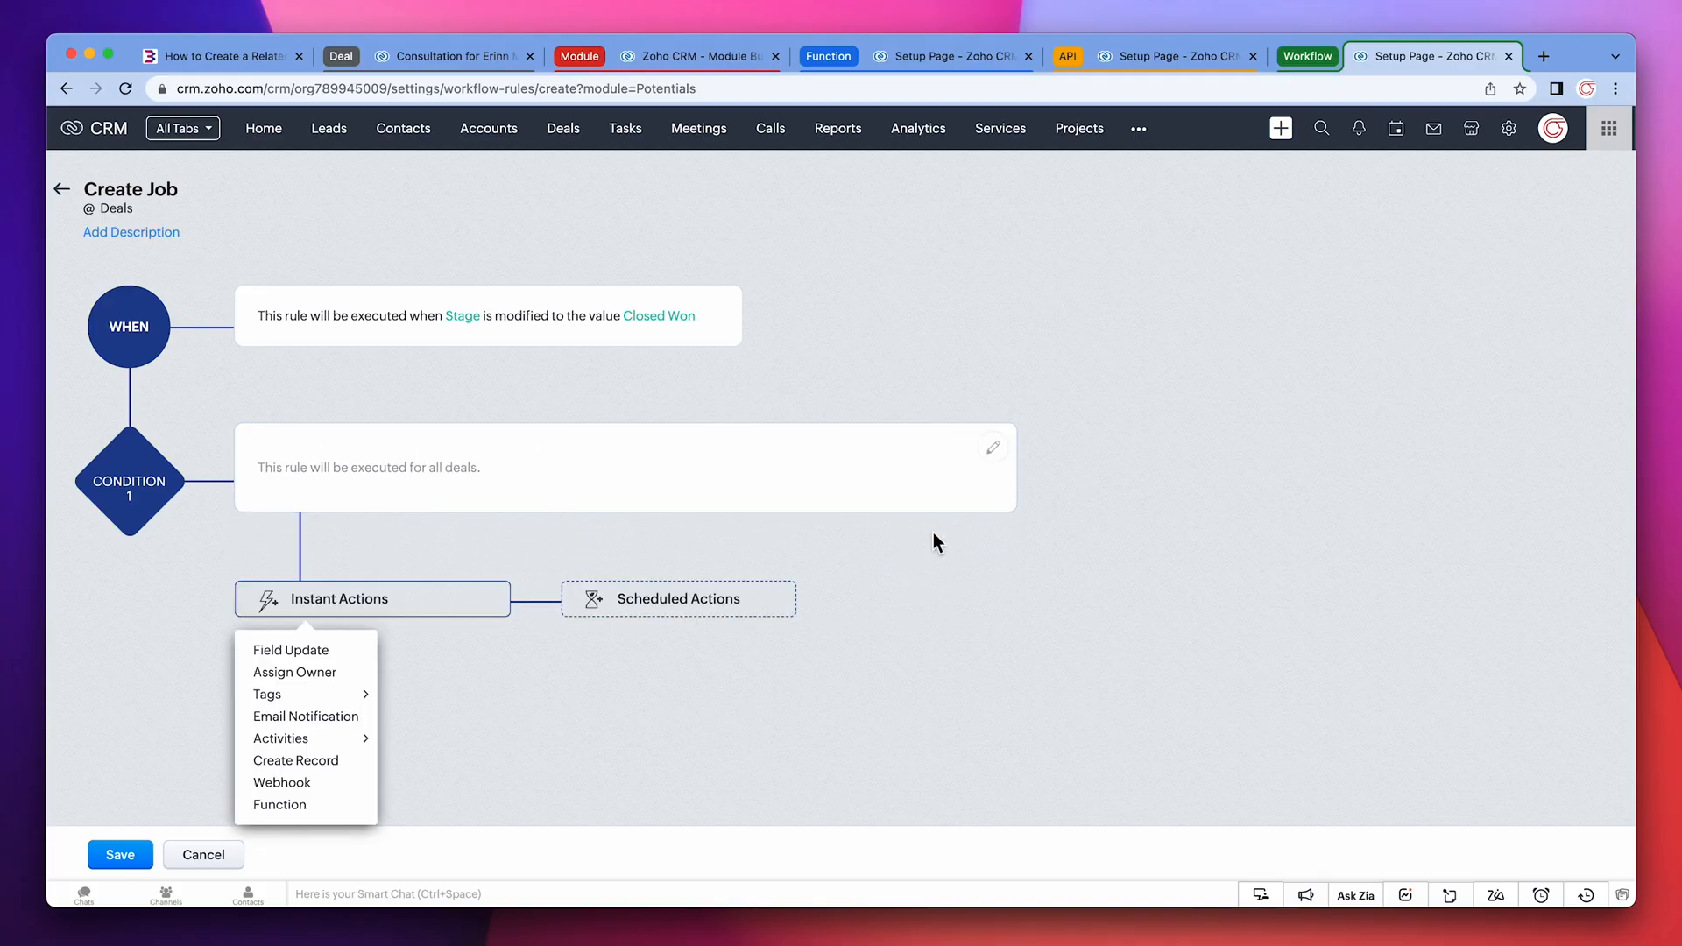
mouse_move(305, 804)
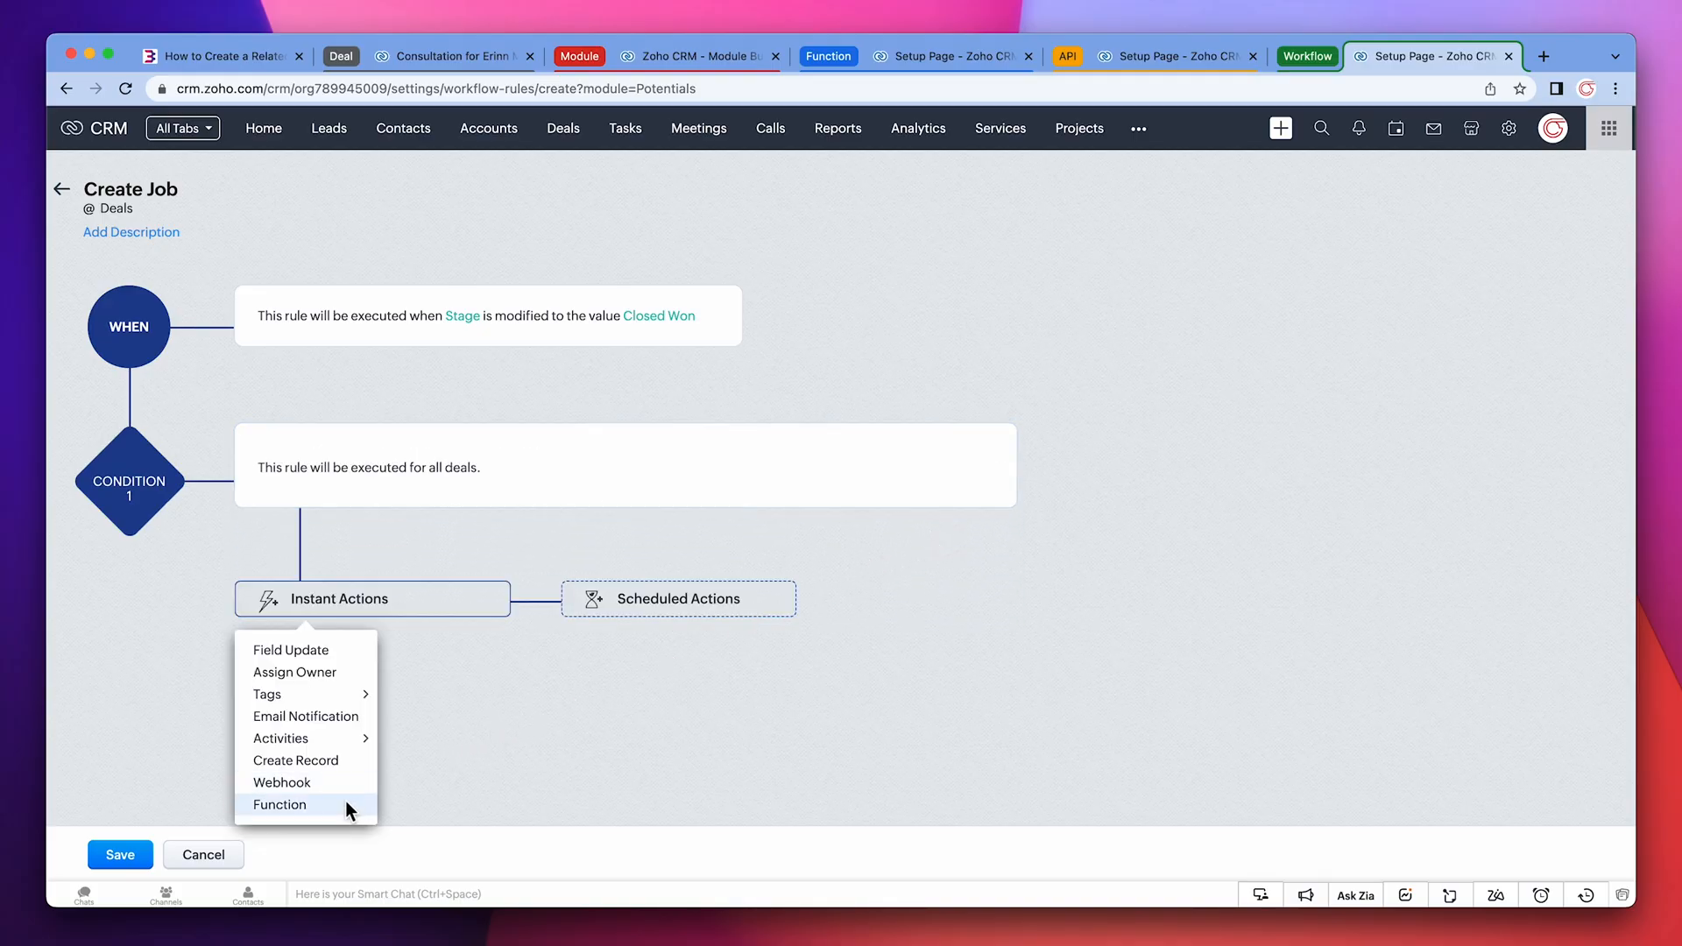
- Add Create Job as instant Function action with deal_id mapped to Deals › Deal Id, Save and Associate
click(279, 806)
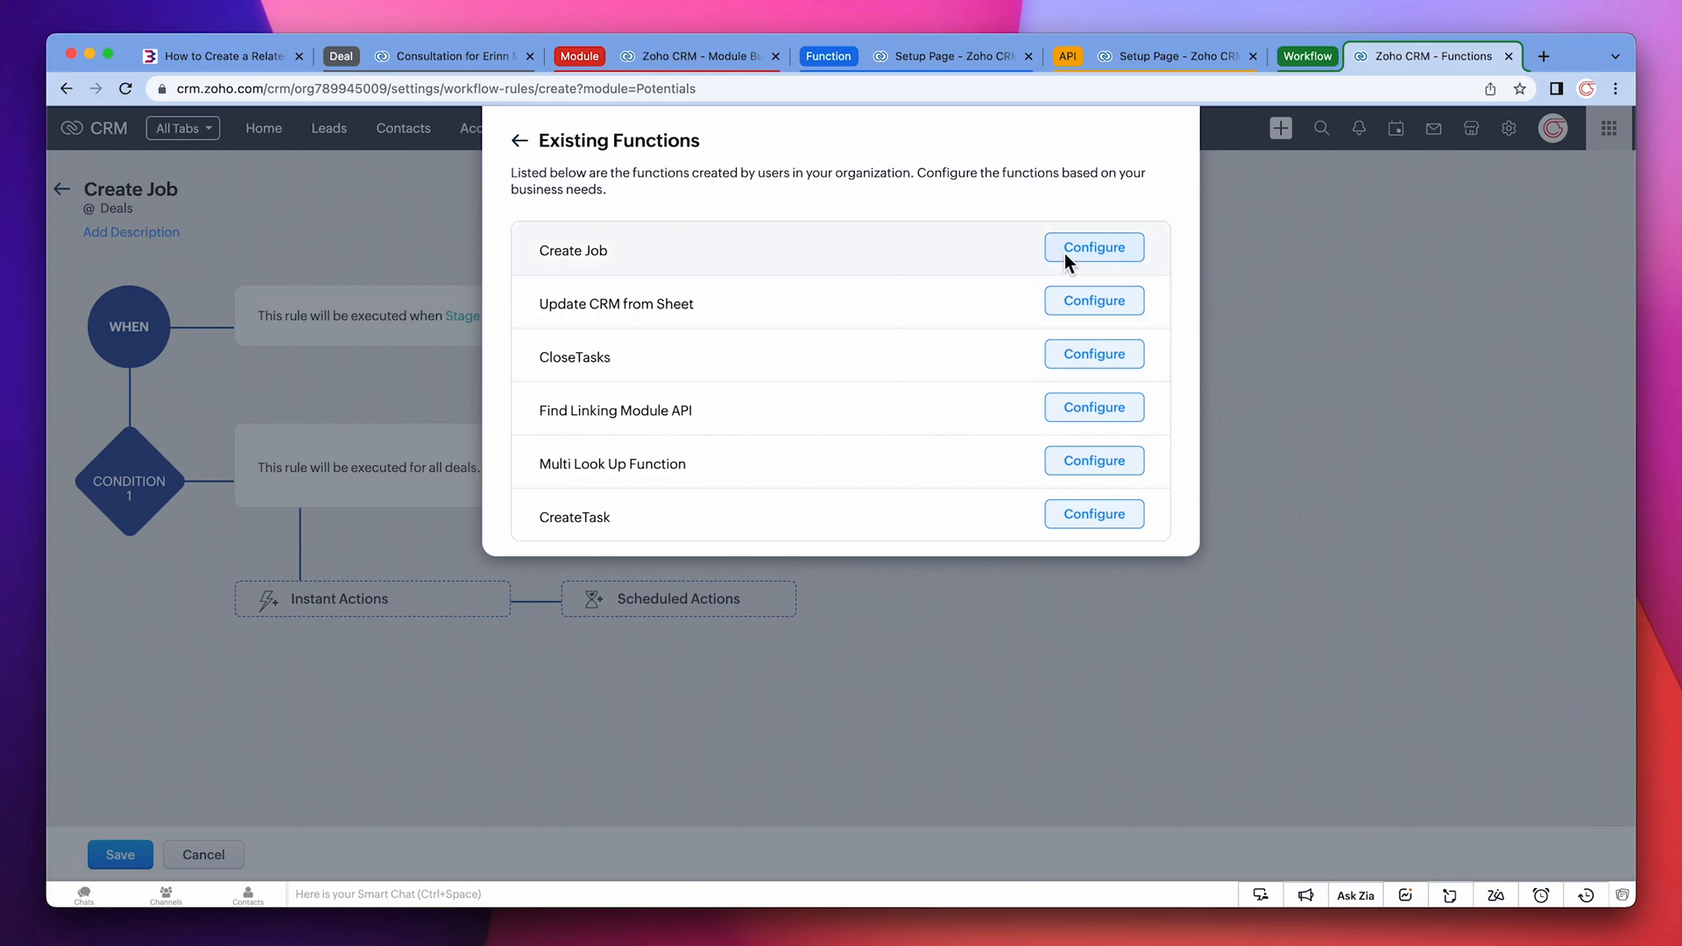
click(1092, 247)
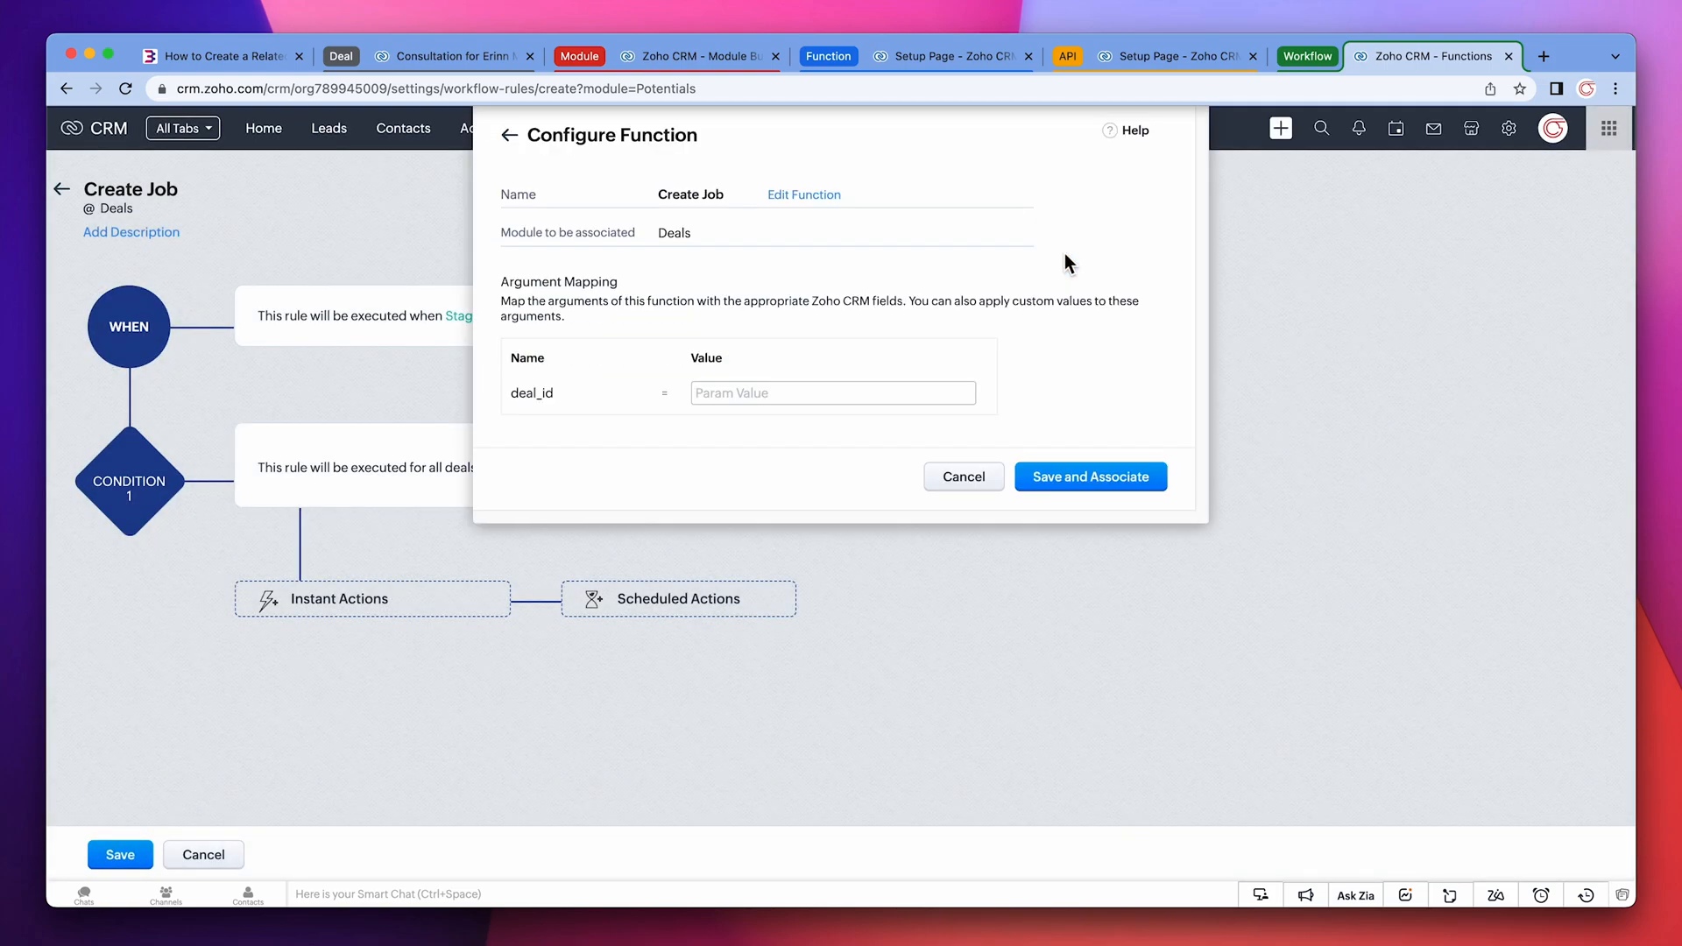
mouse_move(928, 379)
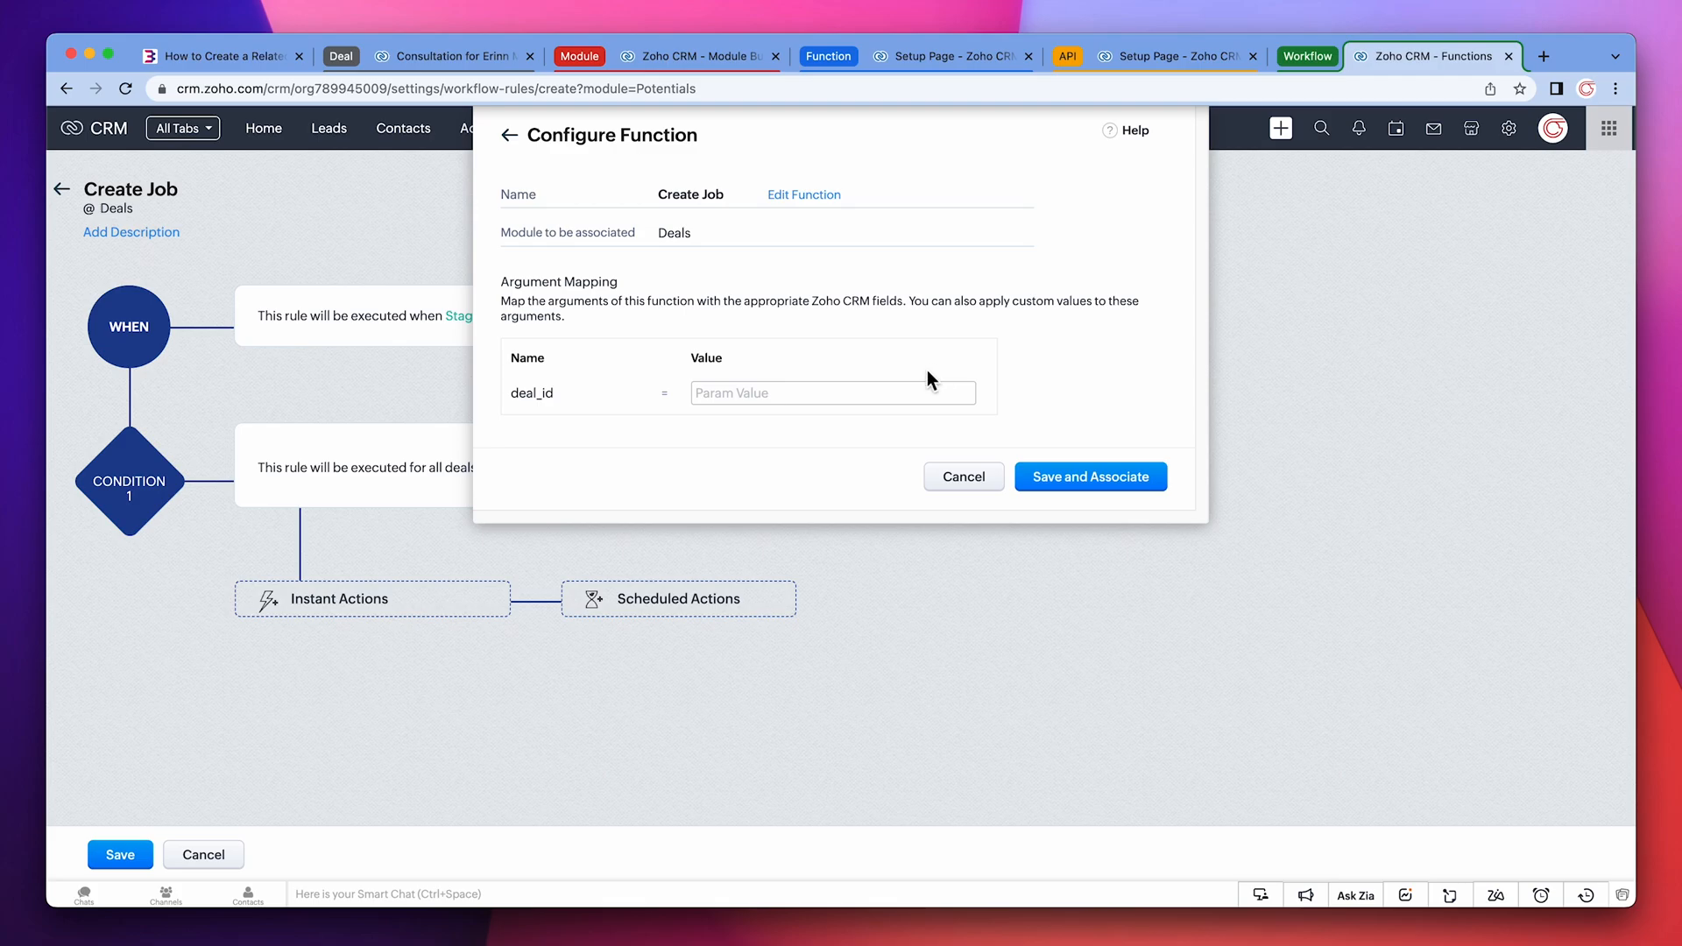
text(#)
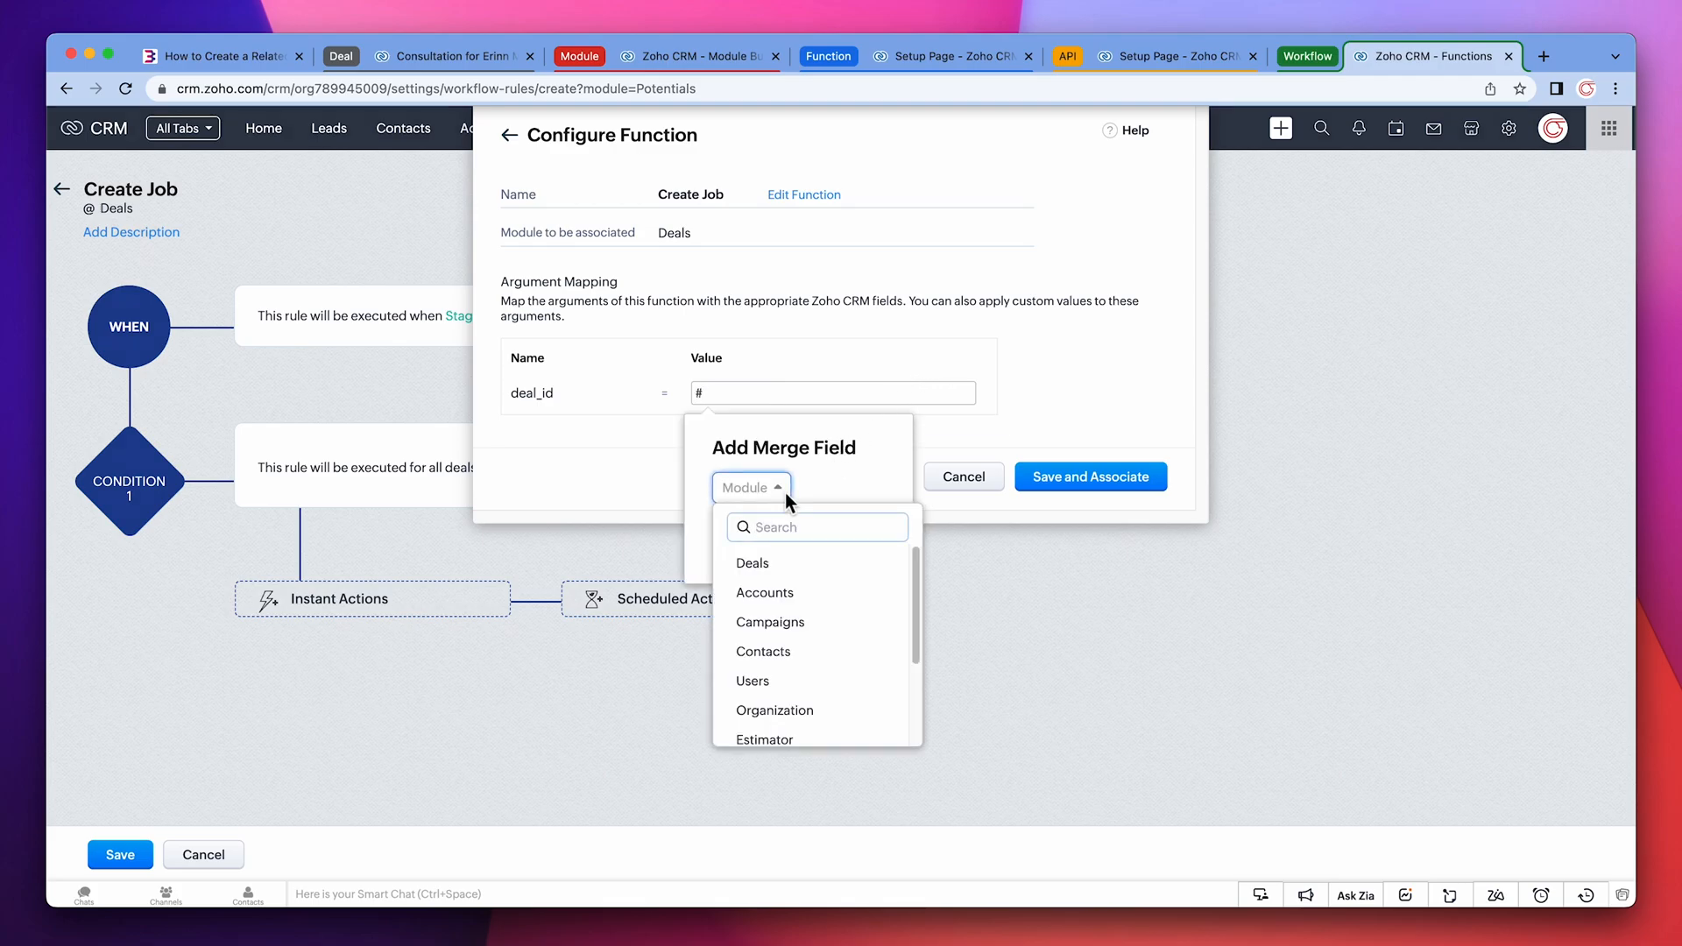
click(754, 563)
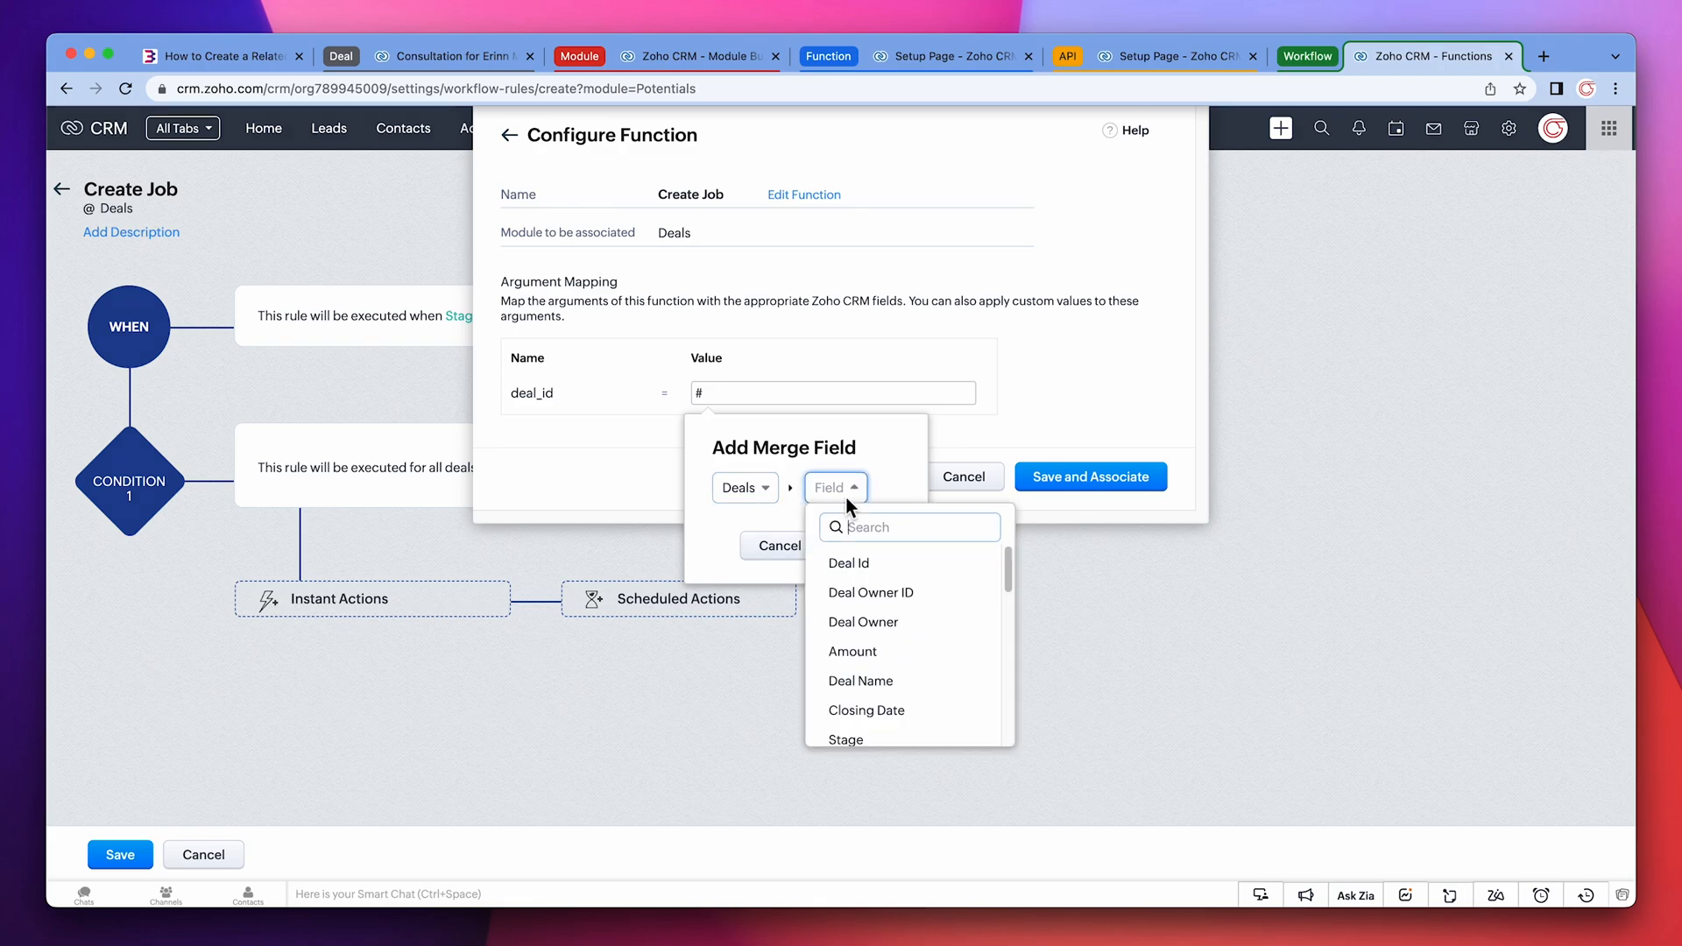
click(848, 563)
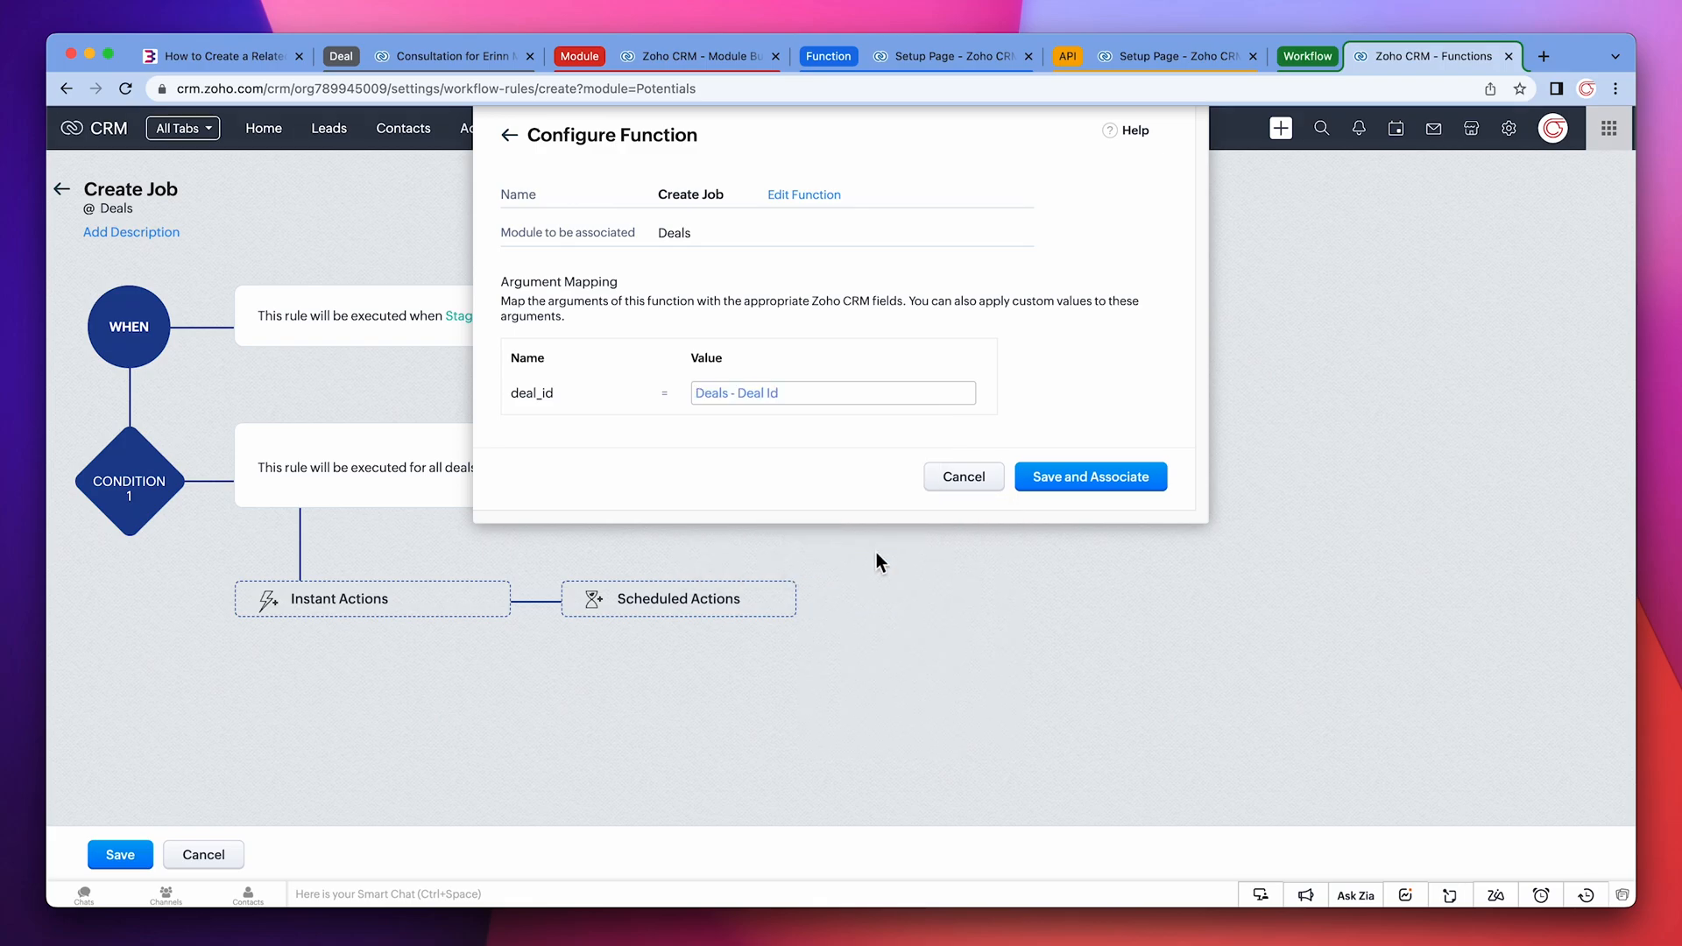
click(1090, 477)
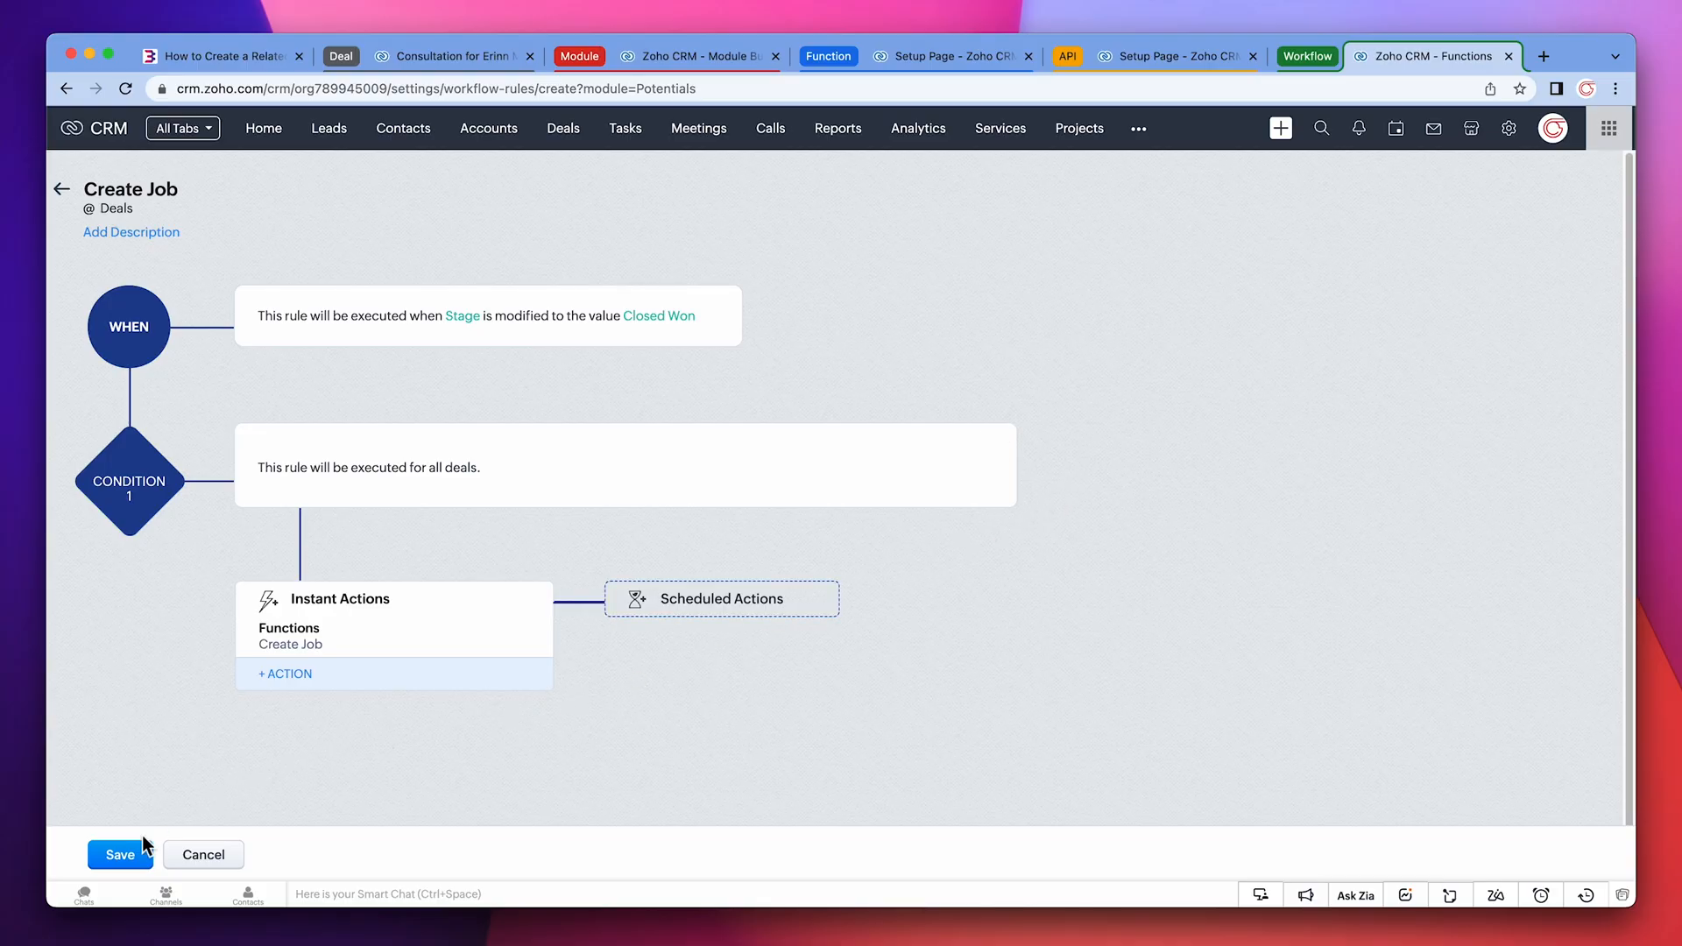
- Save the Create Job rule and reload the consultation deal record
click(119, 855)
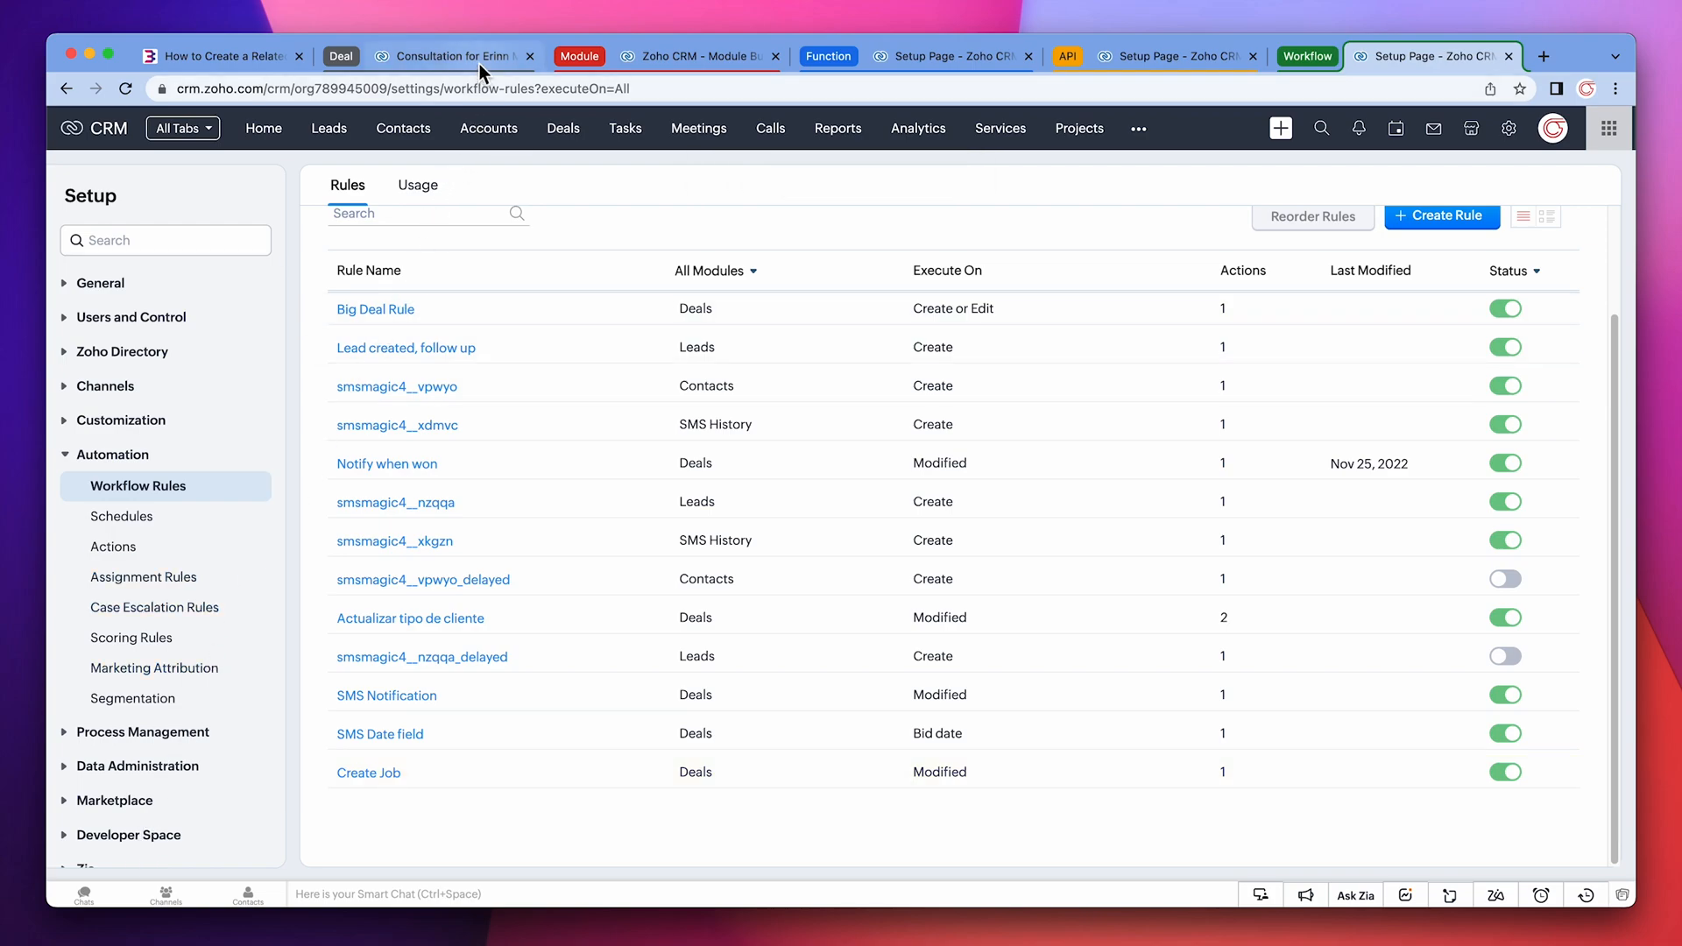
click(450, 57)
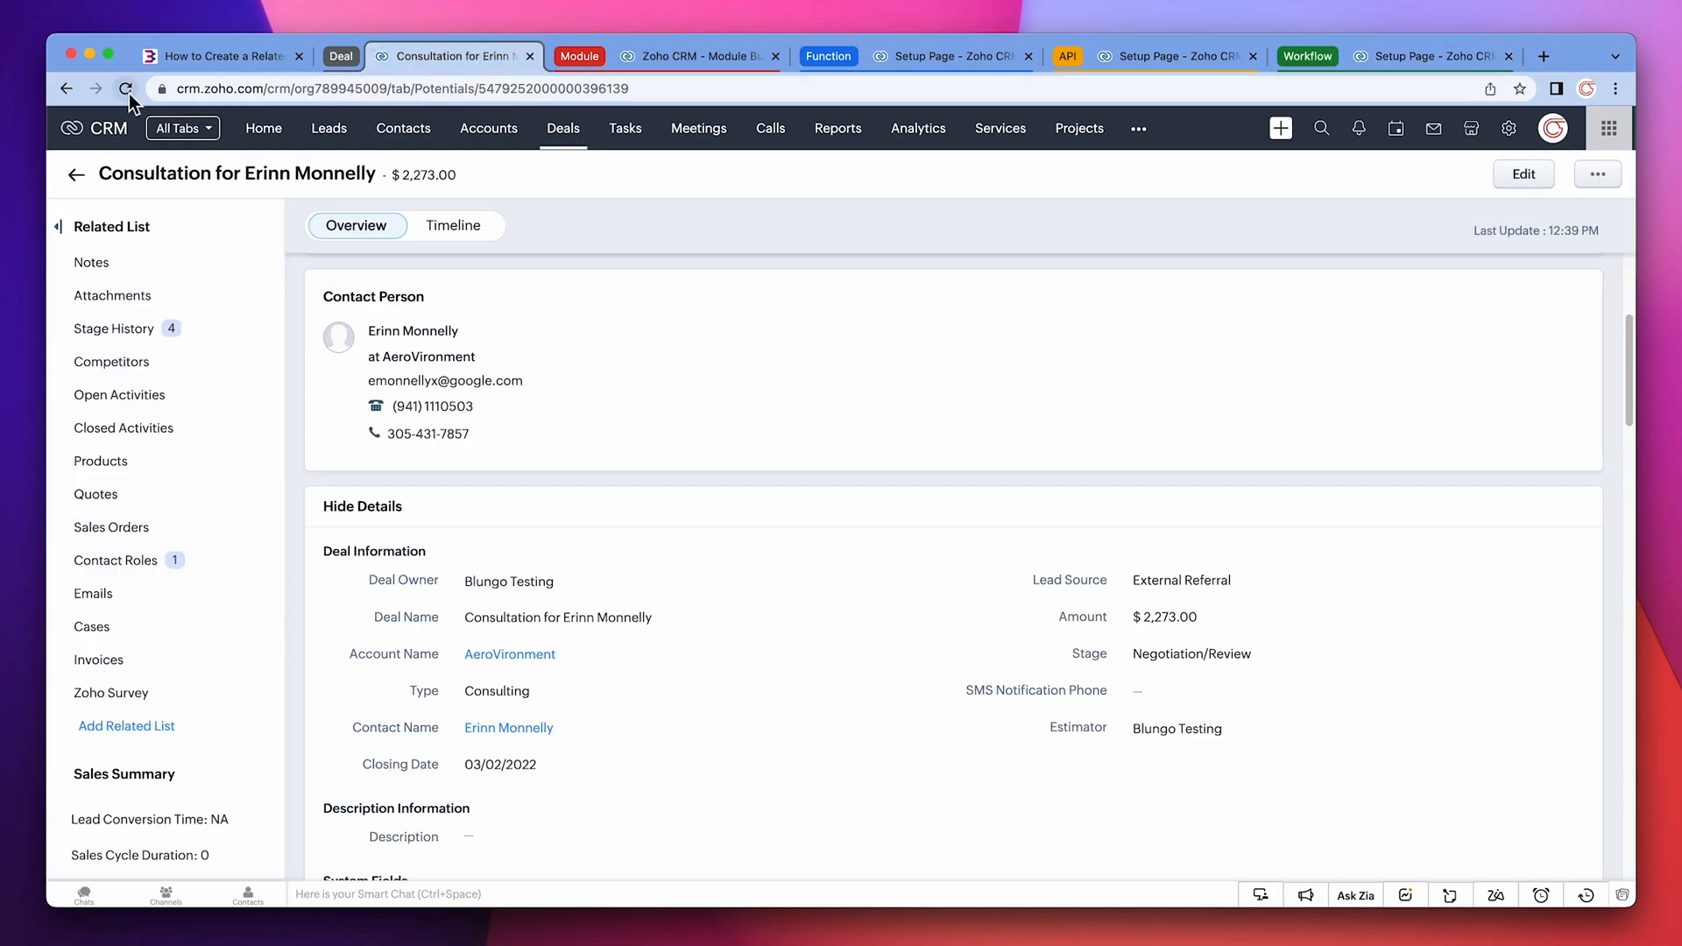
click(126, 89)
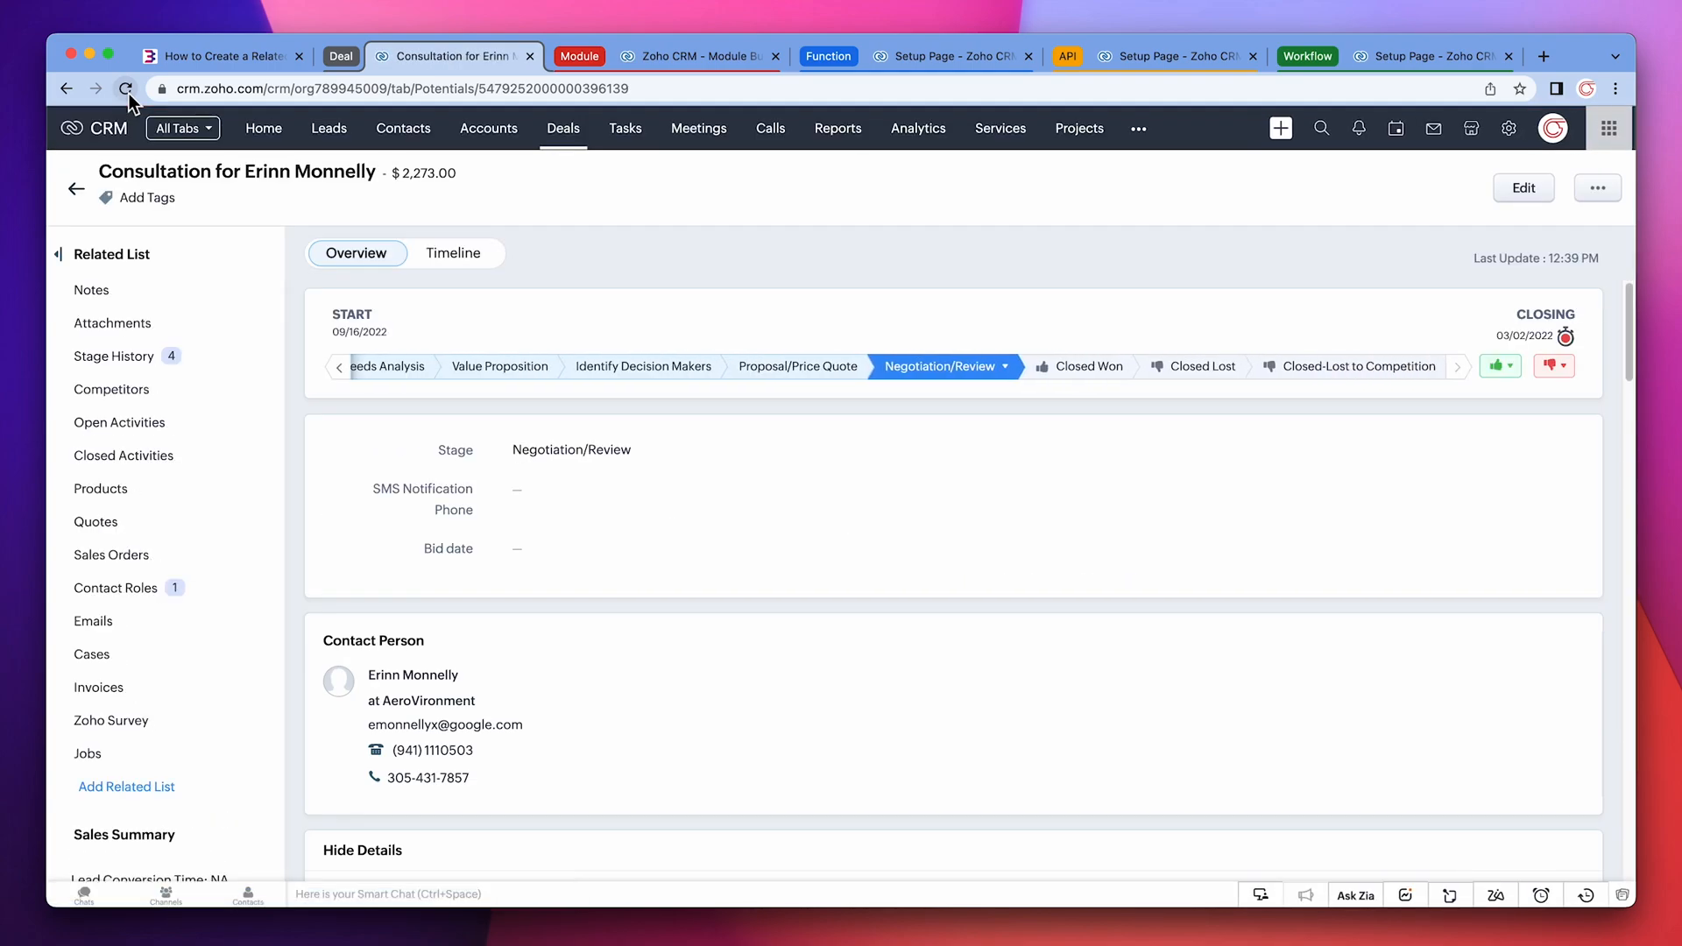
click(87, 753)
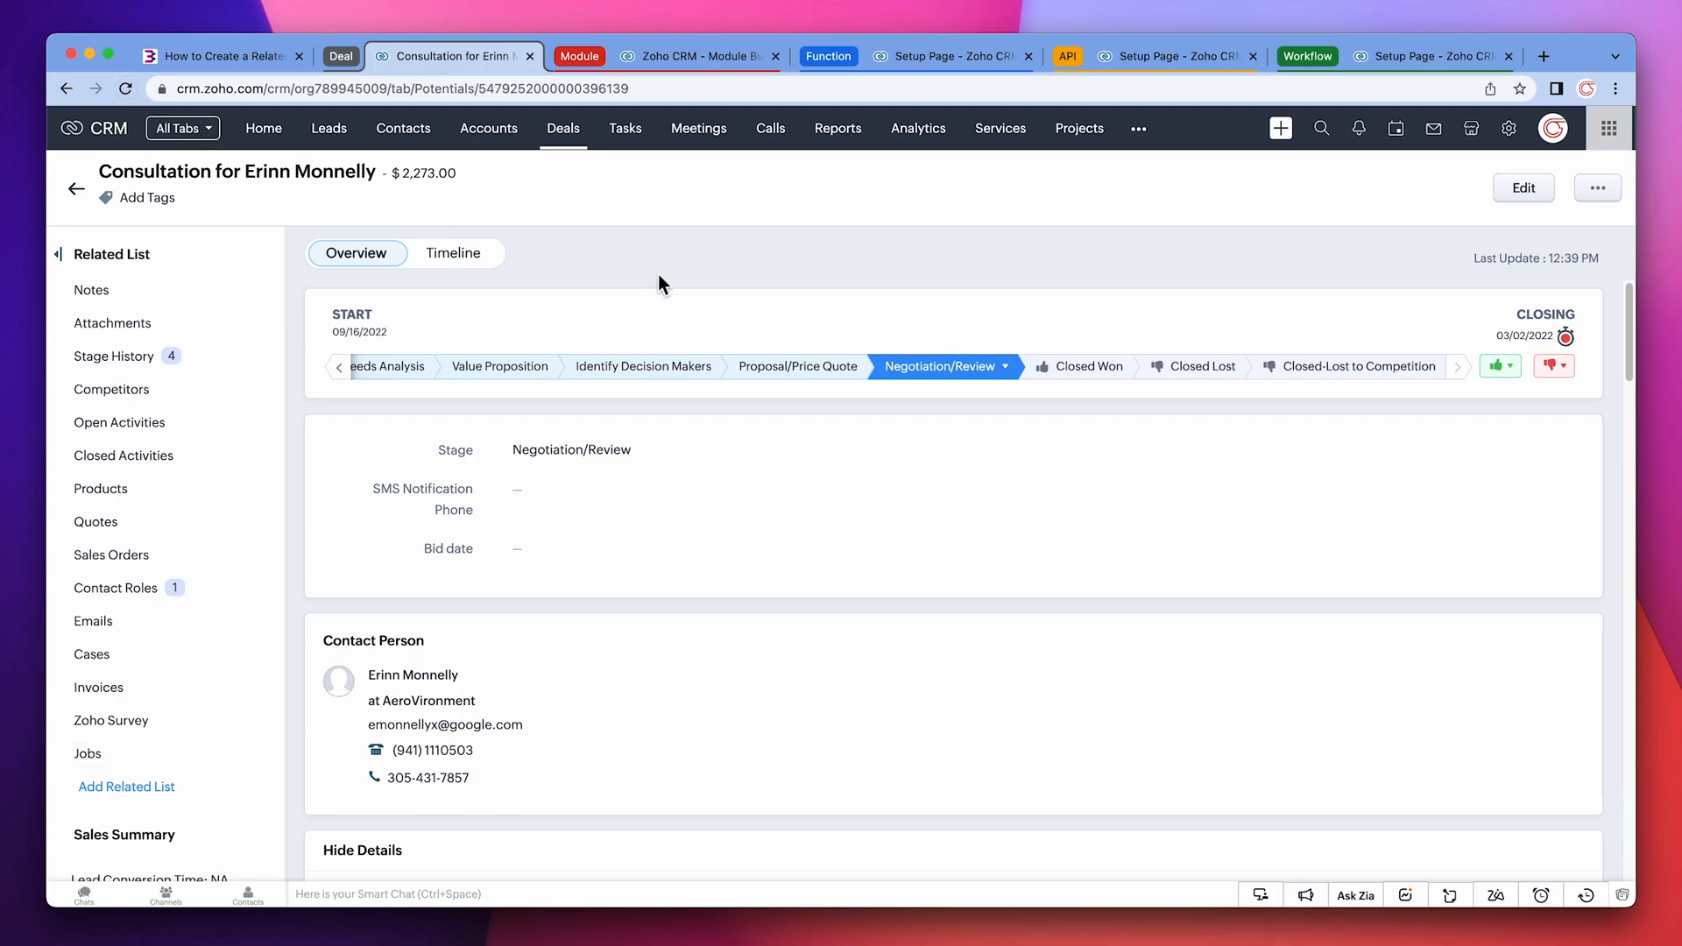
- Move the deal to Closed Won and save it in Verify Details
click(1088, 367)
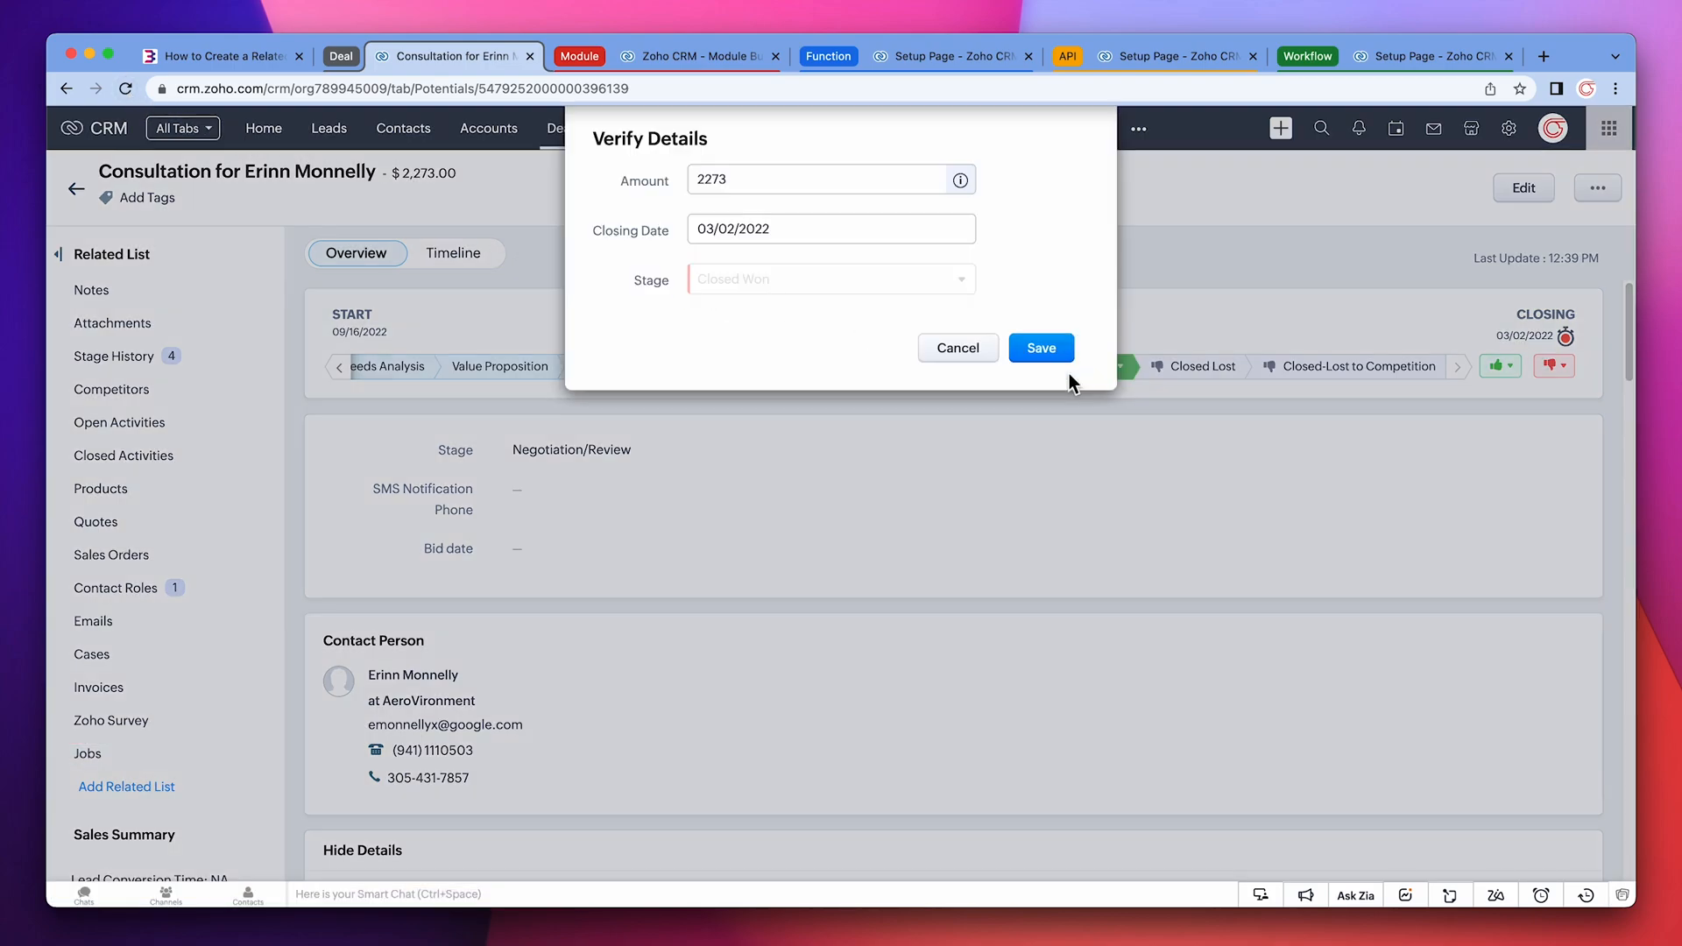
click(1039, 347)
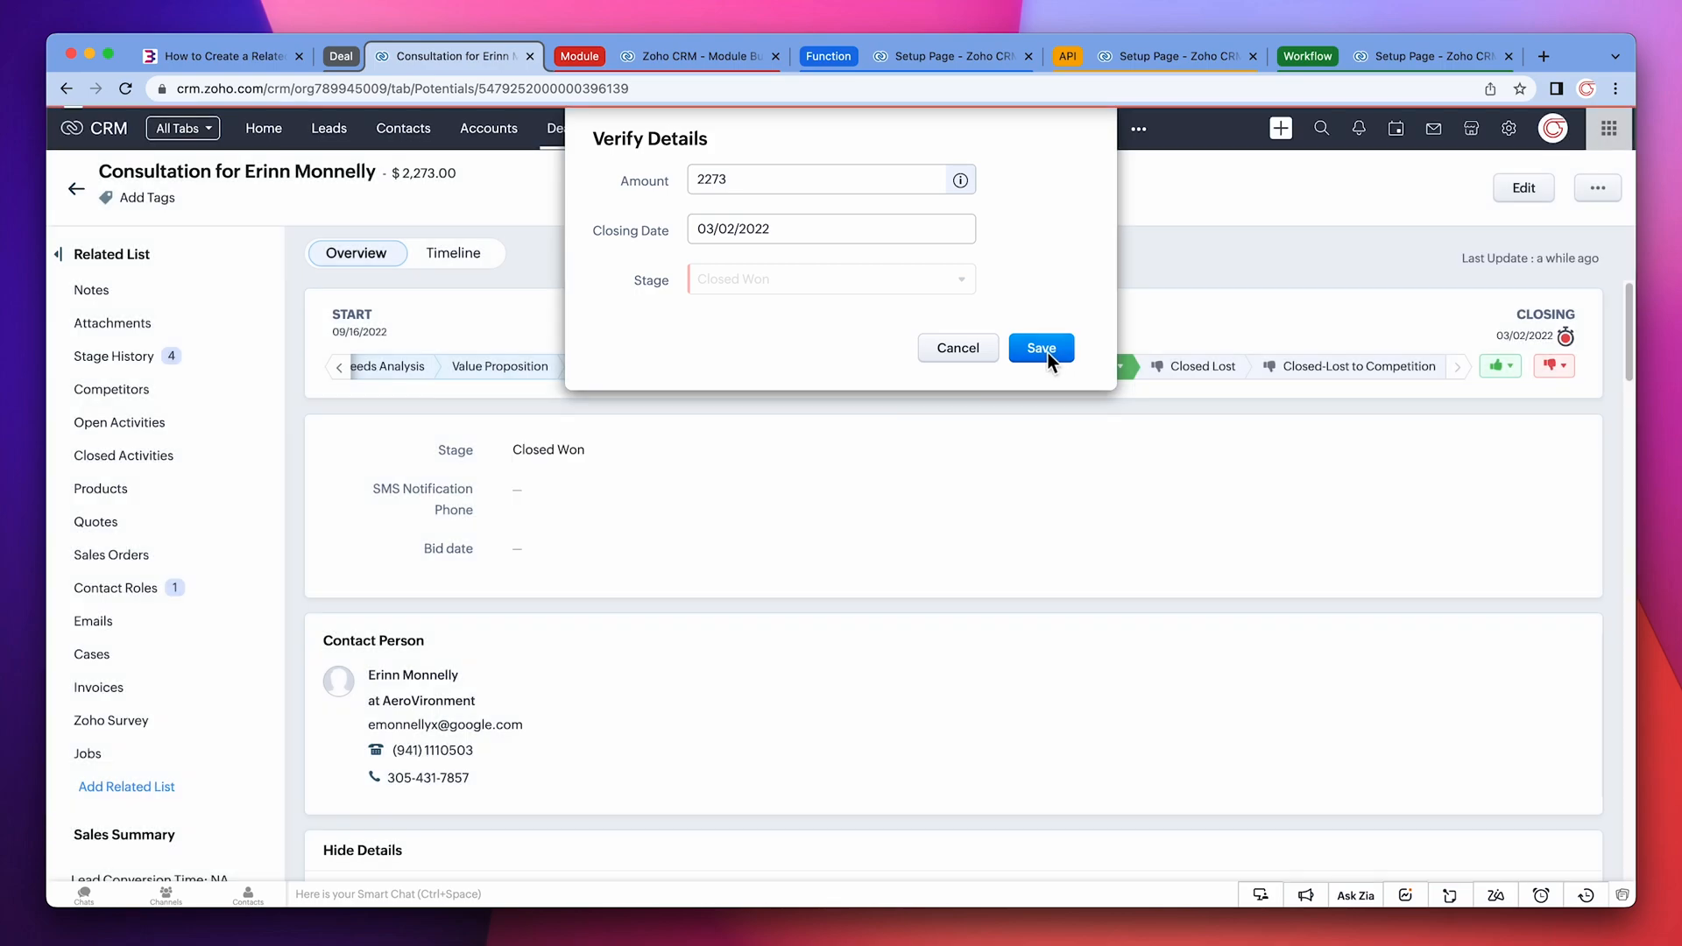
click(1039, 347)
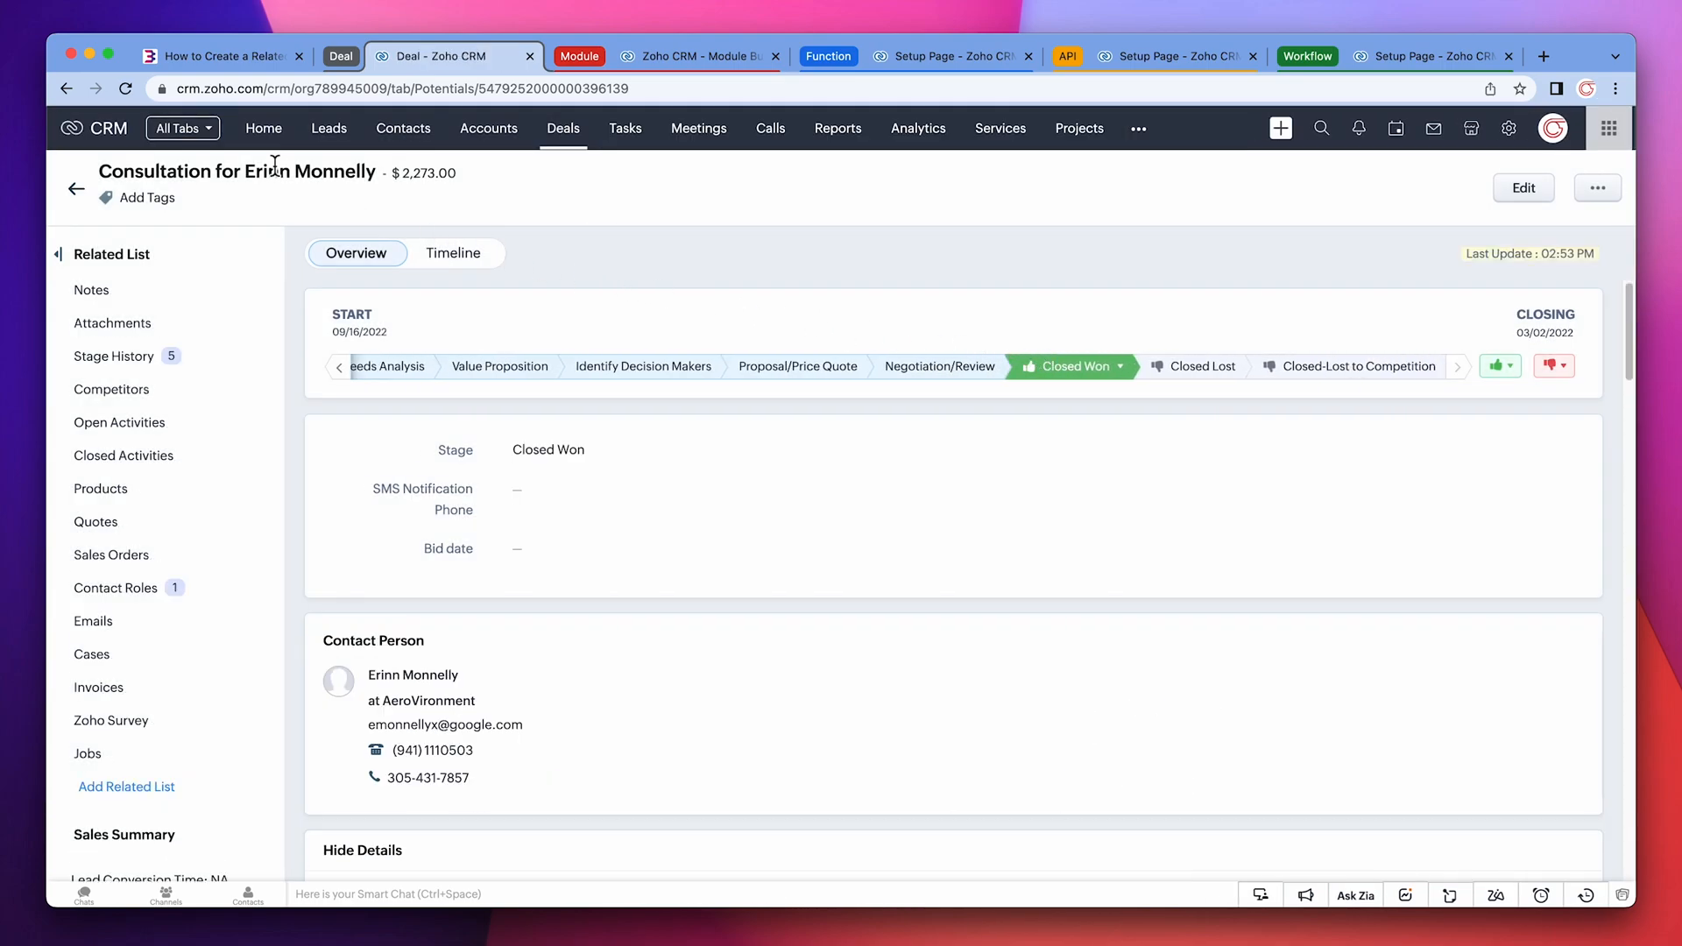
- View the auto-created 'Job: Consultation' record linked to the Closed Won deal
click(124, 88)
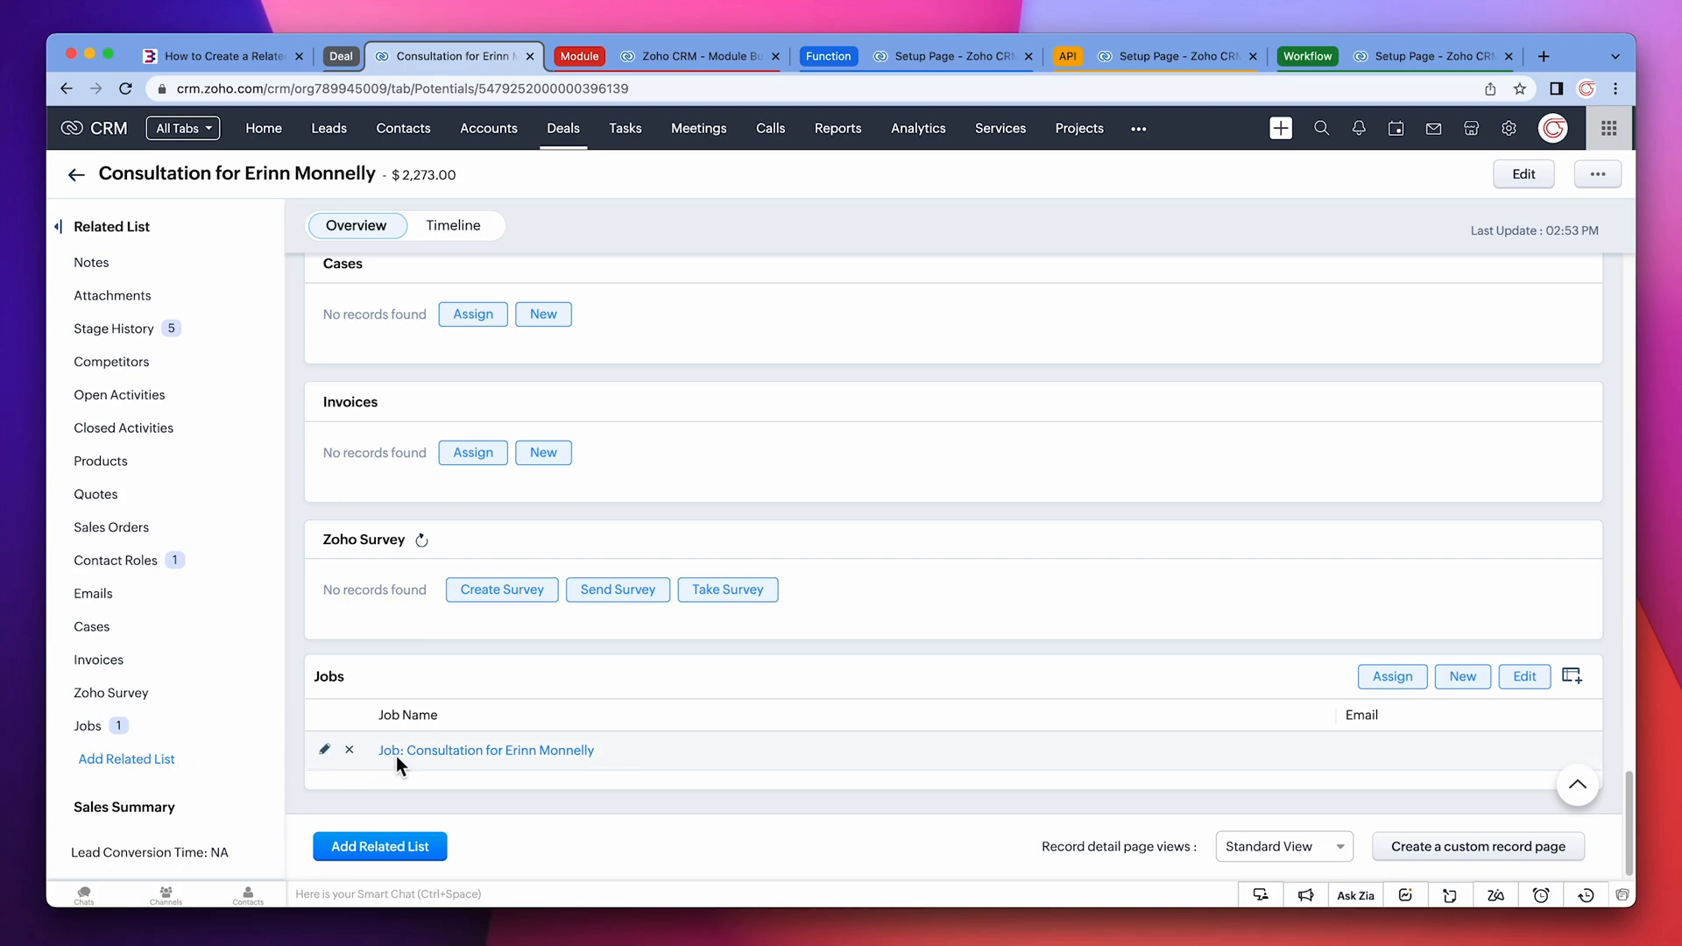
click(485, 750)
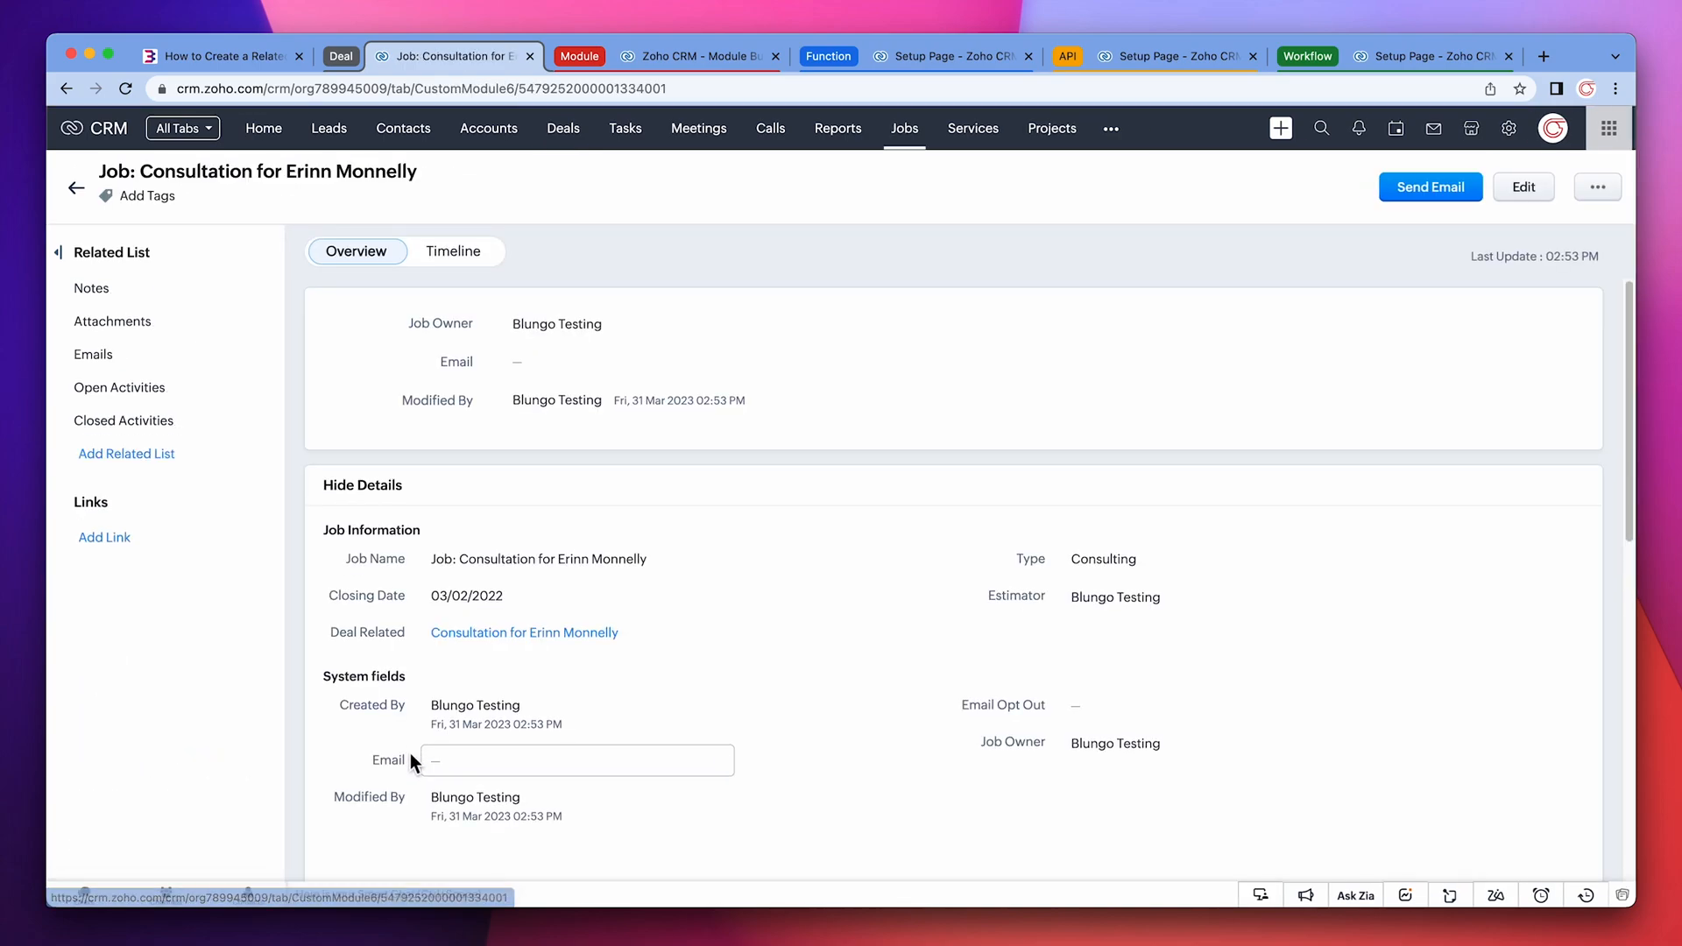